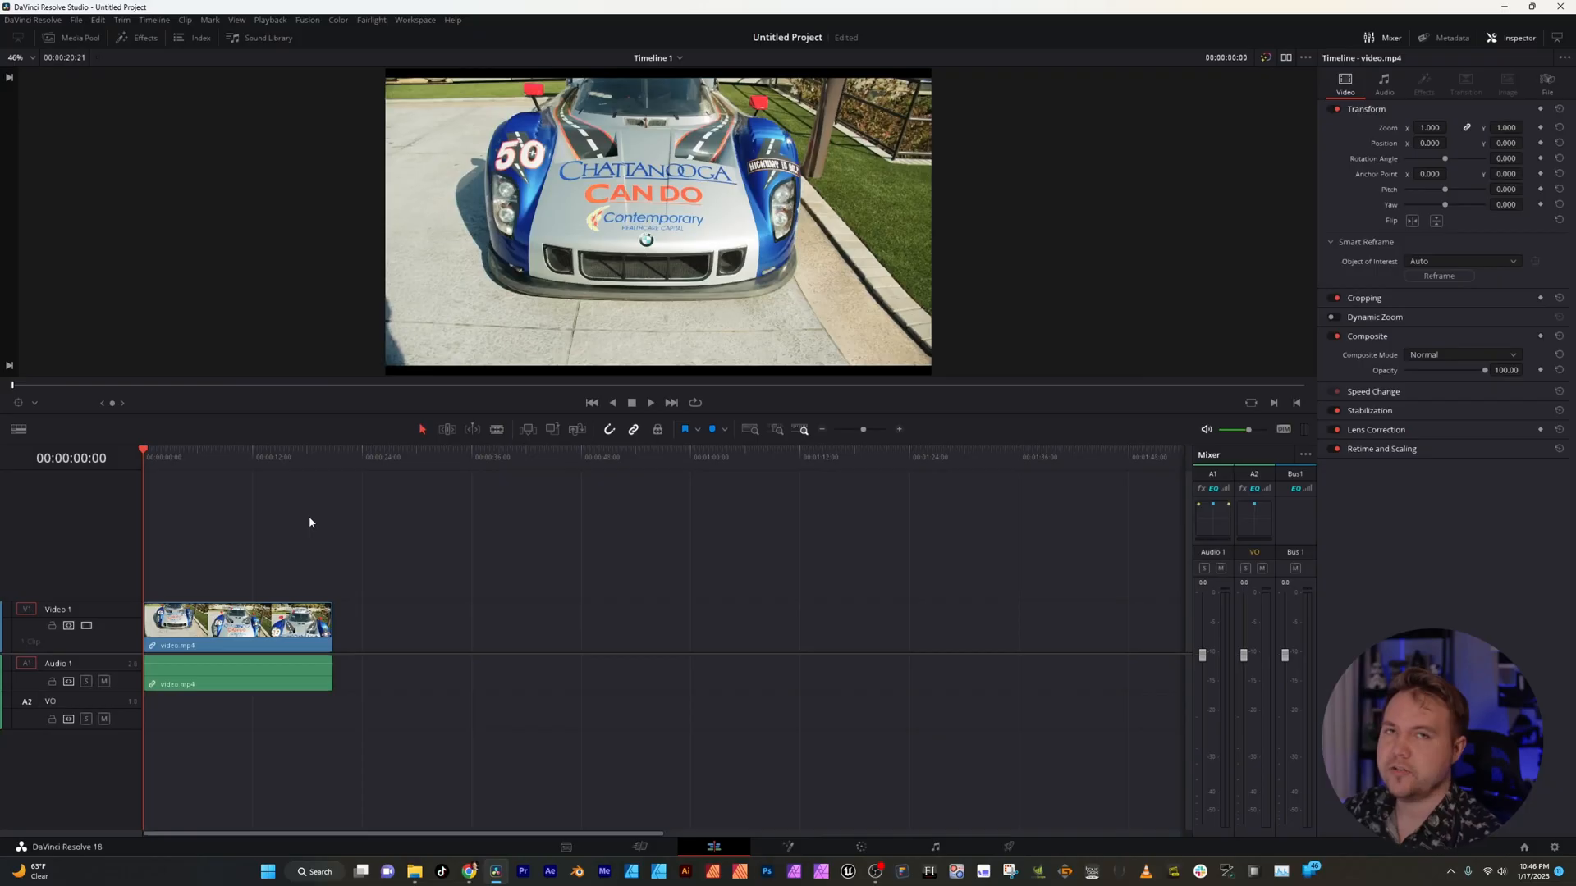
- Select the race car clip and move to the Color page for grading
left_click(184, 450)
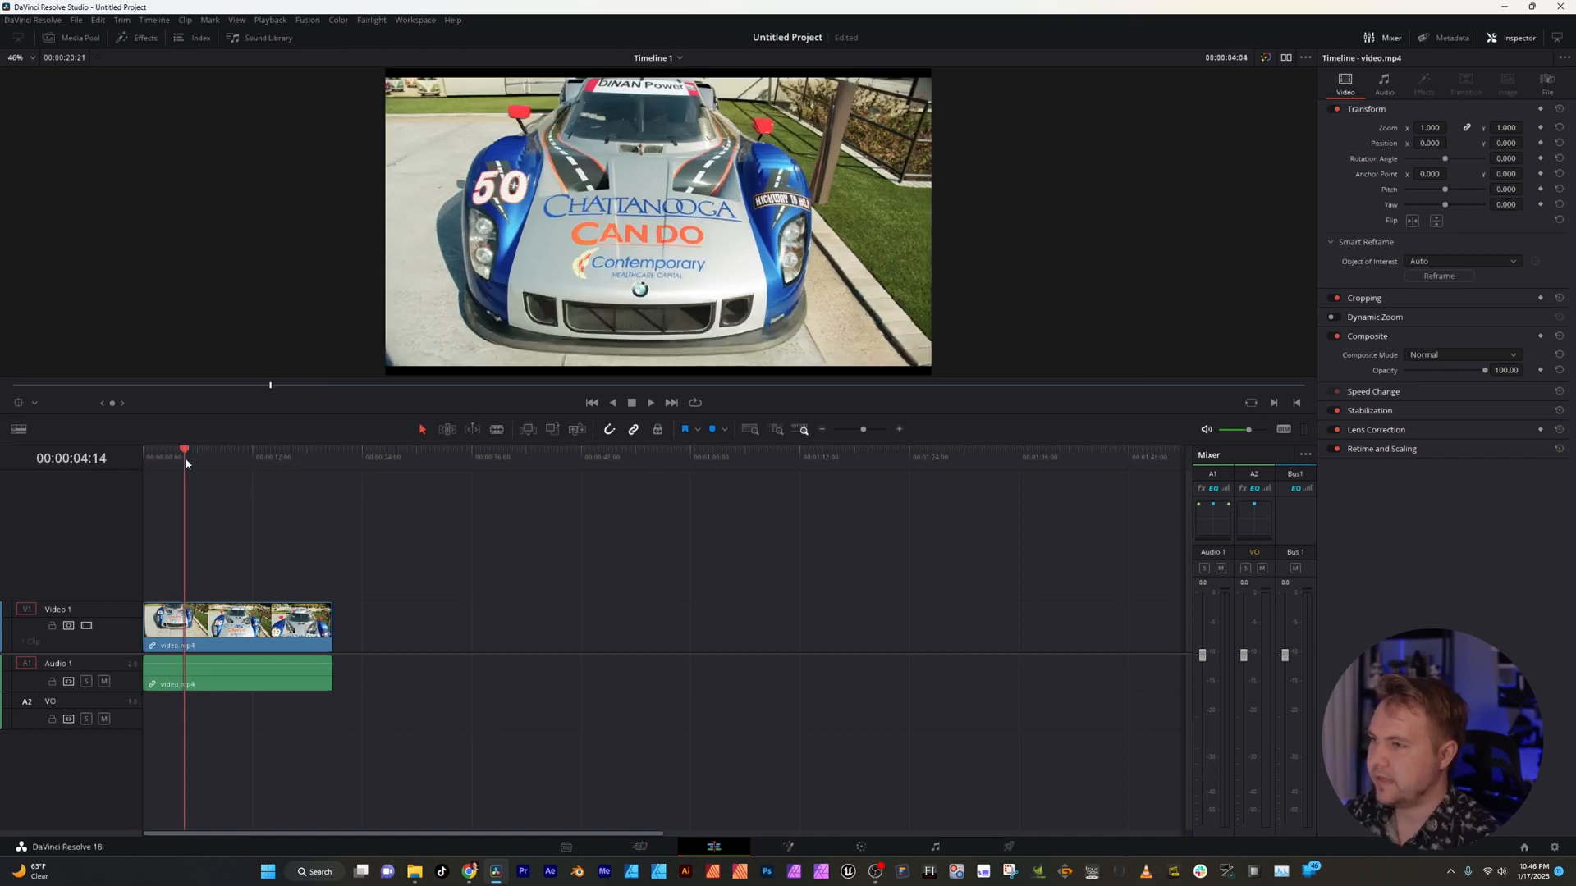
left_click(231, 456)
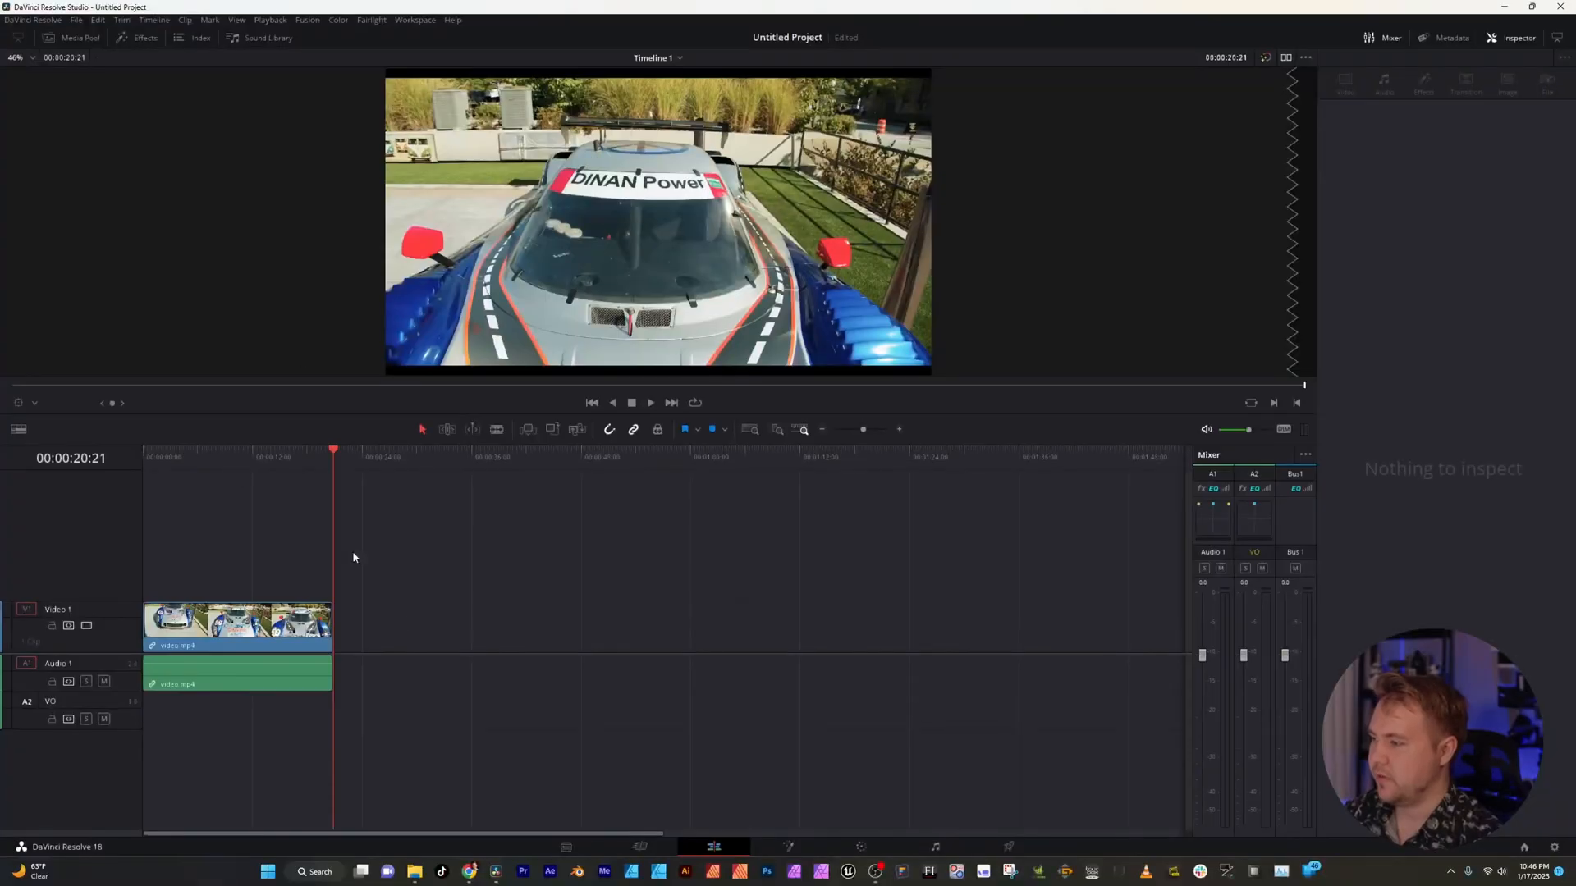
left_click(201, 619)
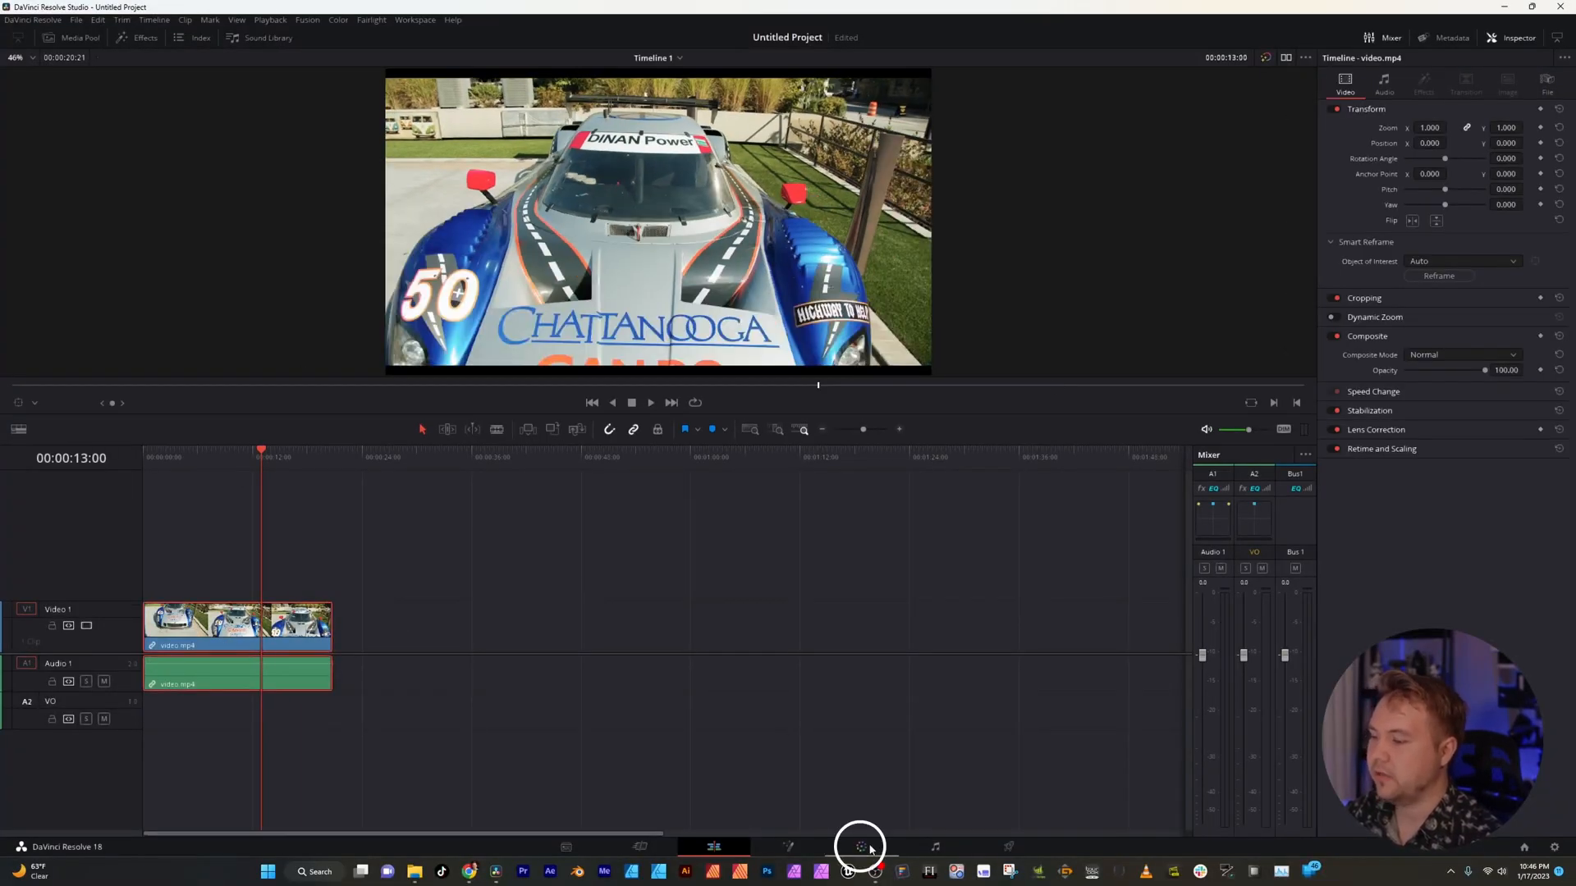
left_click(860, 847)
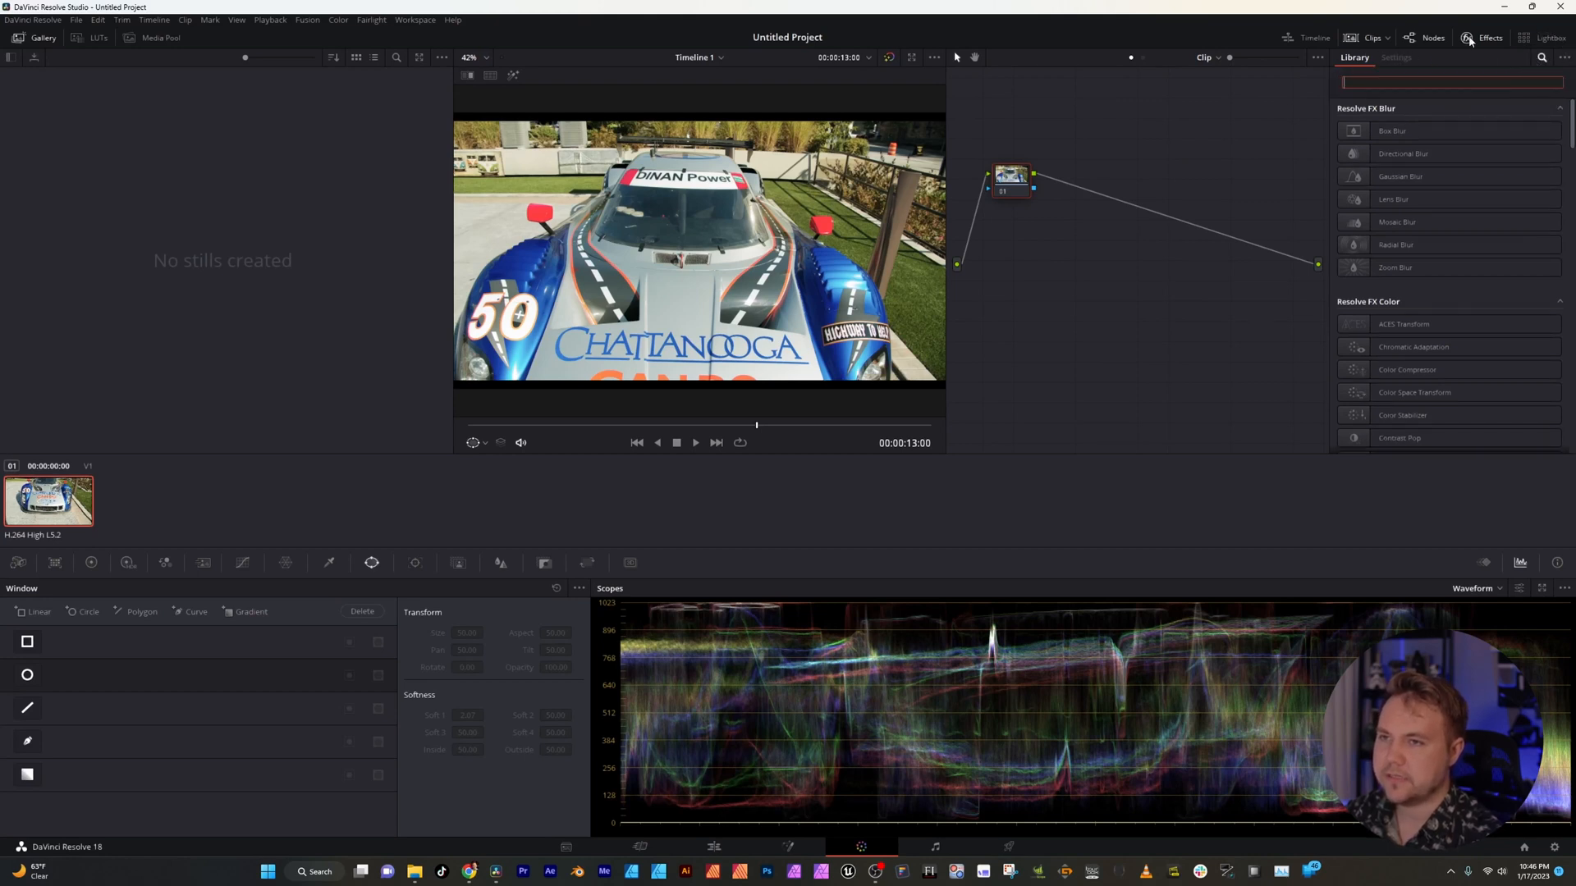
- Search the Effects library for 'dept' to find the Depth Map effect
left_click(1489, 38)
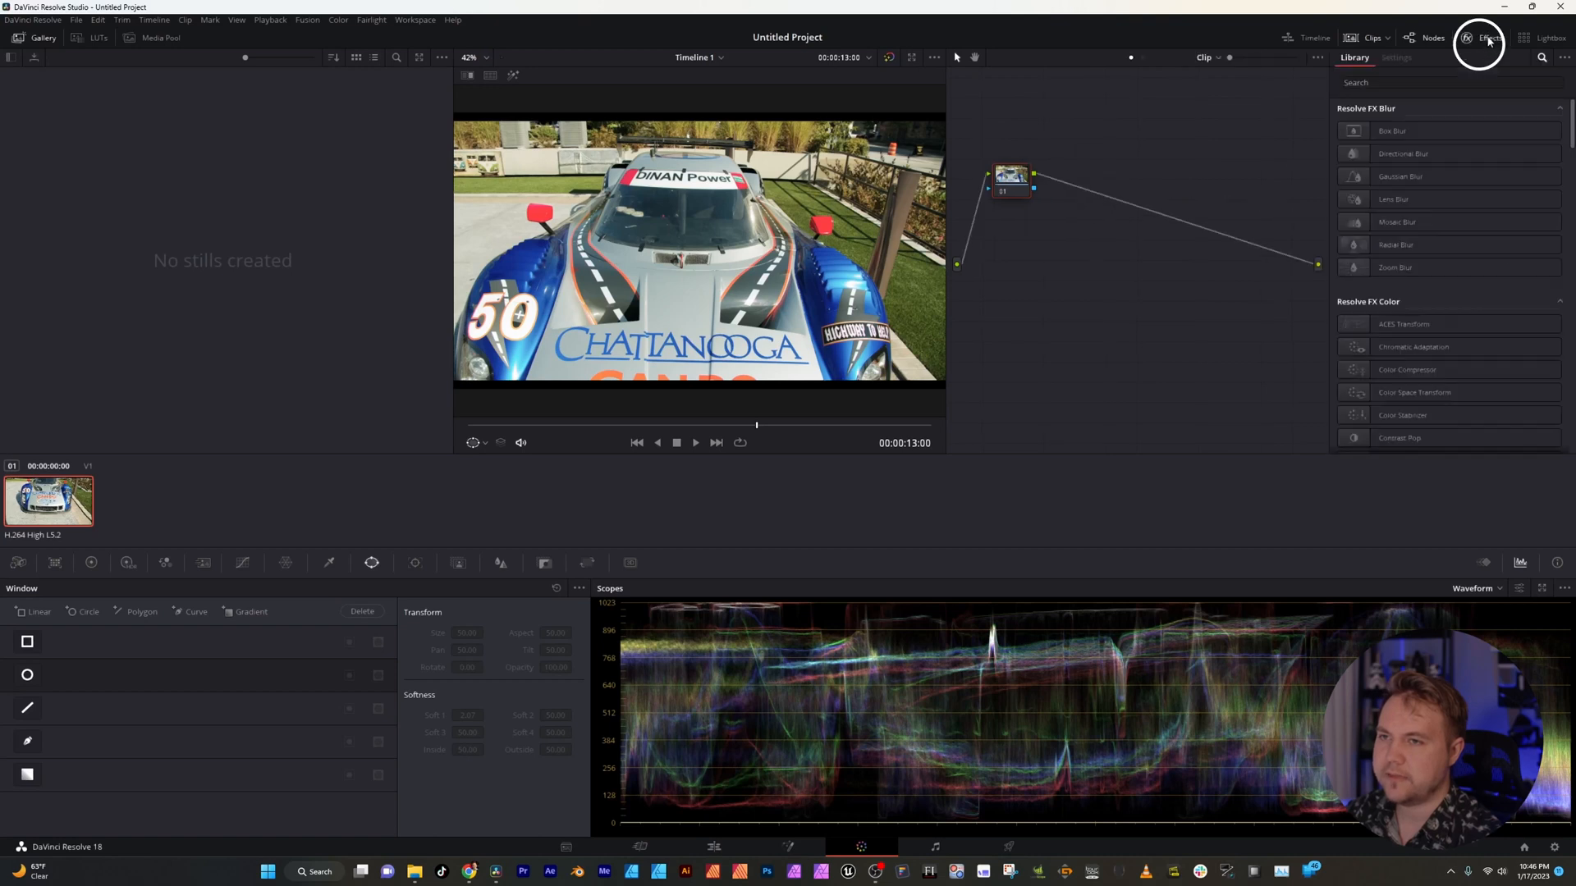
left_click(1448, 82)
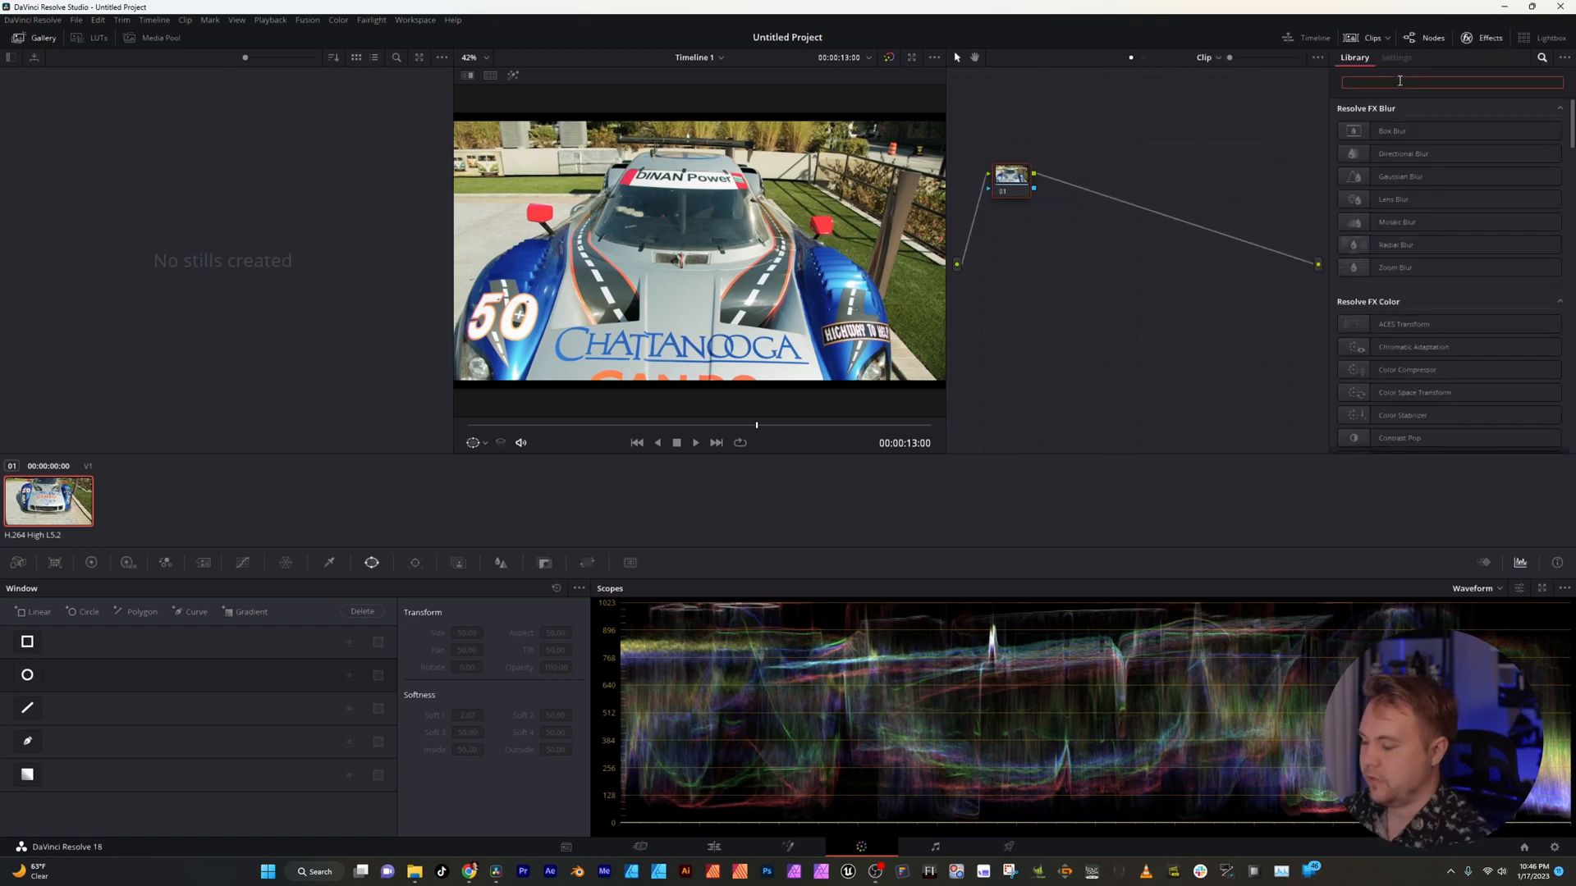
type("dept")
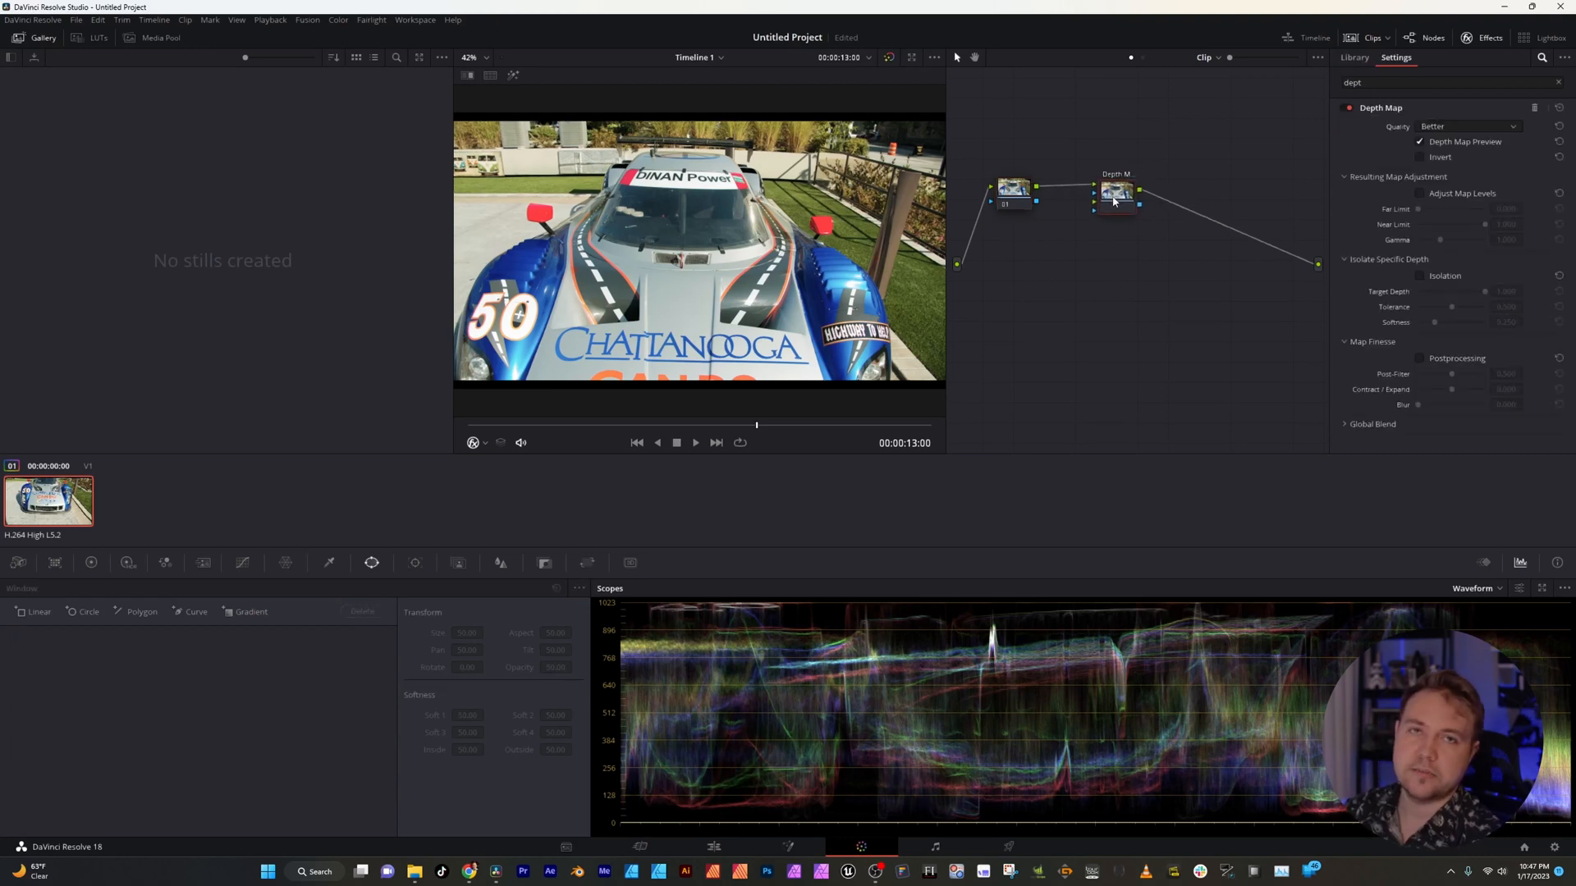
- Nudge the Depth Map node toward node 01 and set its Quality to Faster
left_click_drag(1116, 190, 1103, 195)
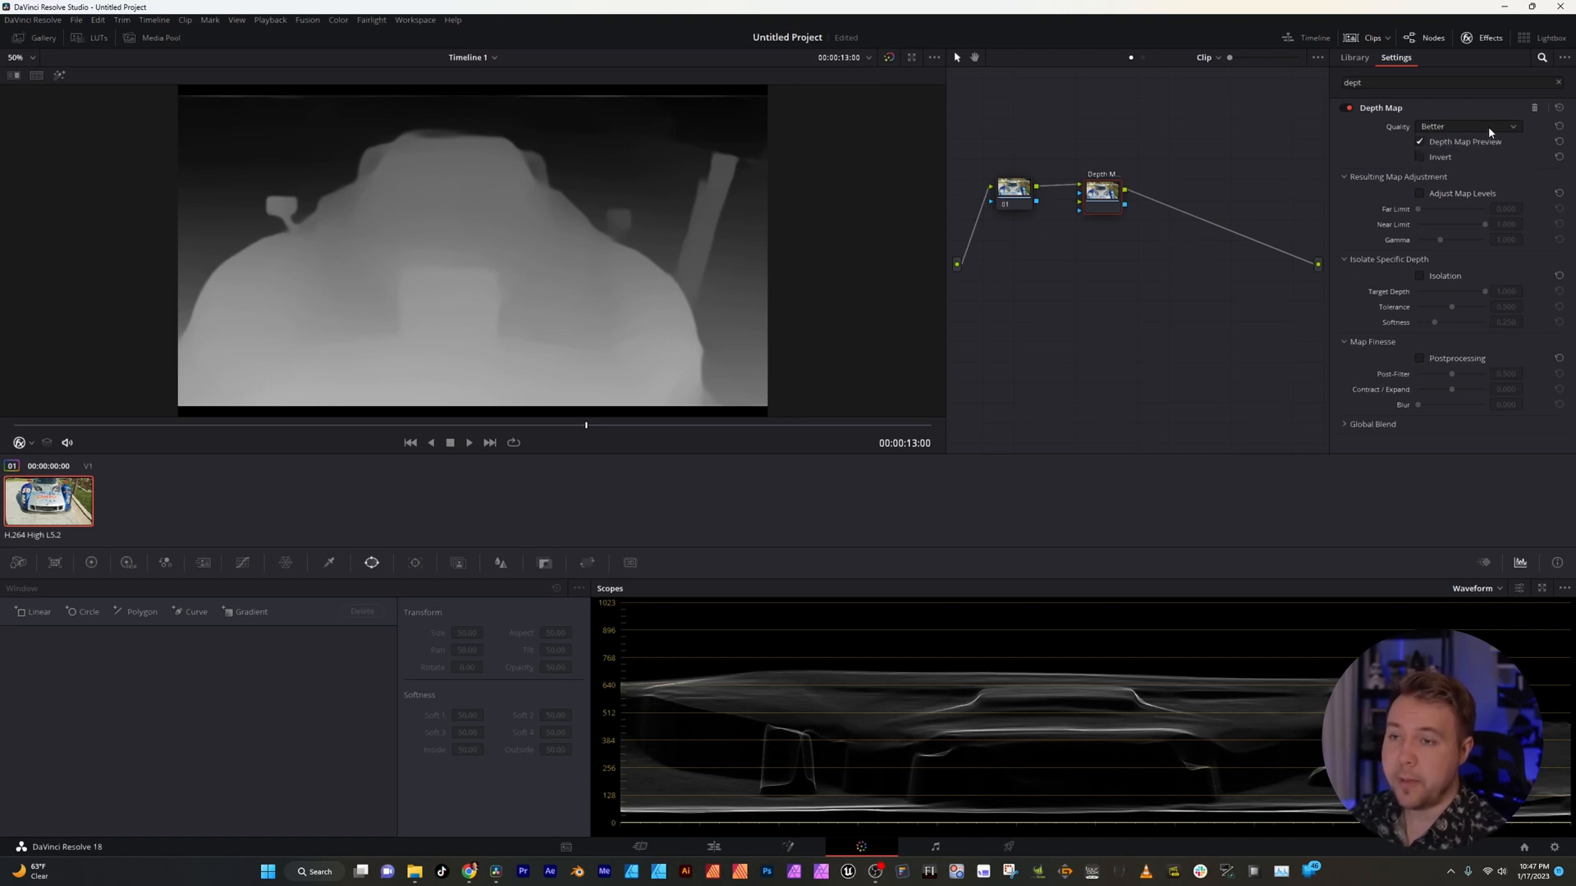
left_click(1467, 126)
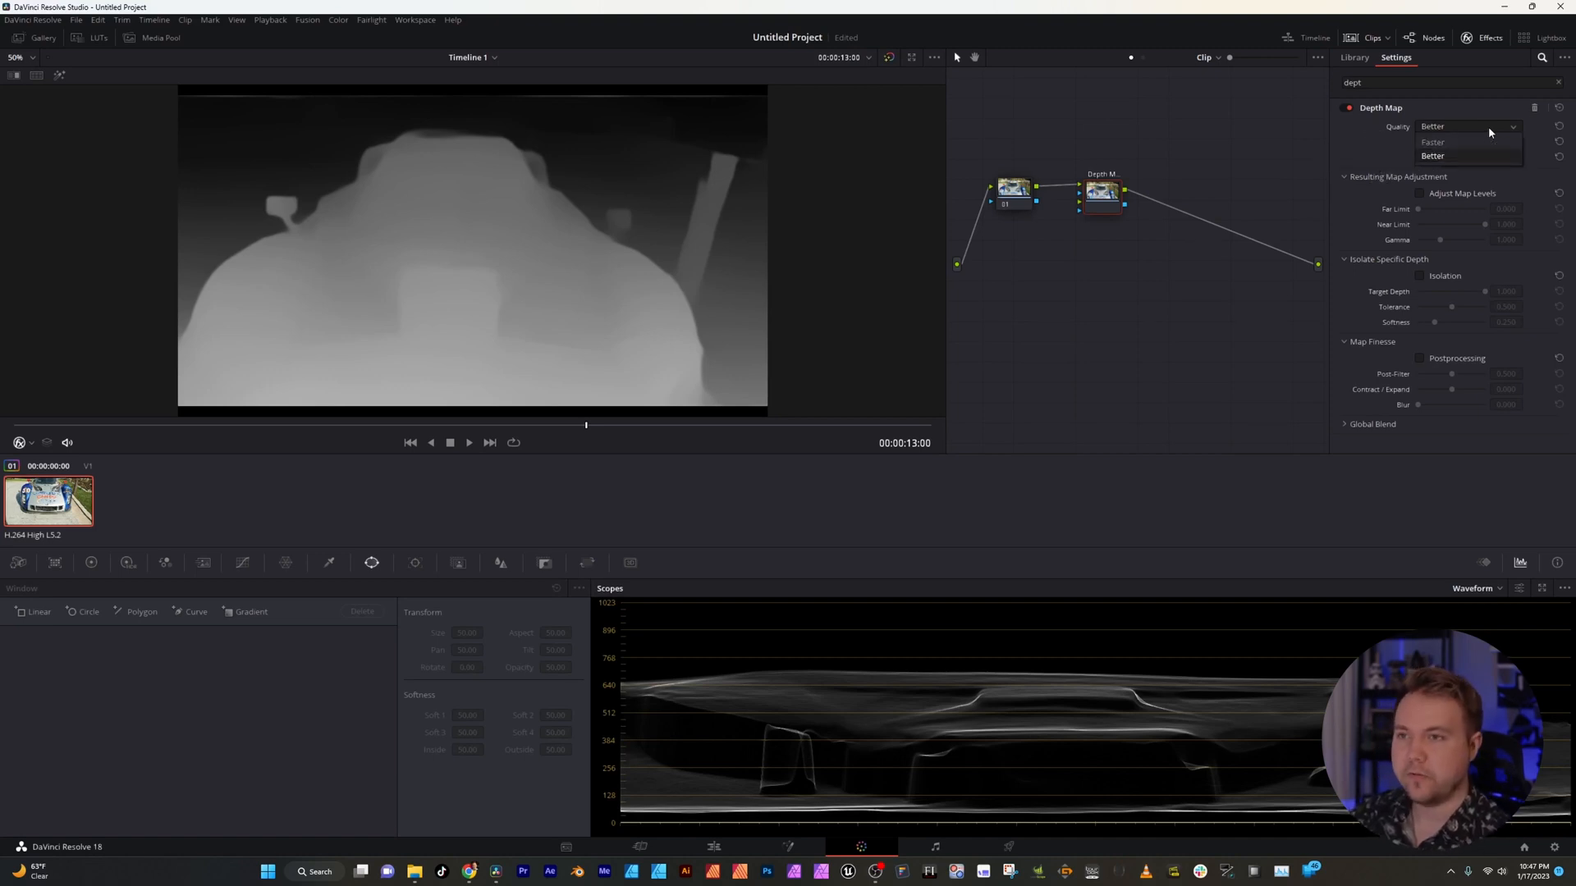
left_click(1431, 141)
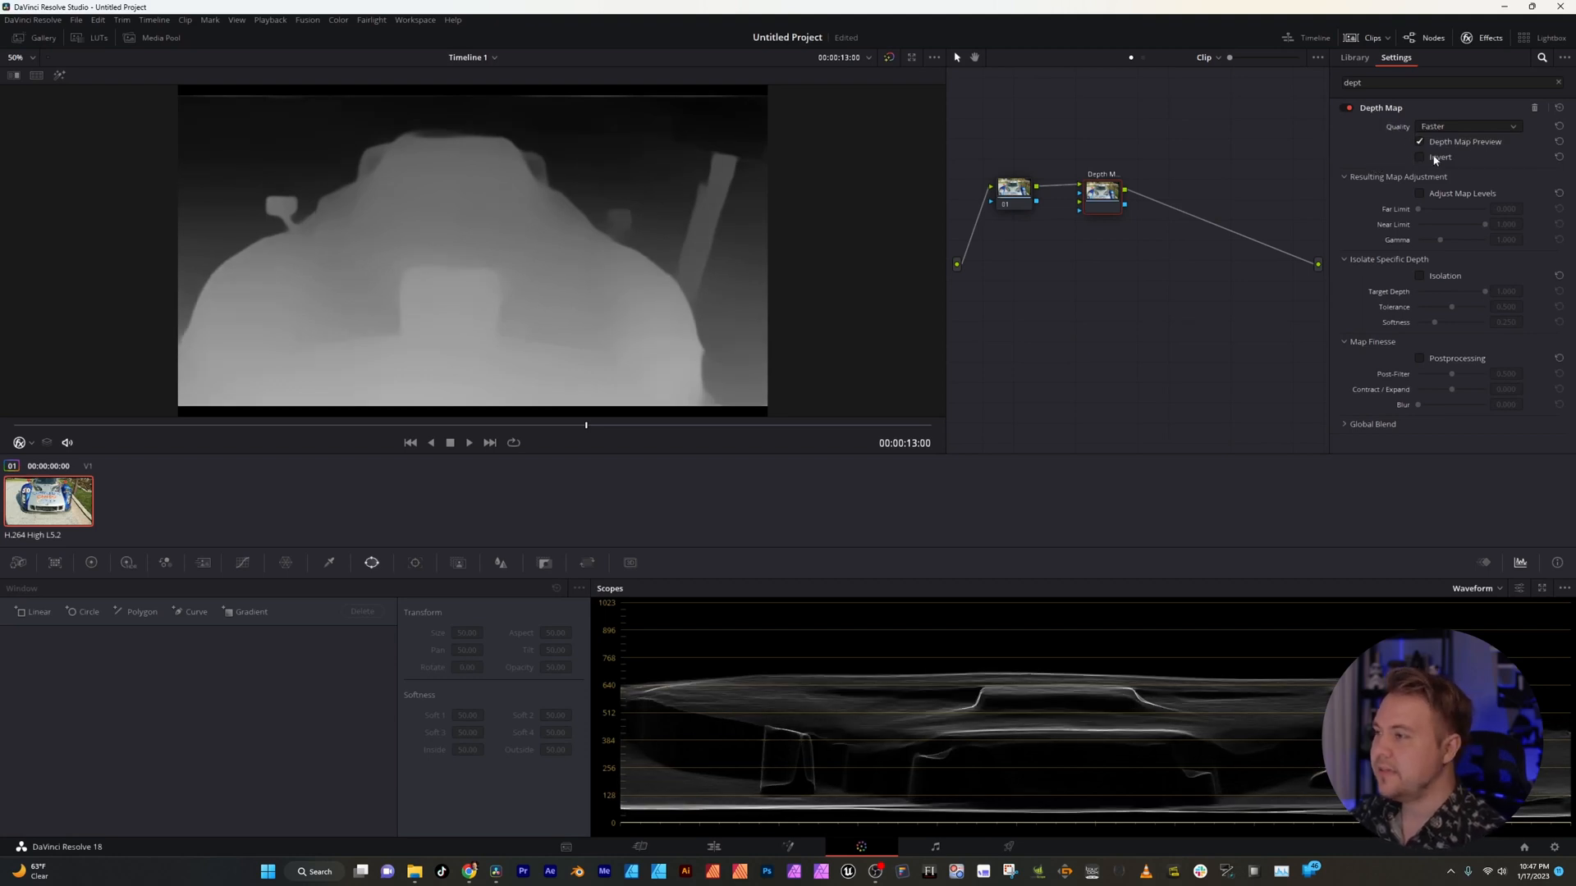
left_click(1468, 126)
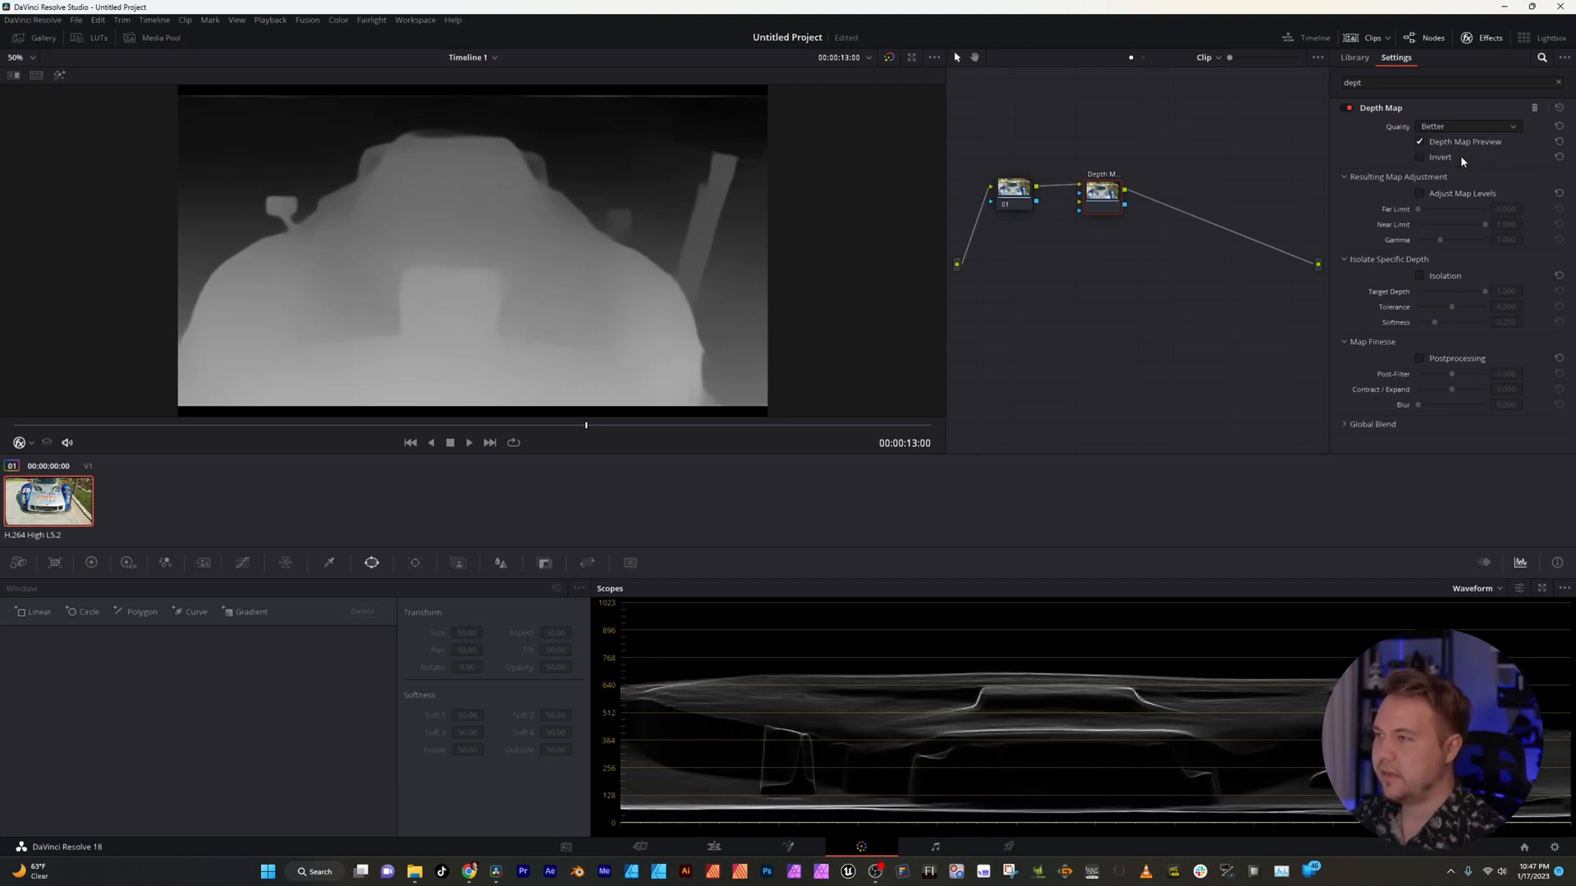
left_click(1468, 126)
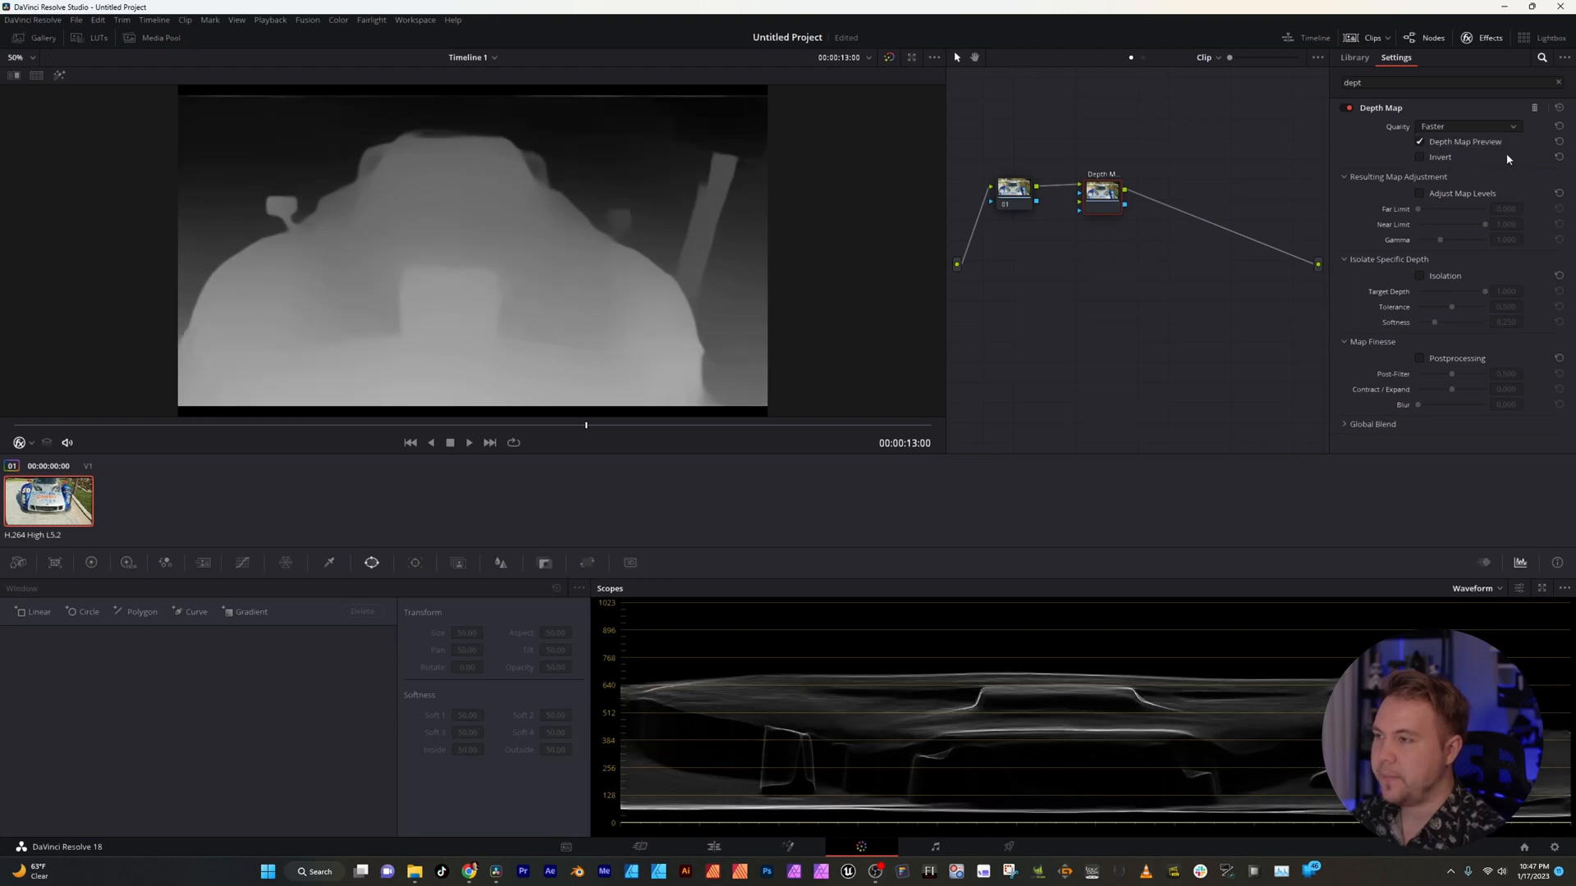
mouse_move(561, 282)
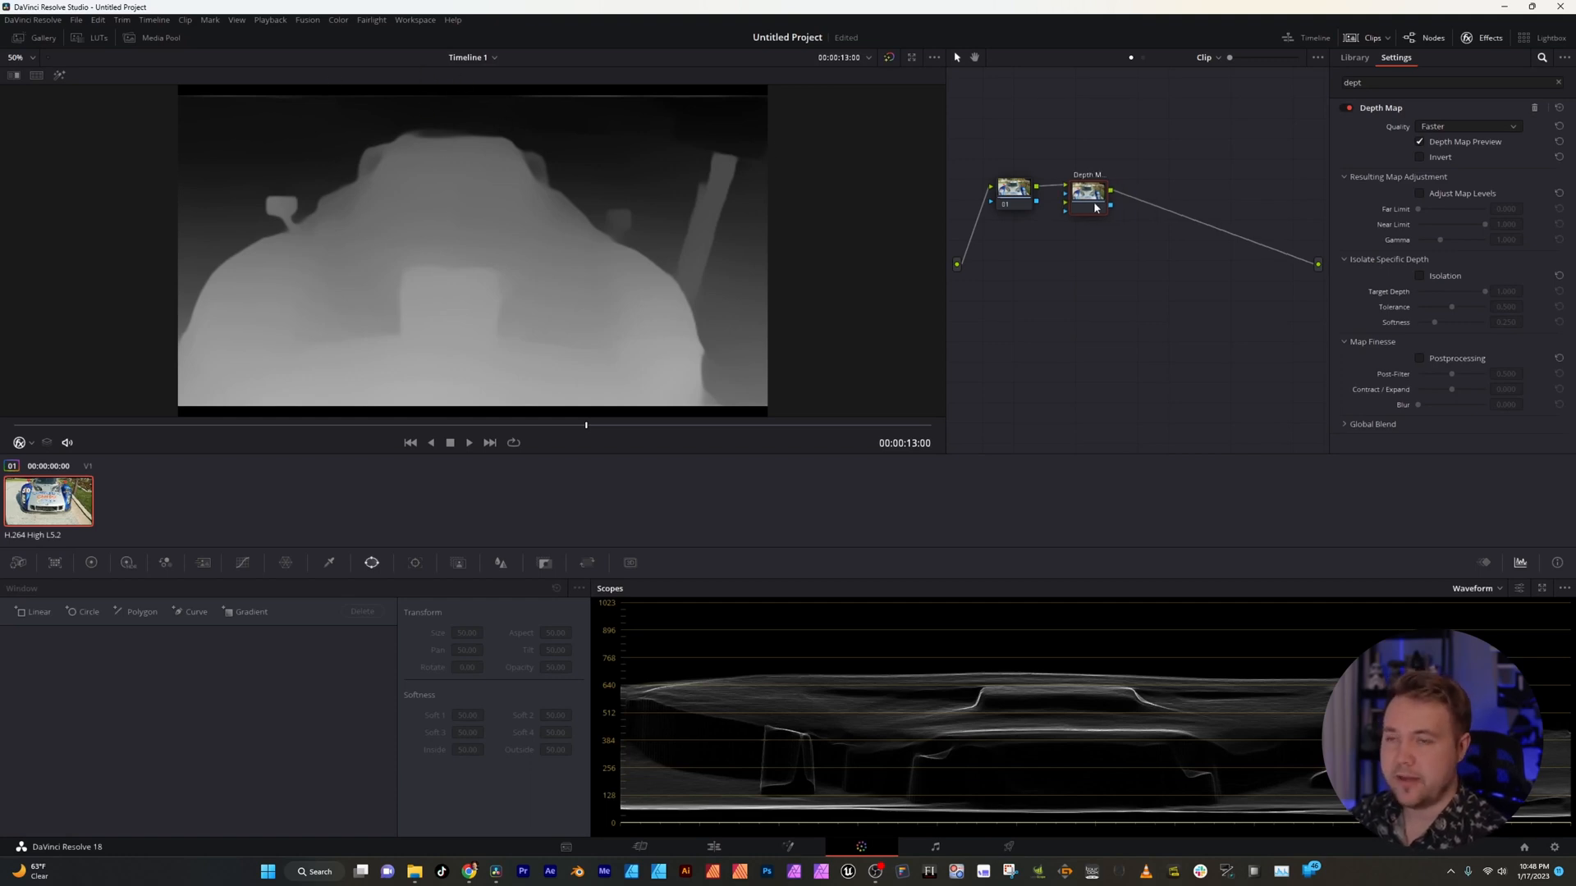
- Add a serial node after Depth Map (Alt+S), switch off Depth Map Preview and select the new node
left_click(1089, 192)
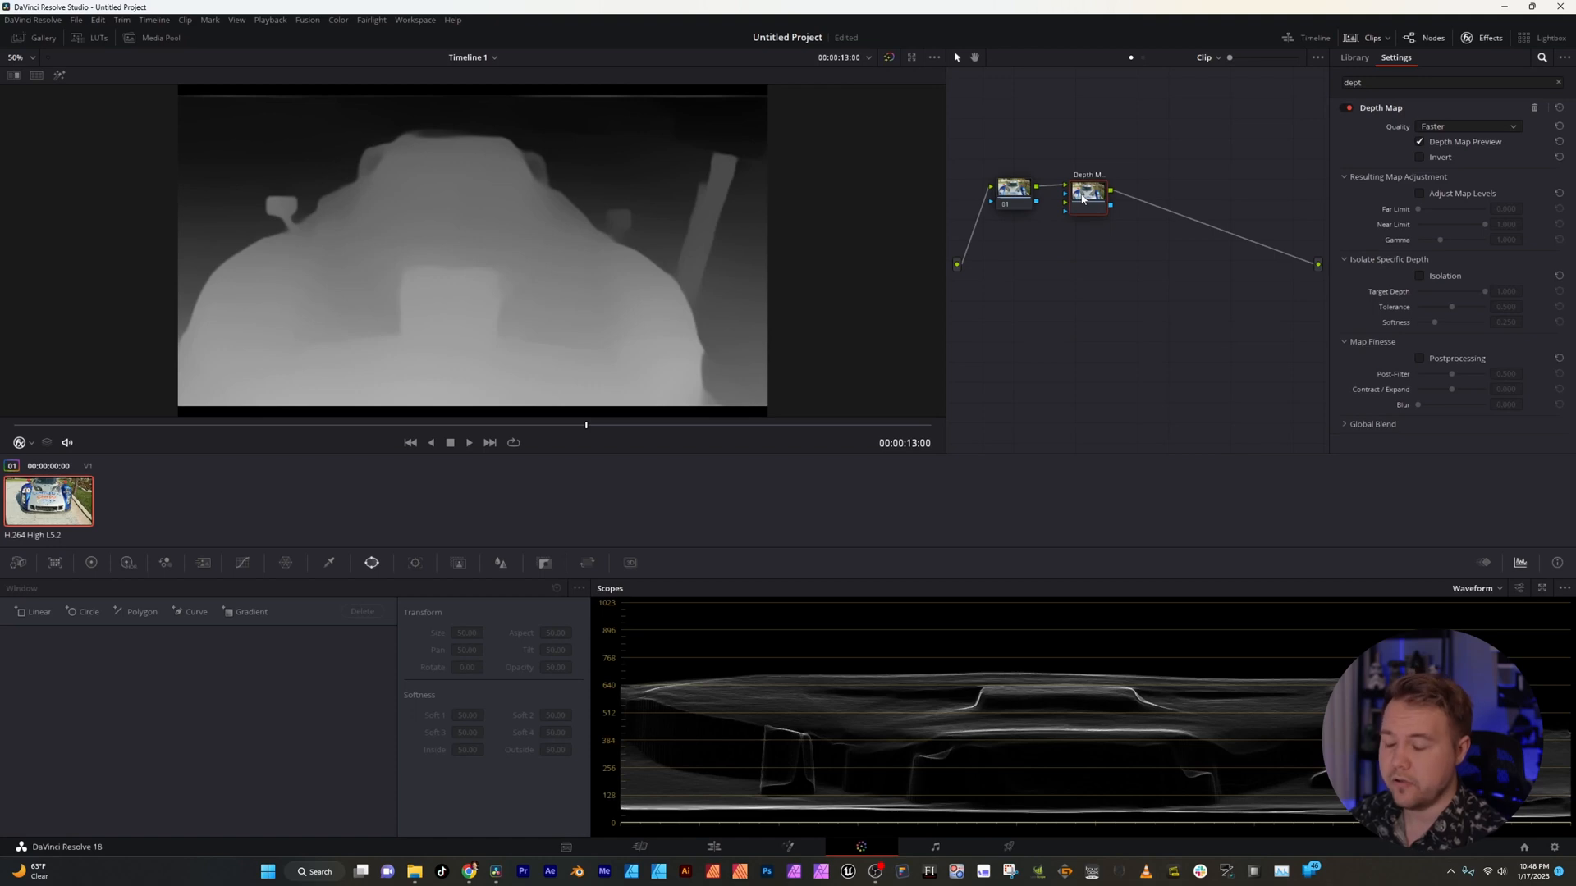
key("alt")
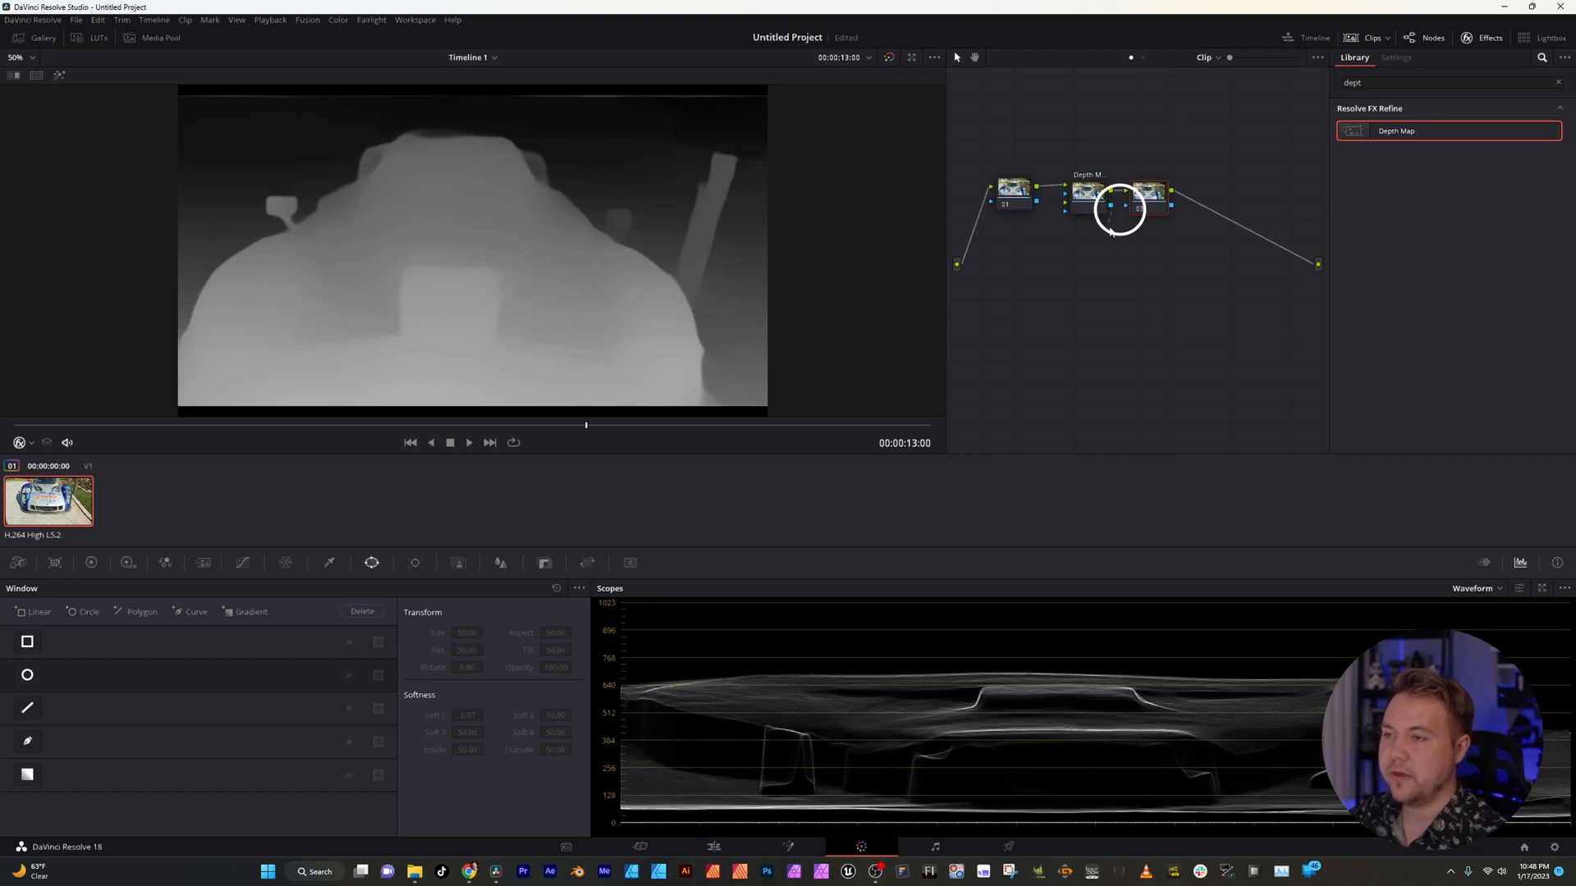
left_click(1396, 58)
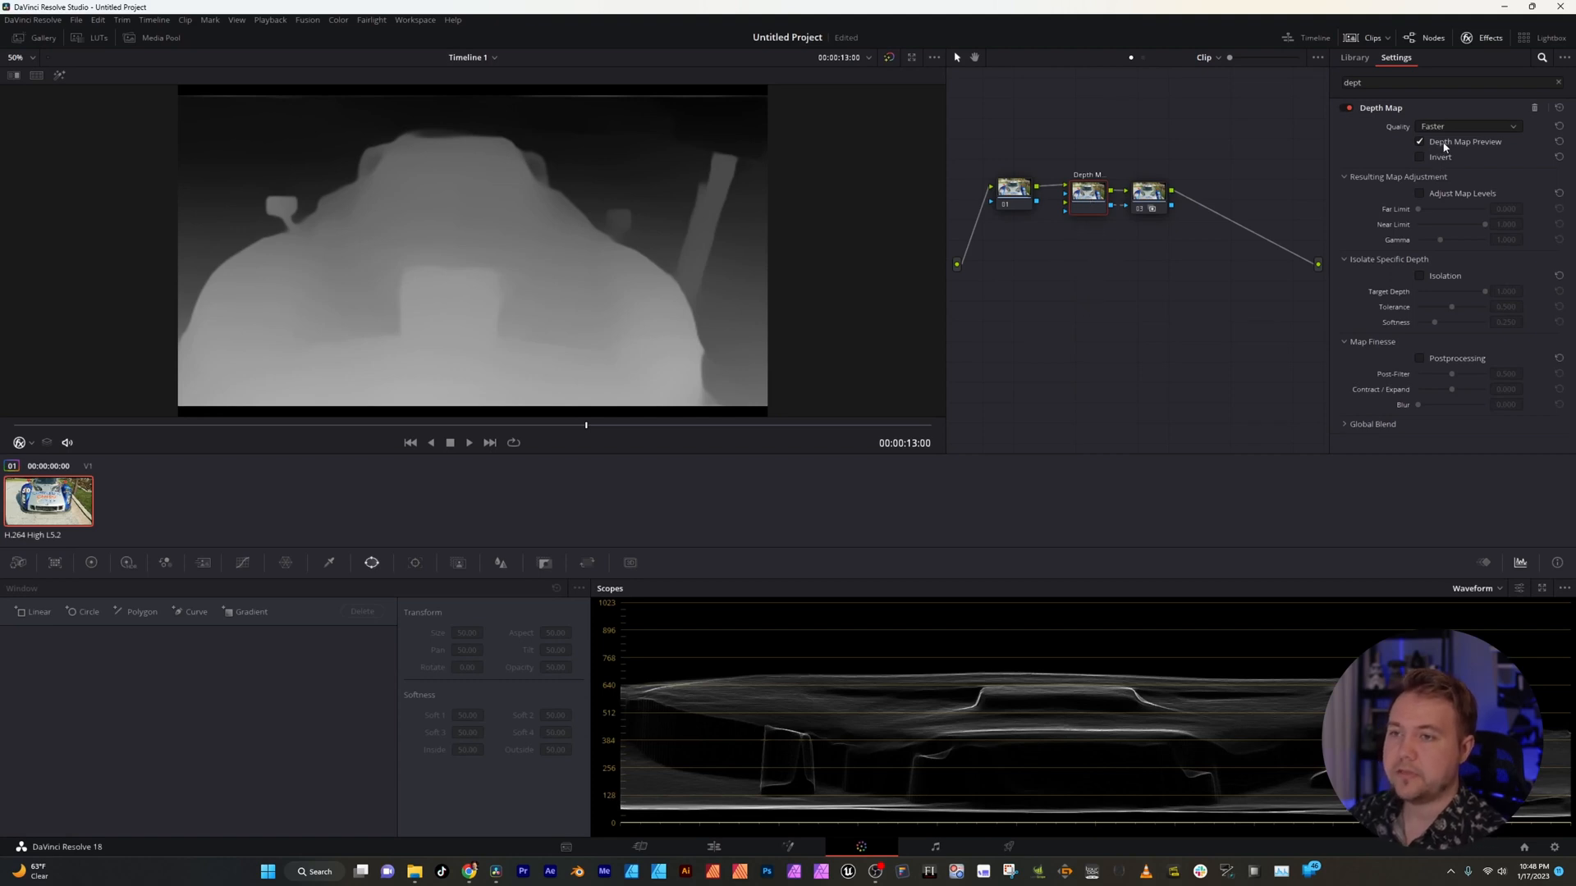
left_click(1420, 141)
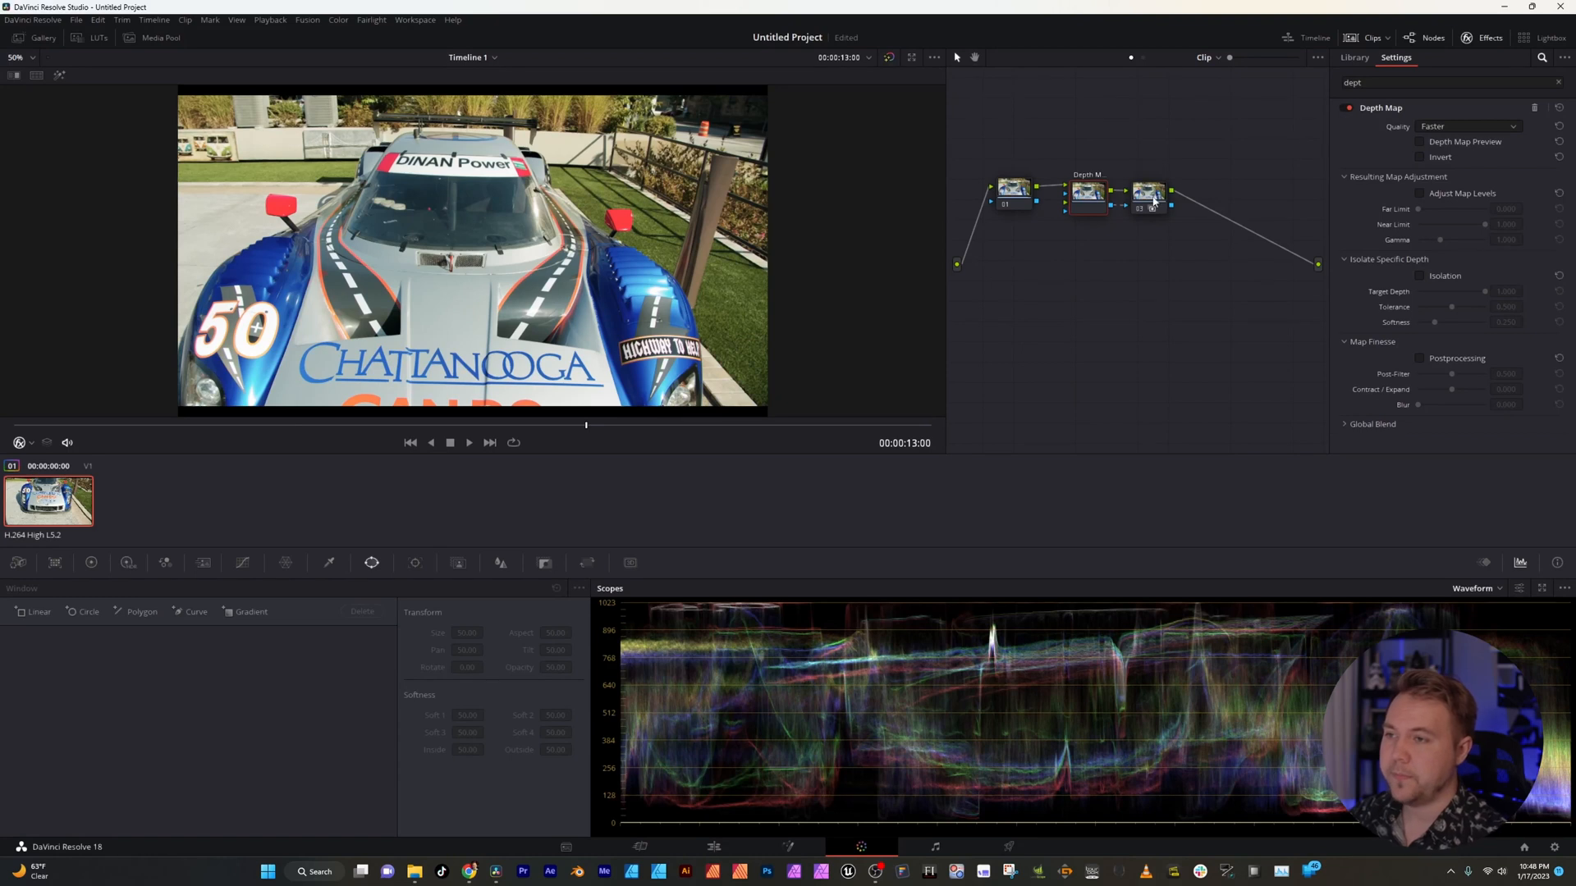
left_click(1354, 57)
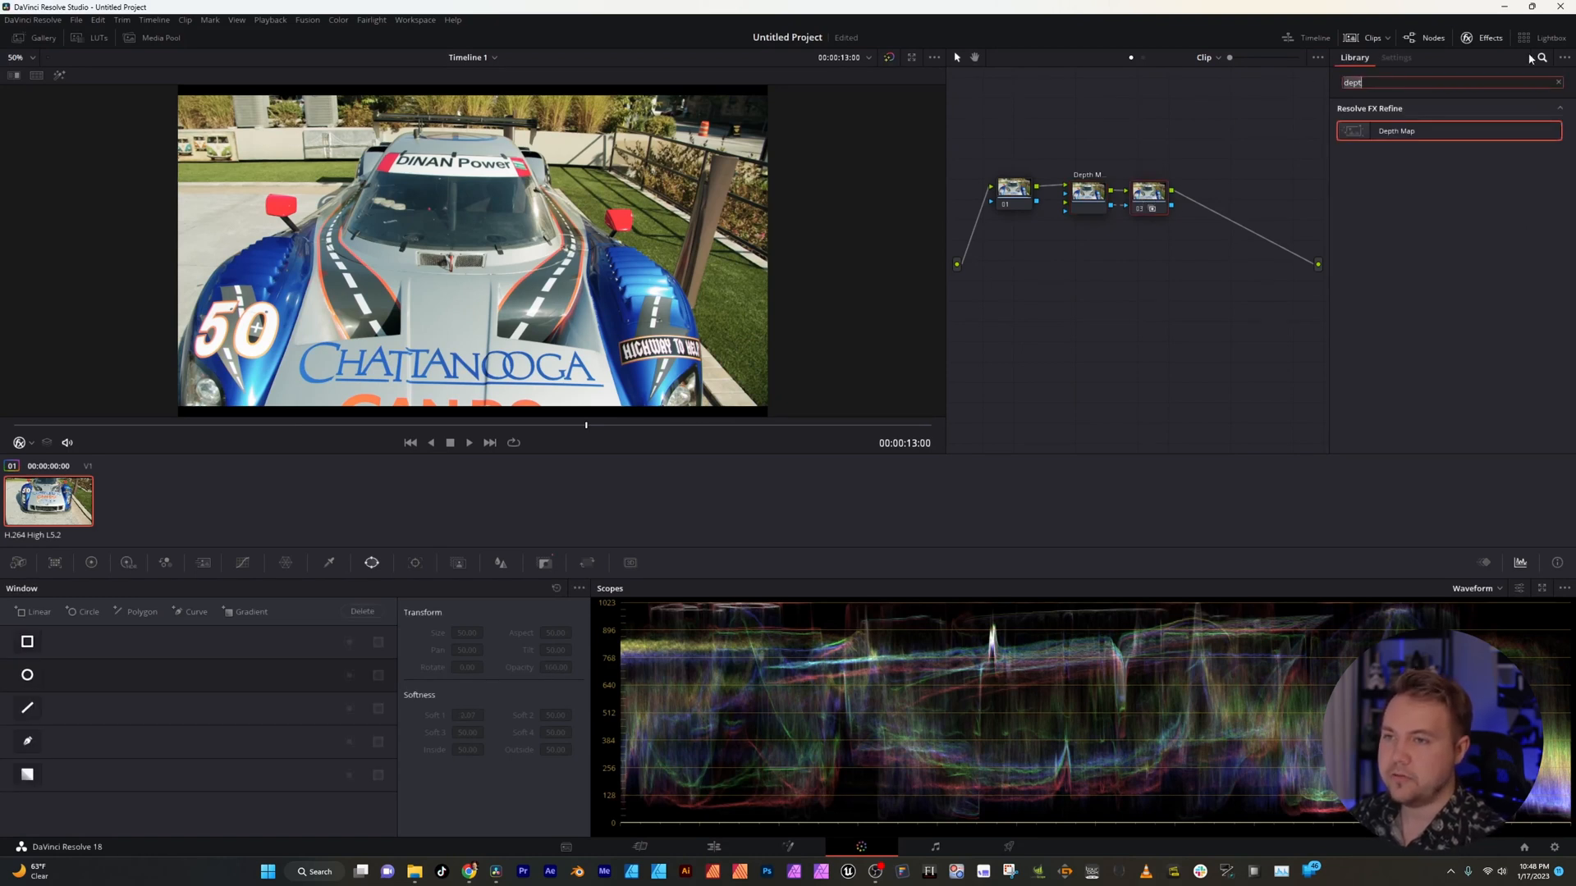
- Apply Lens Blur to the new node and invert the Depth Map so the background blurs
type("lens")
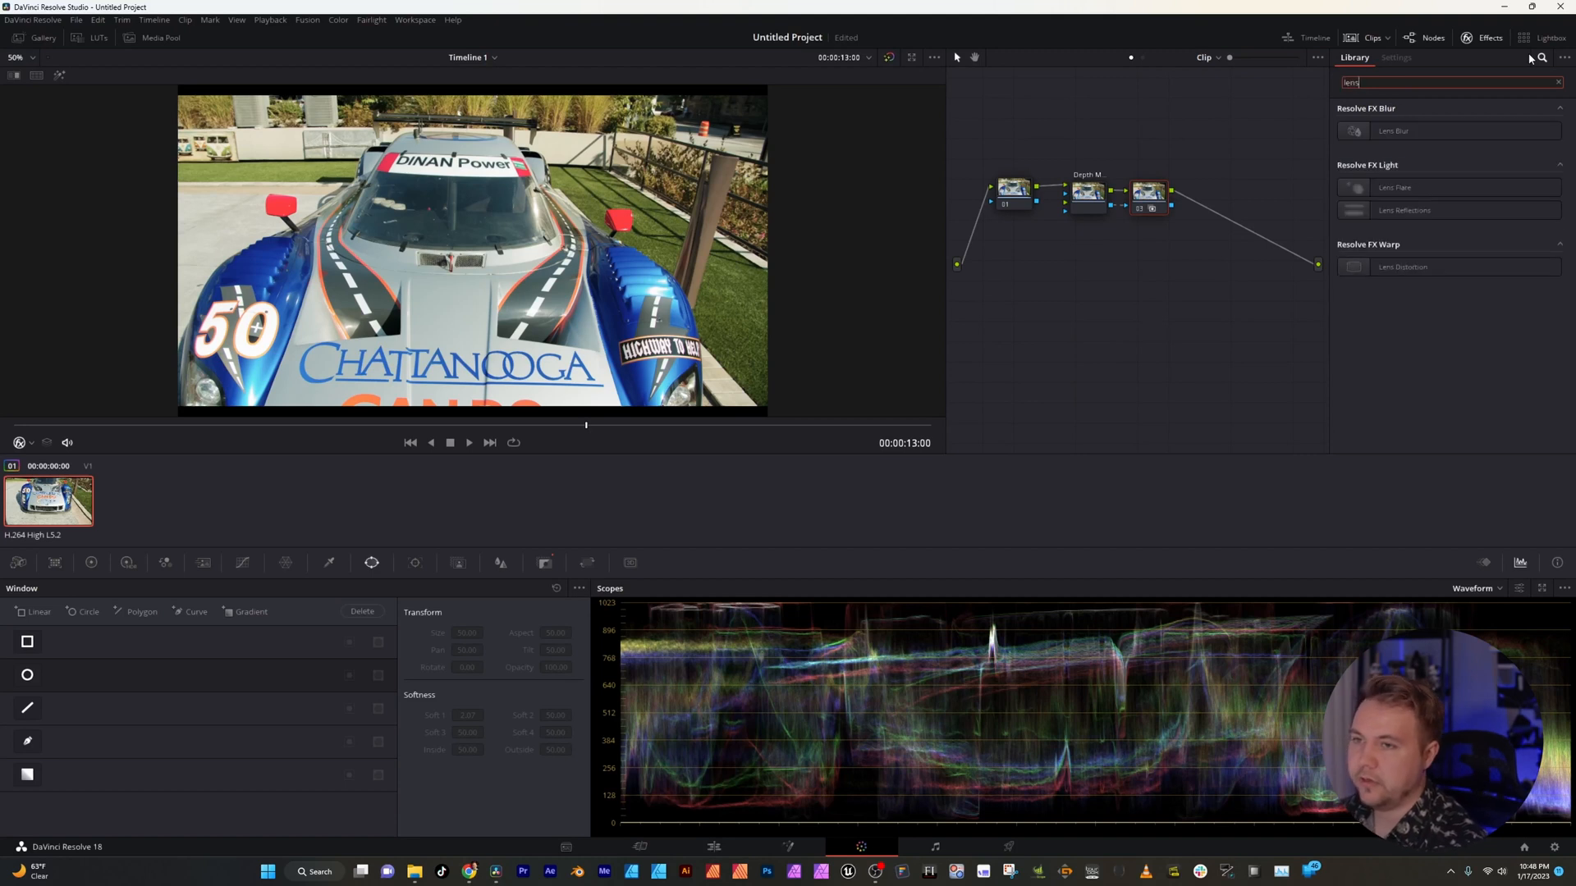
left_click(1392, 131)
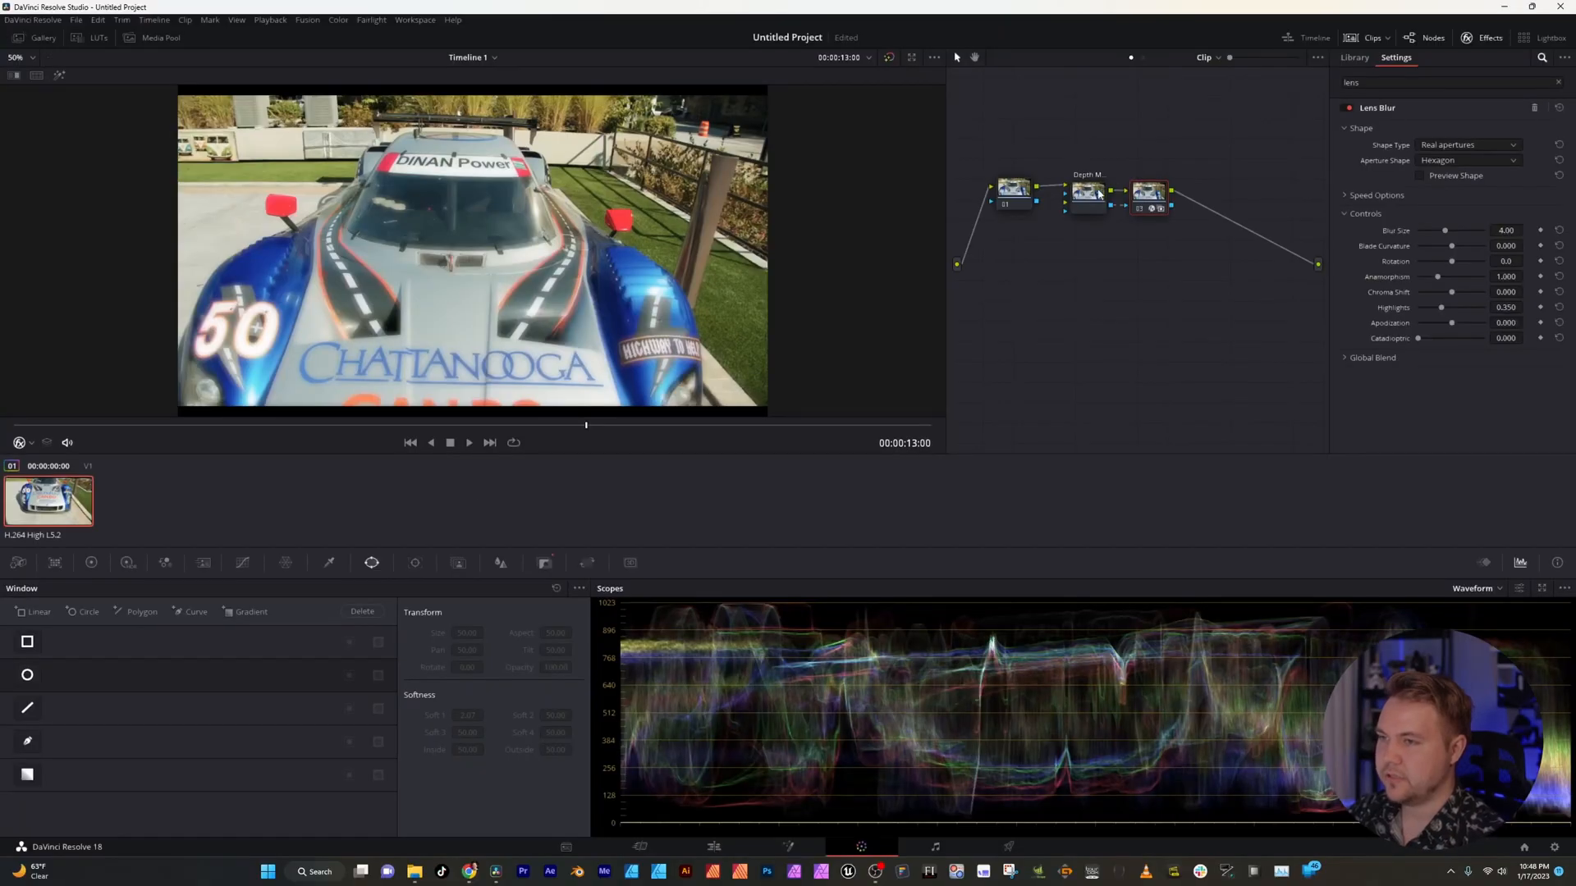
left_click(1087, 190)
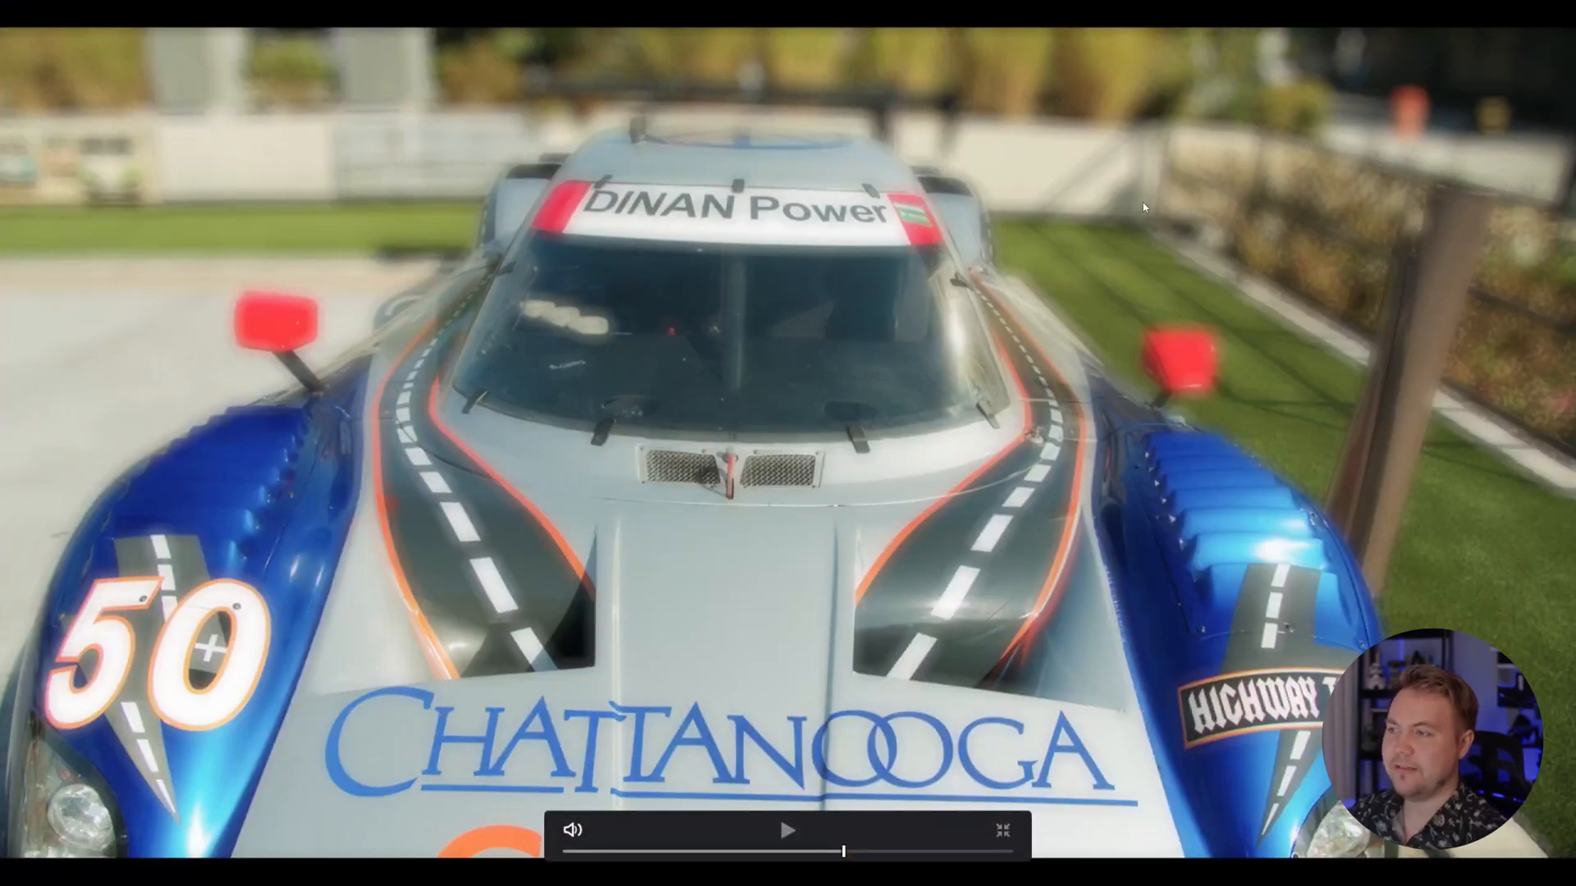
left_click(1000, 830)
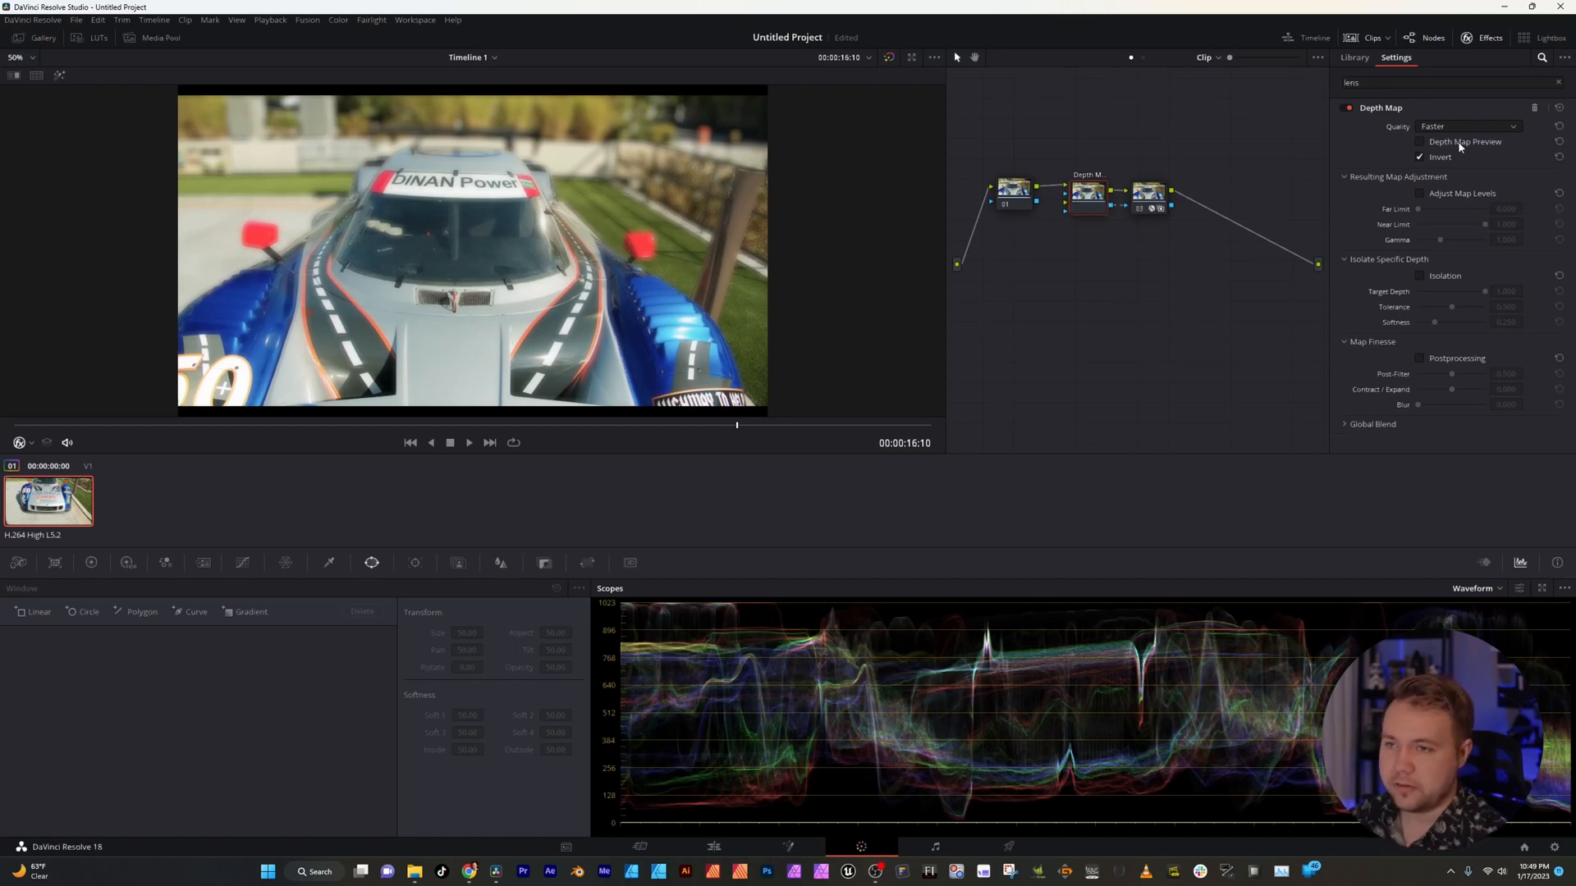
- Re-enable Depth Map Preview and Adjust Map Levels, experimenting with Far Limit and leaving it at 0.000
left_click(1418, 141)
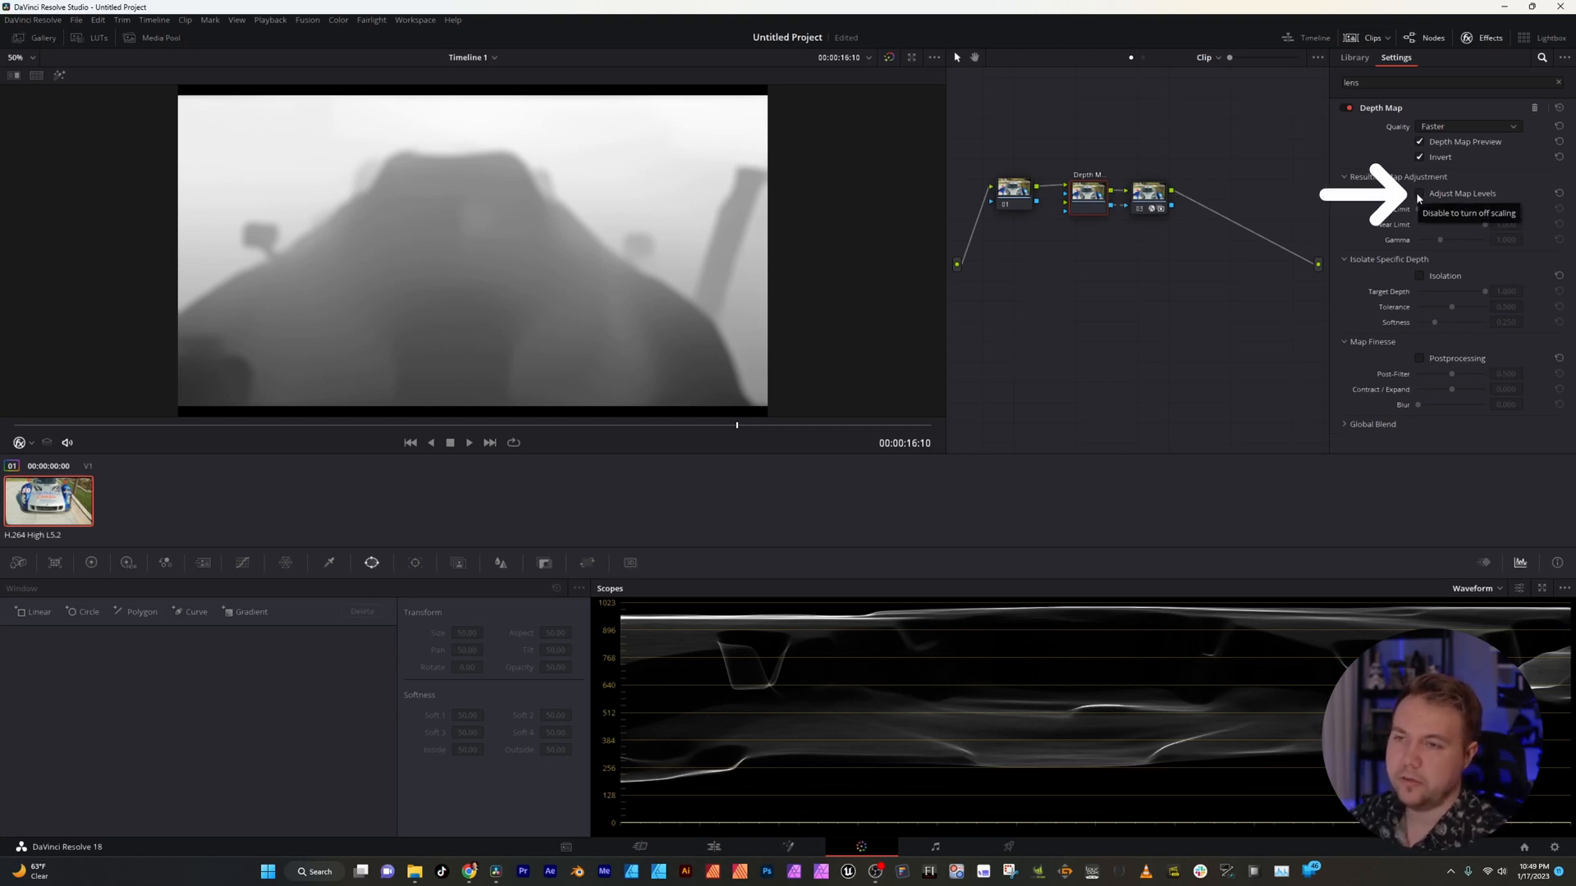
left_click(1418, 194)
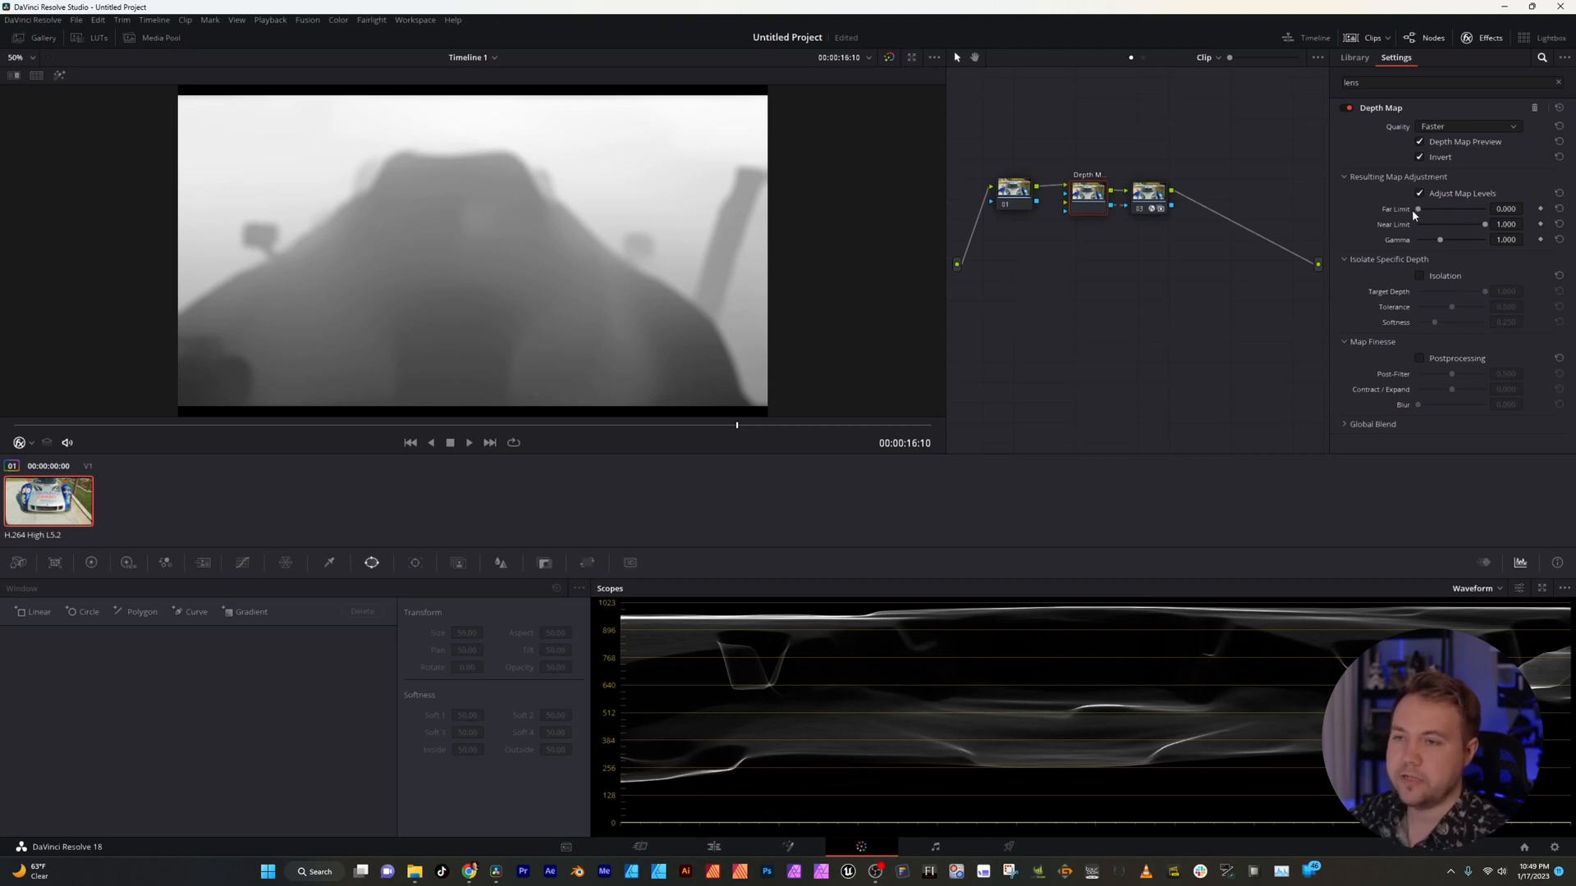
left_click_drag(1417, 209, 1422, 209)
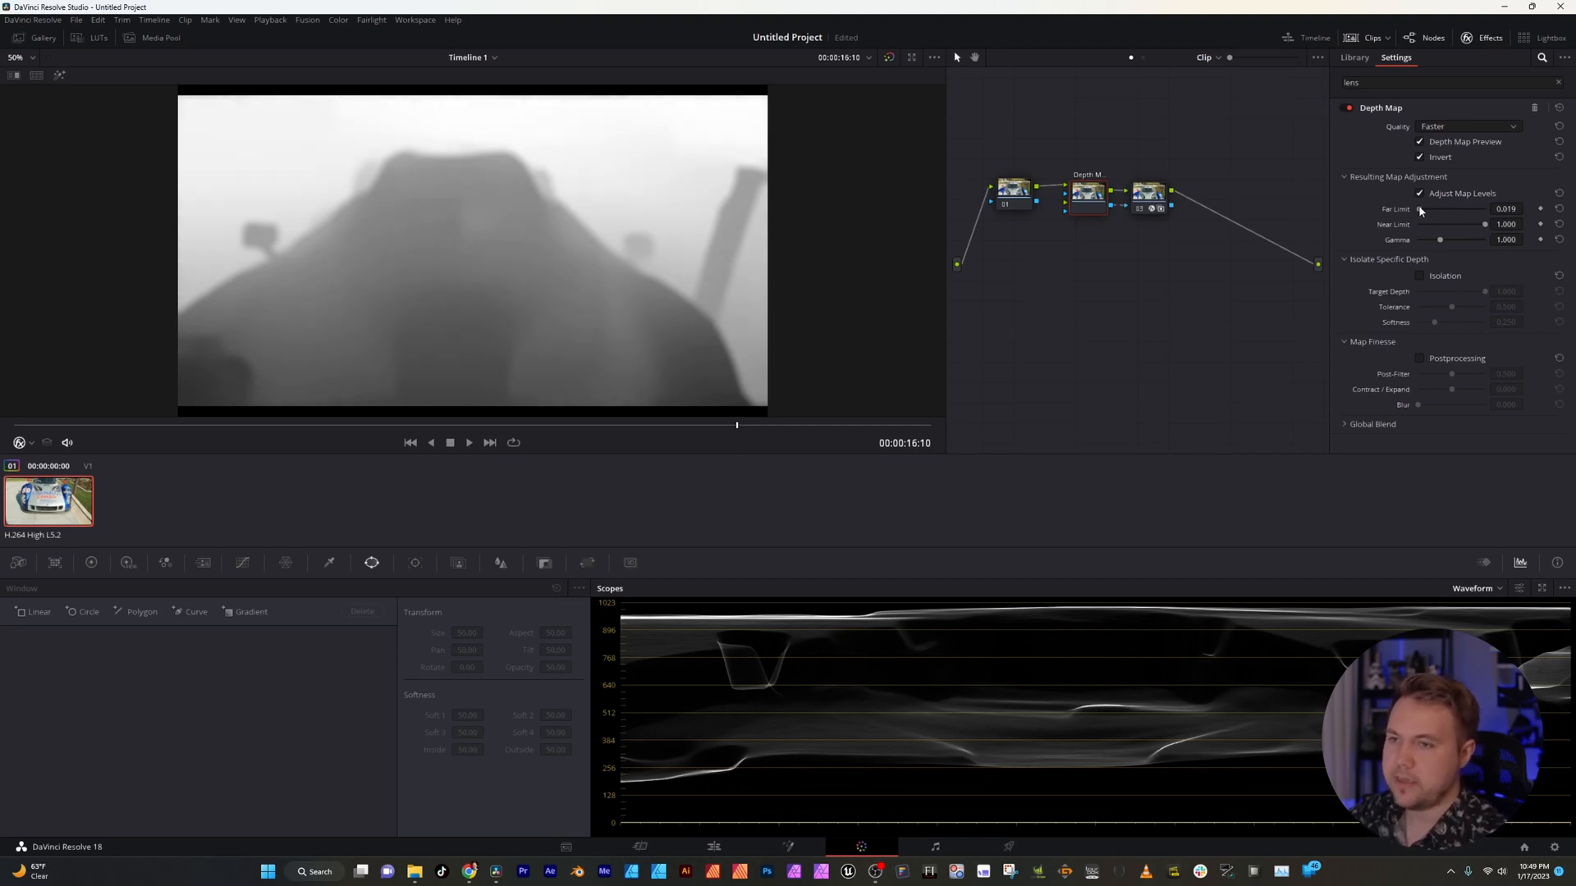
left_click_drag(1417, 208, 1431, 208)
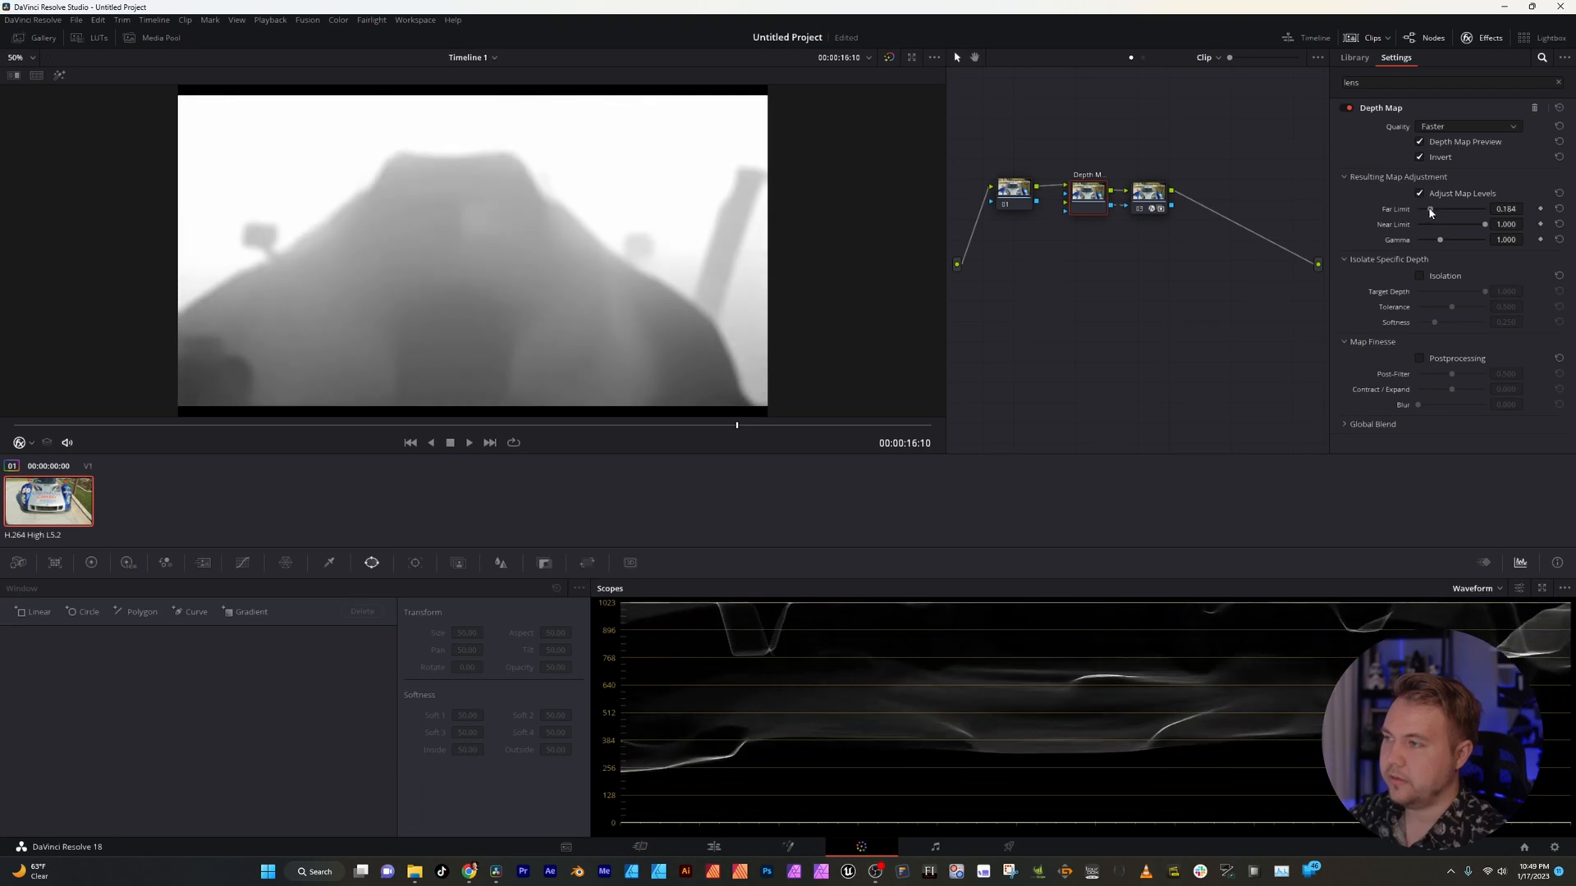
left_click_drag(1430, 208, 1415, 209)
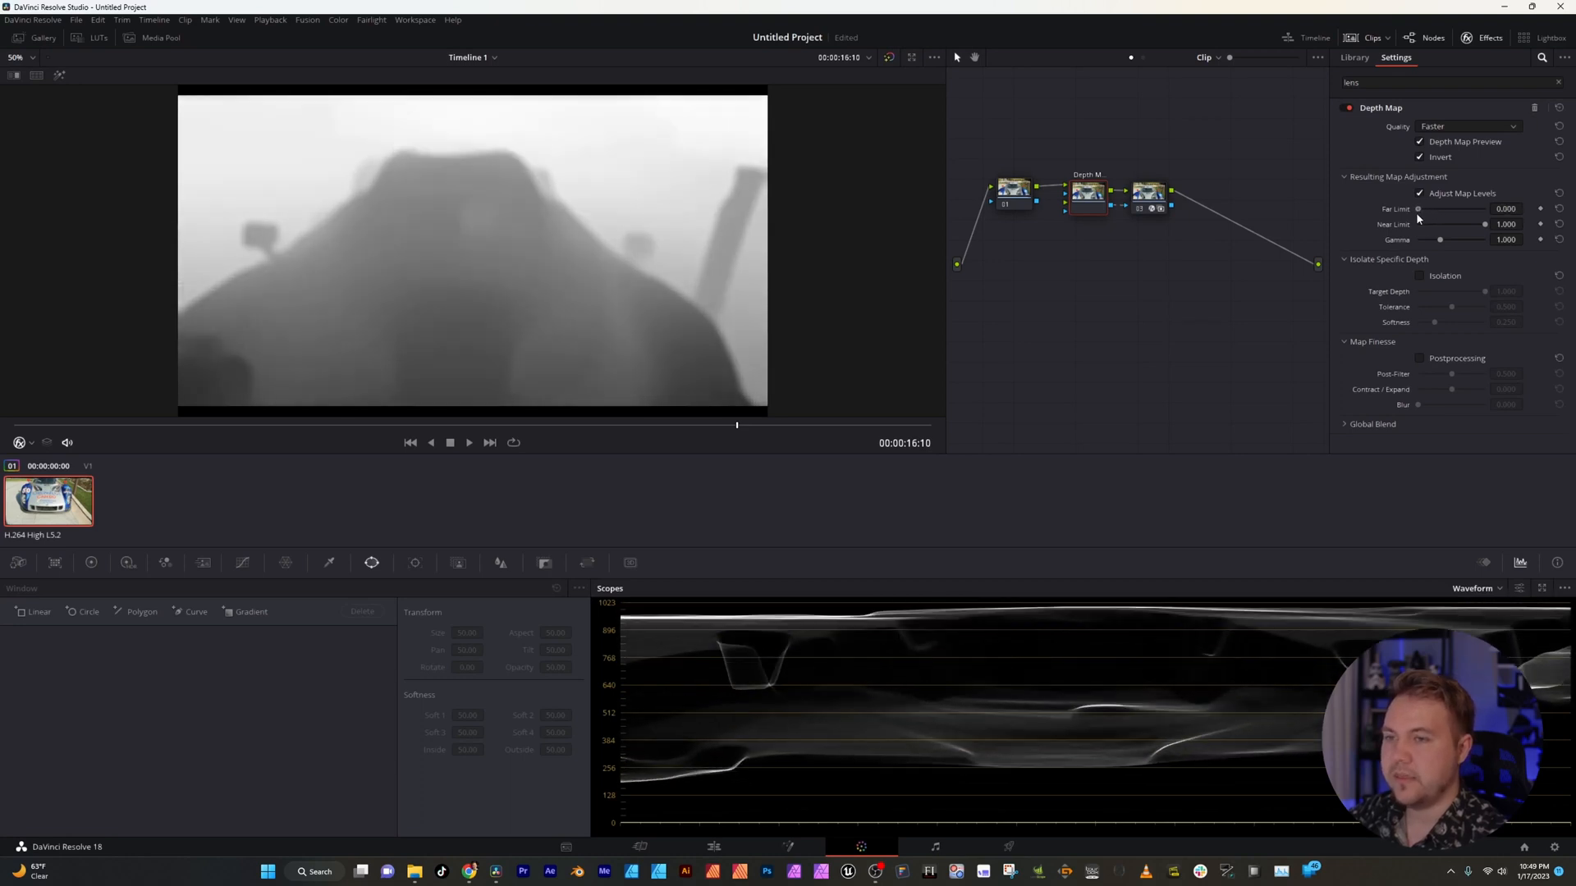
left_click_drag(1418, 208, 1425, 209)
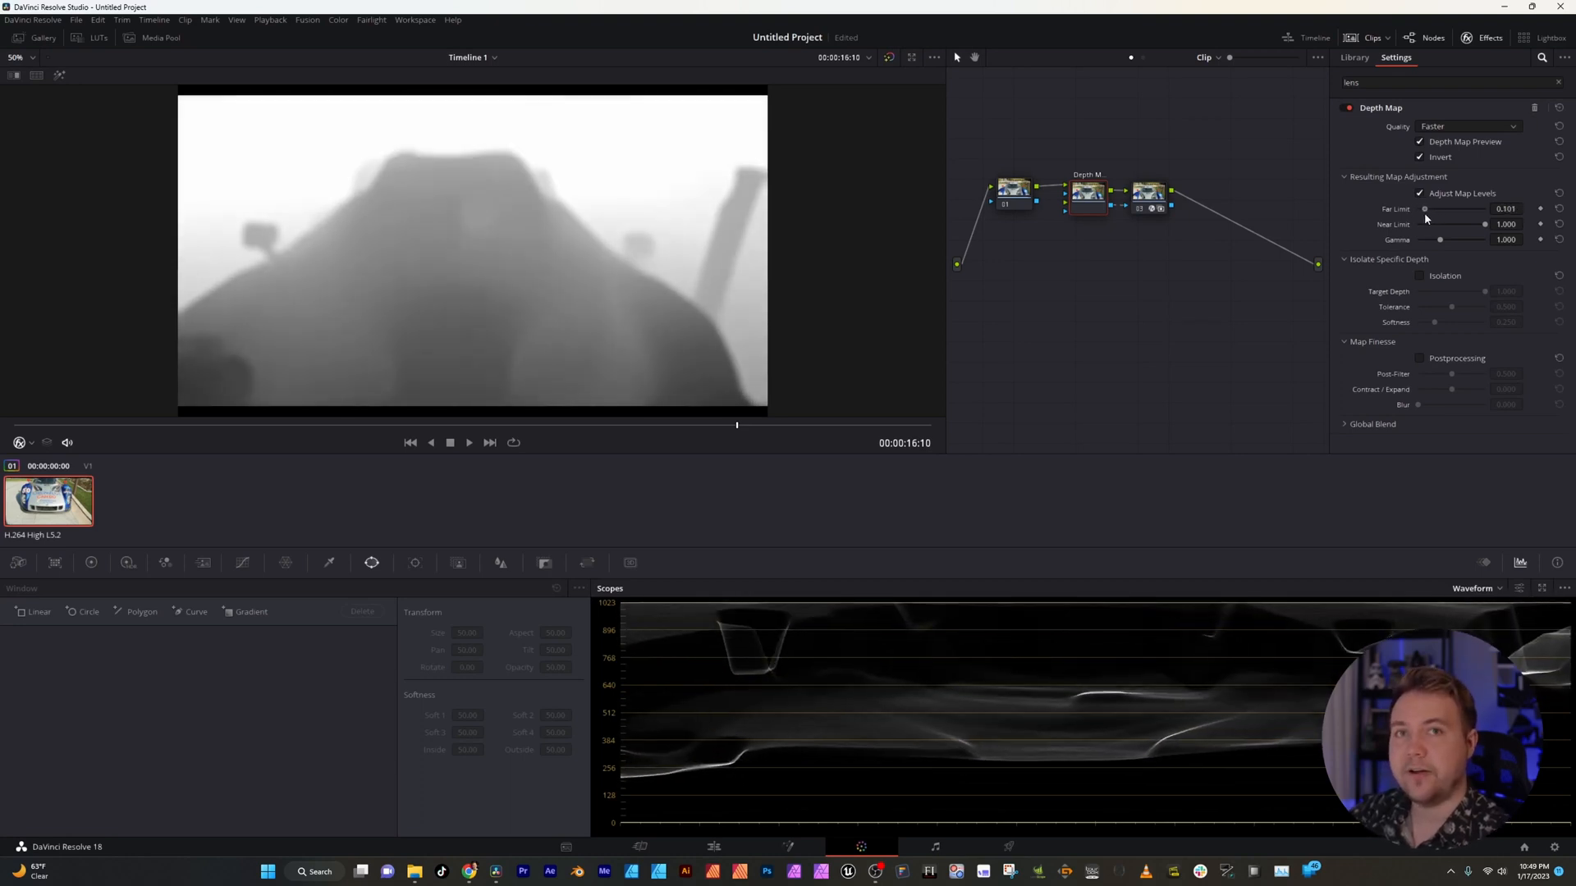
left_click_drag(1425, 209, 1463, 208)
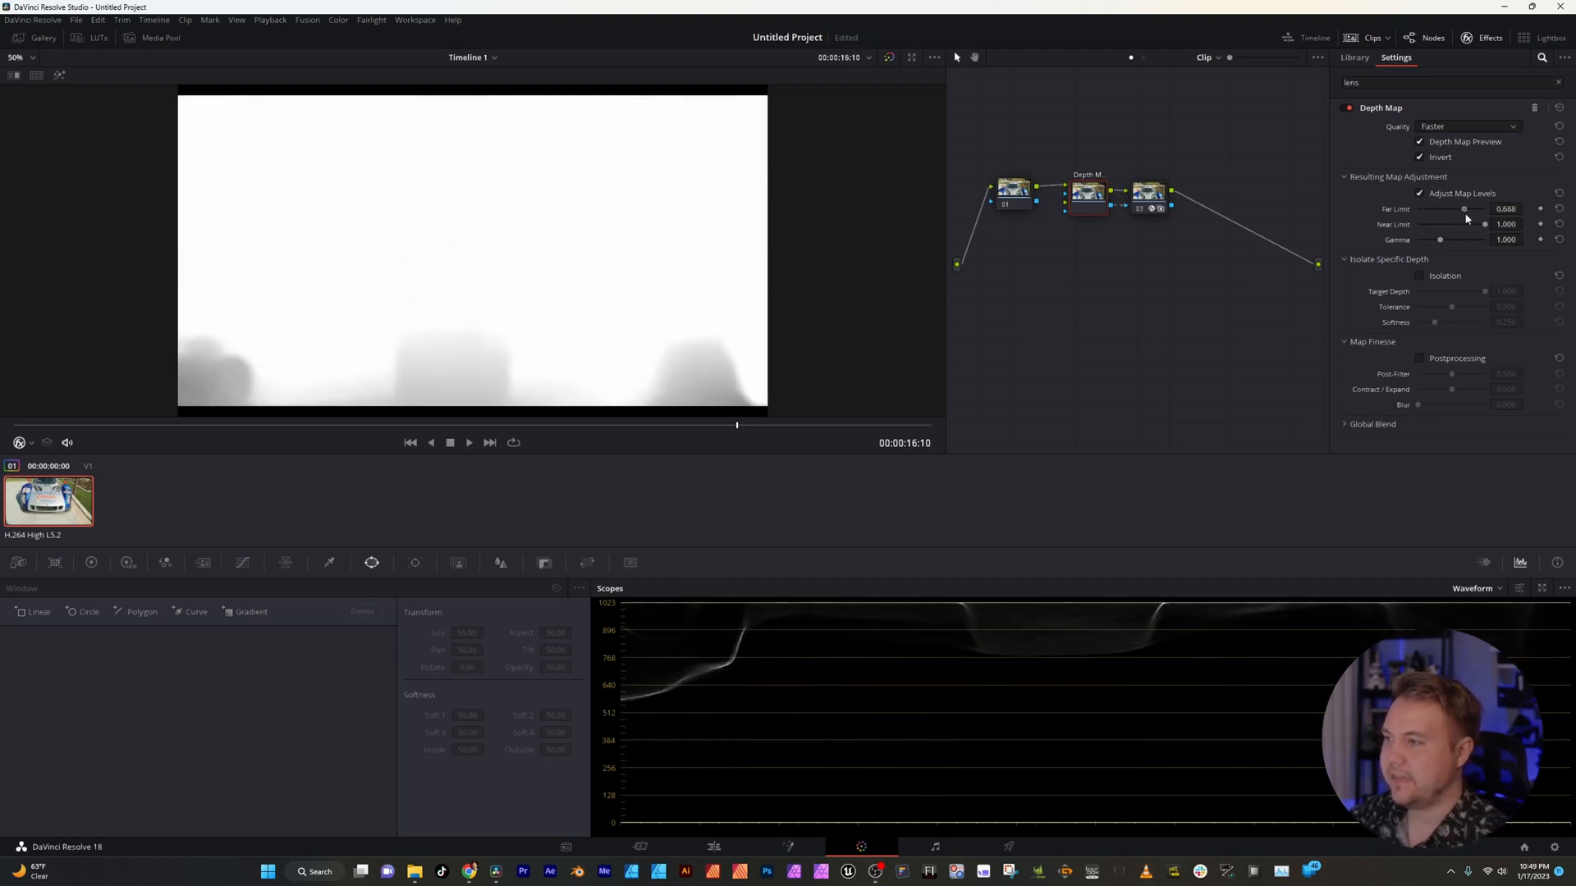
left_click_drag(1464, 208, 1417, 208)
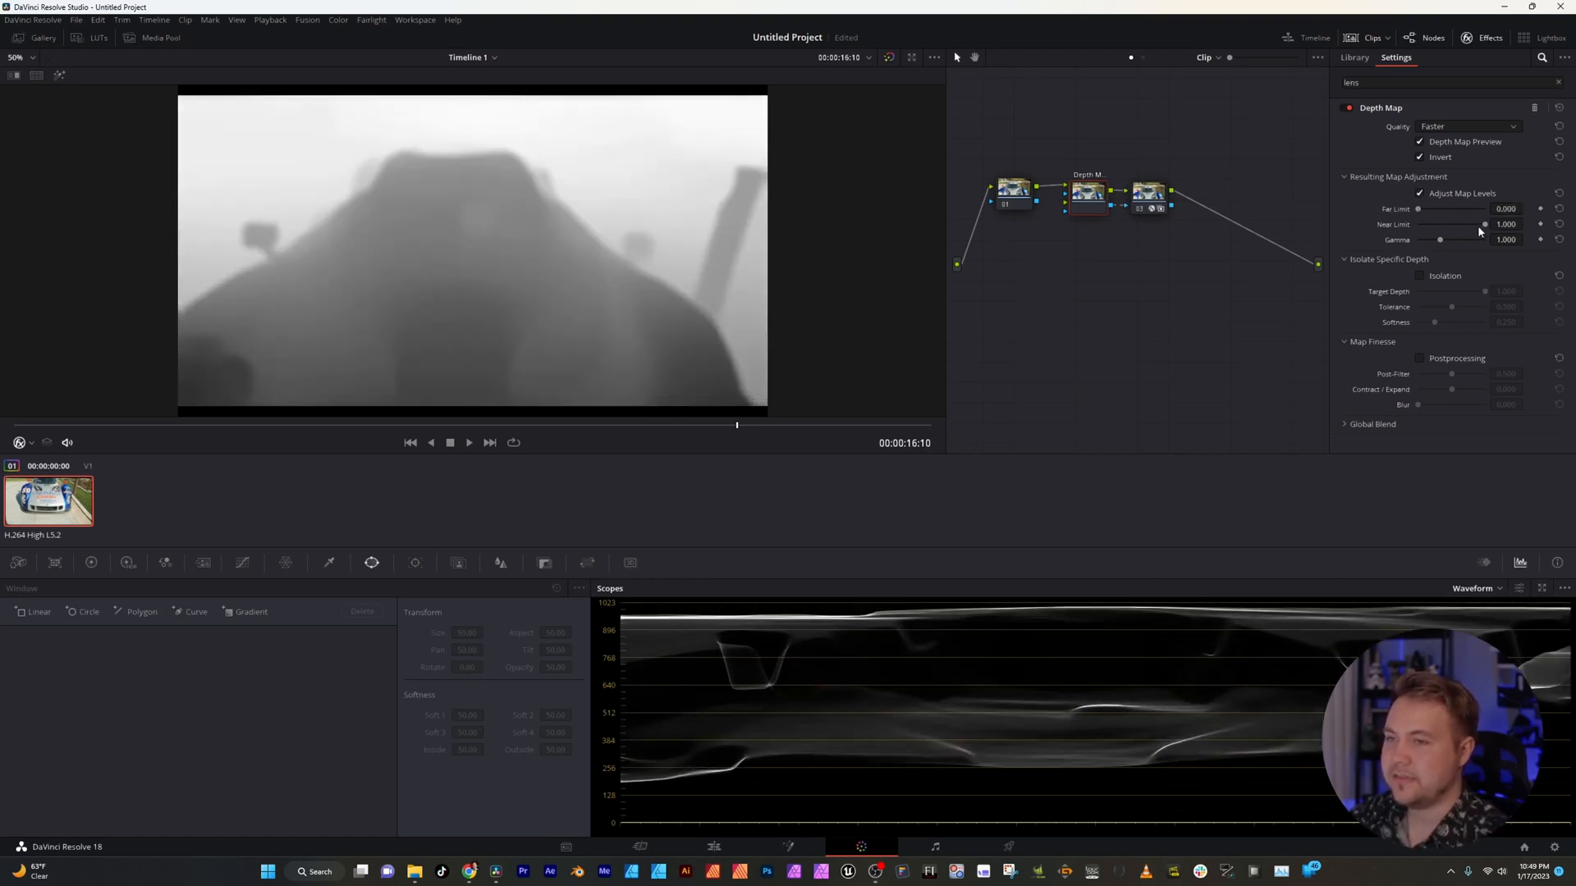
- Lower the Near Limit to about 0.49 so the car turns dark against the bright background
left_click_drag(1484, 224, 1477, 223)
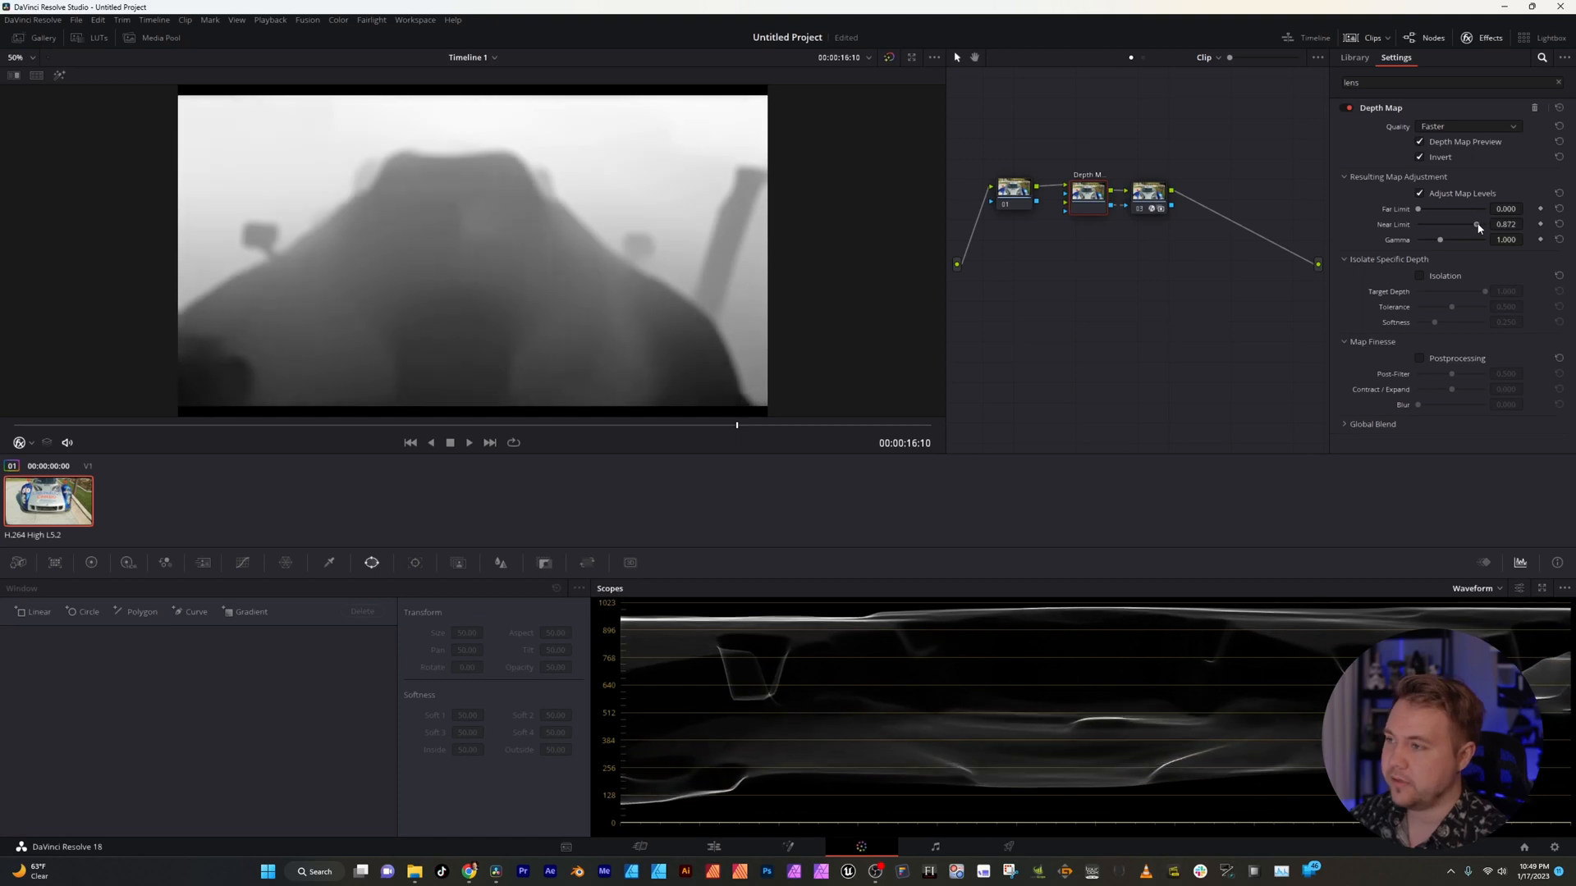
left_click_drag(1478, 225, 1449, 225)
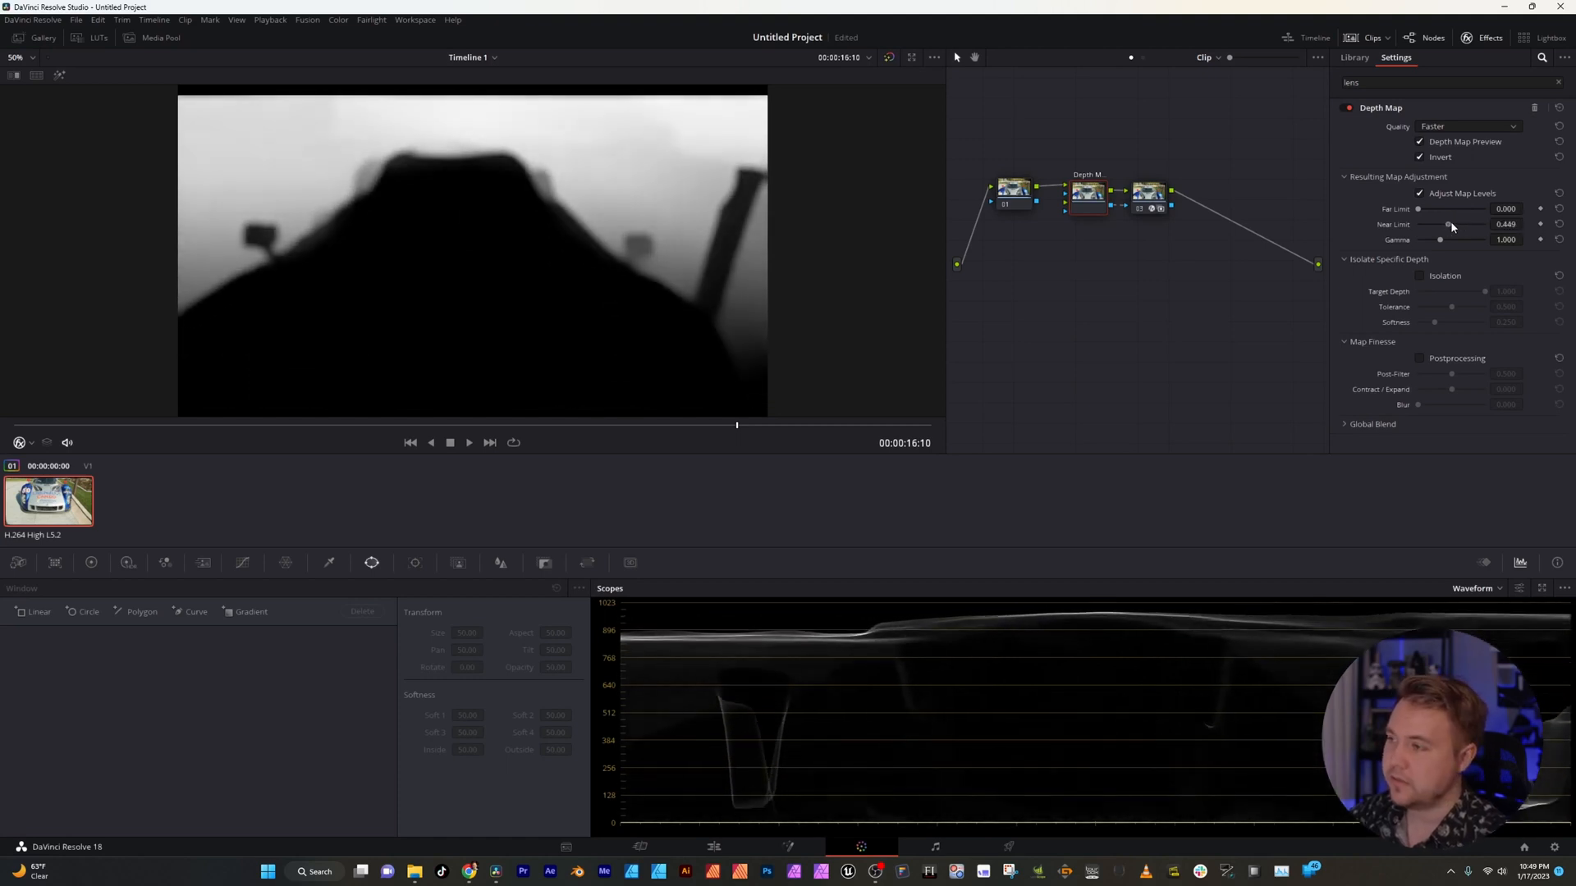
left_click_drag(1444, 225, 1435, 225)
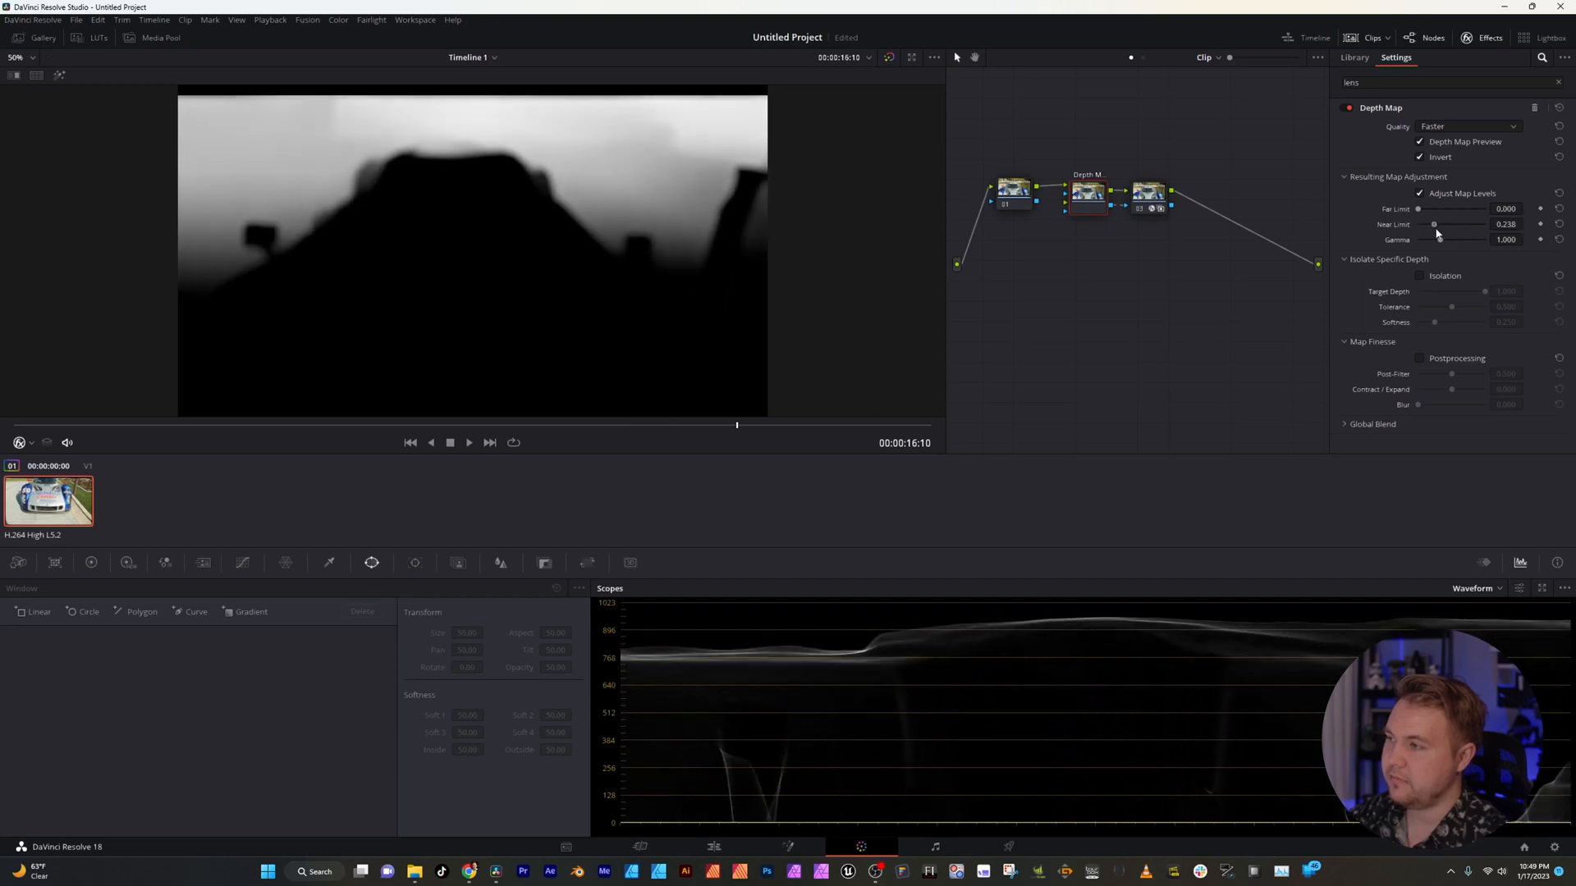
left_click_drag(1435, 225, 1450, 224)
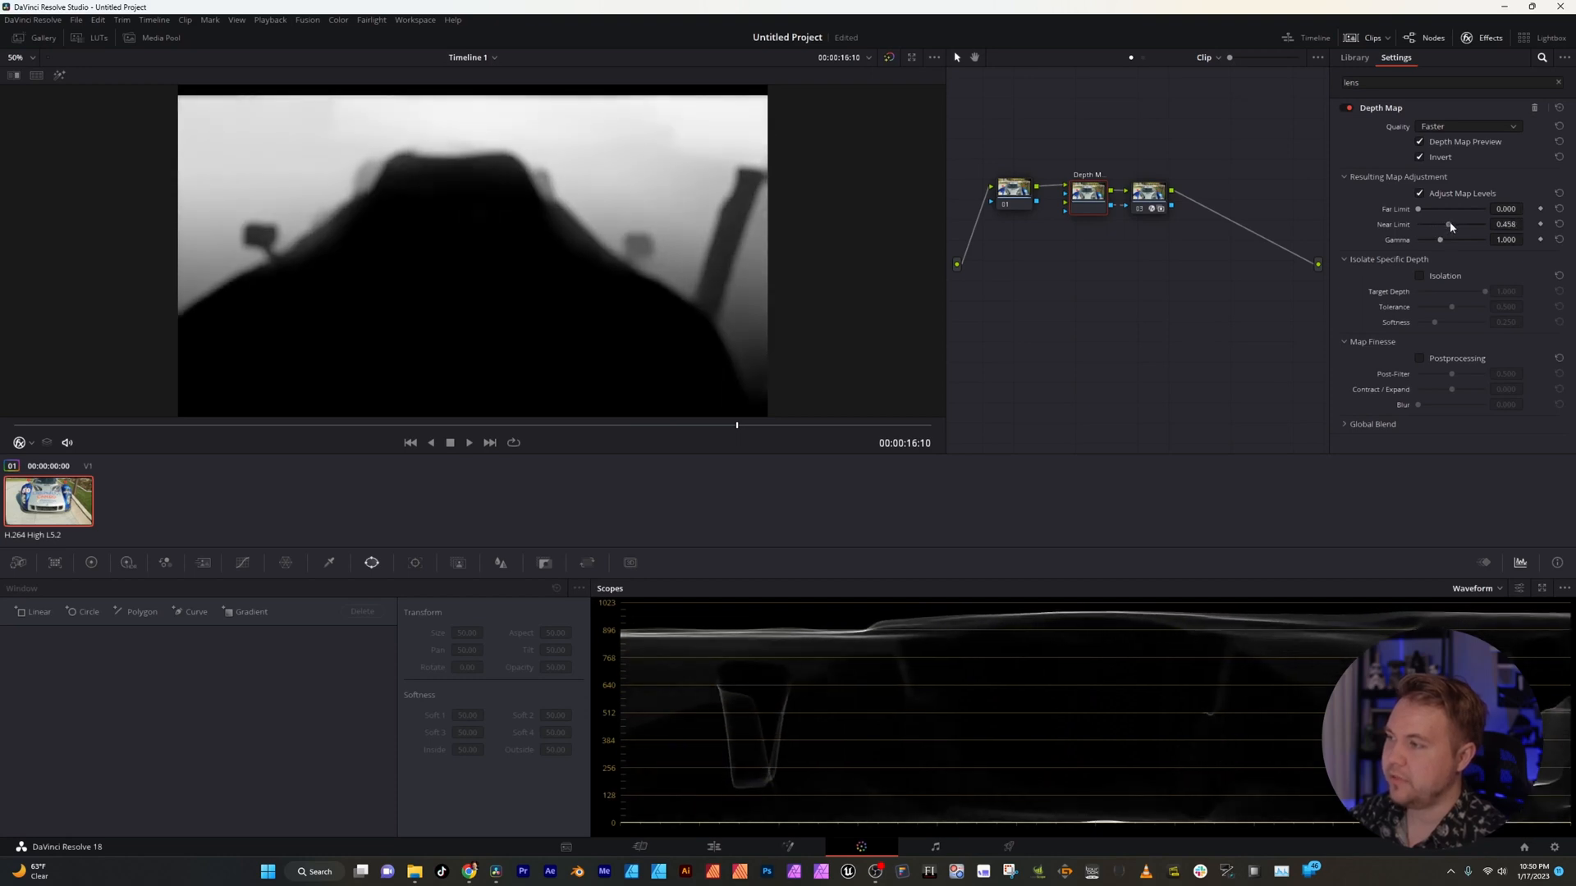
left_click_drag(1440, 225, 1445, 225)
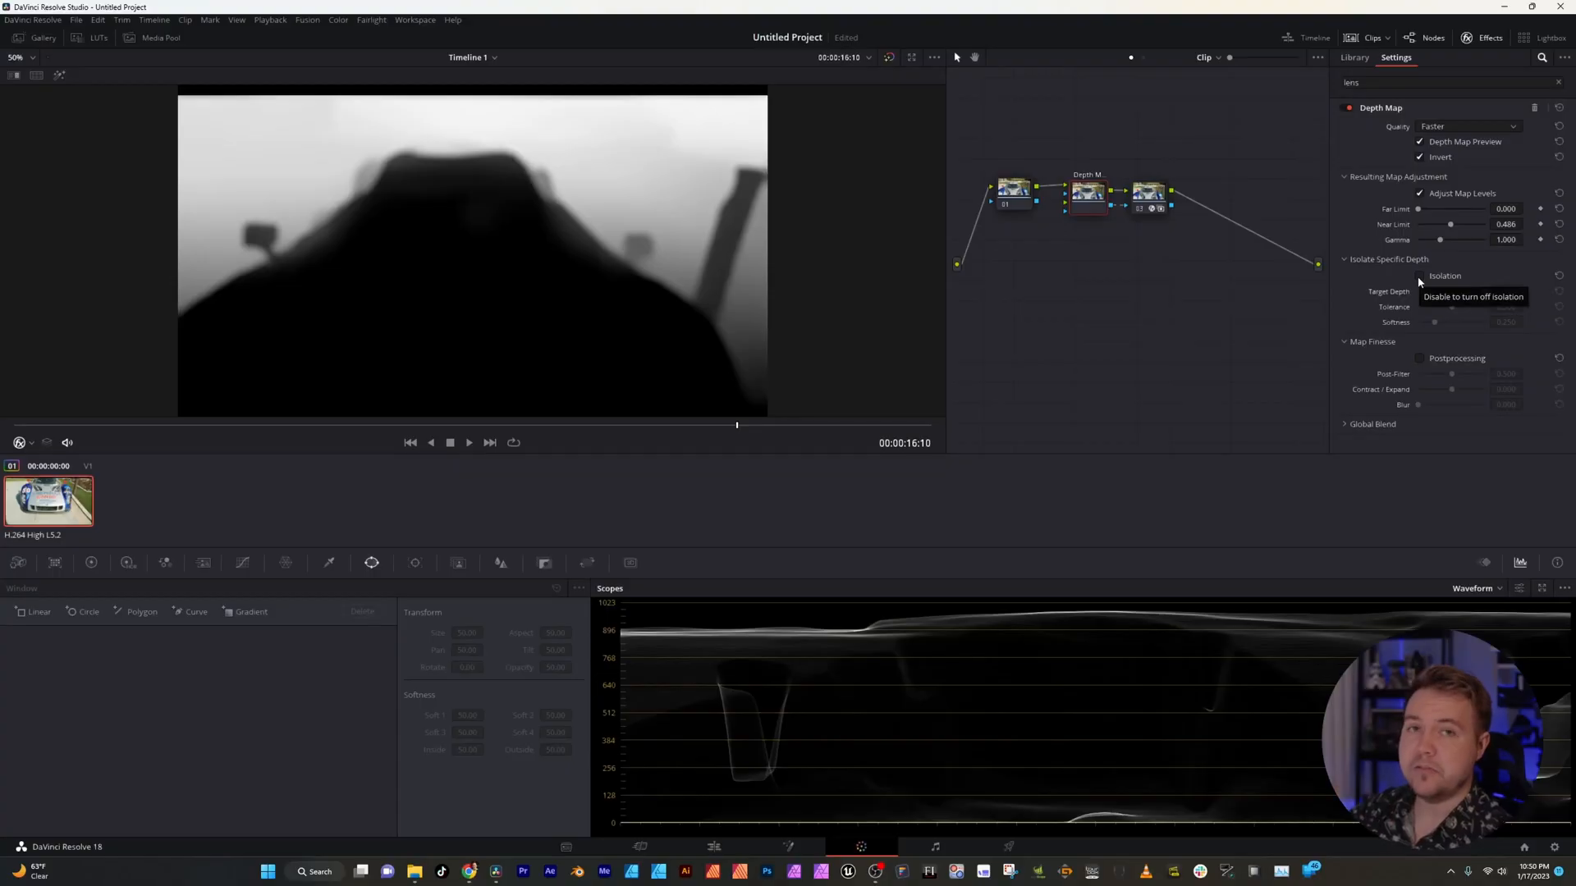
left_click(1418, 276)
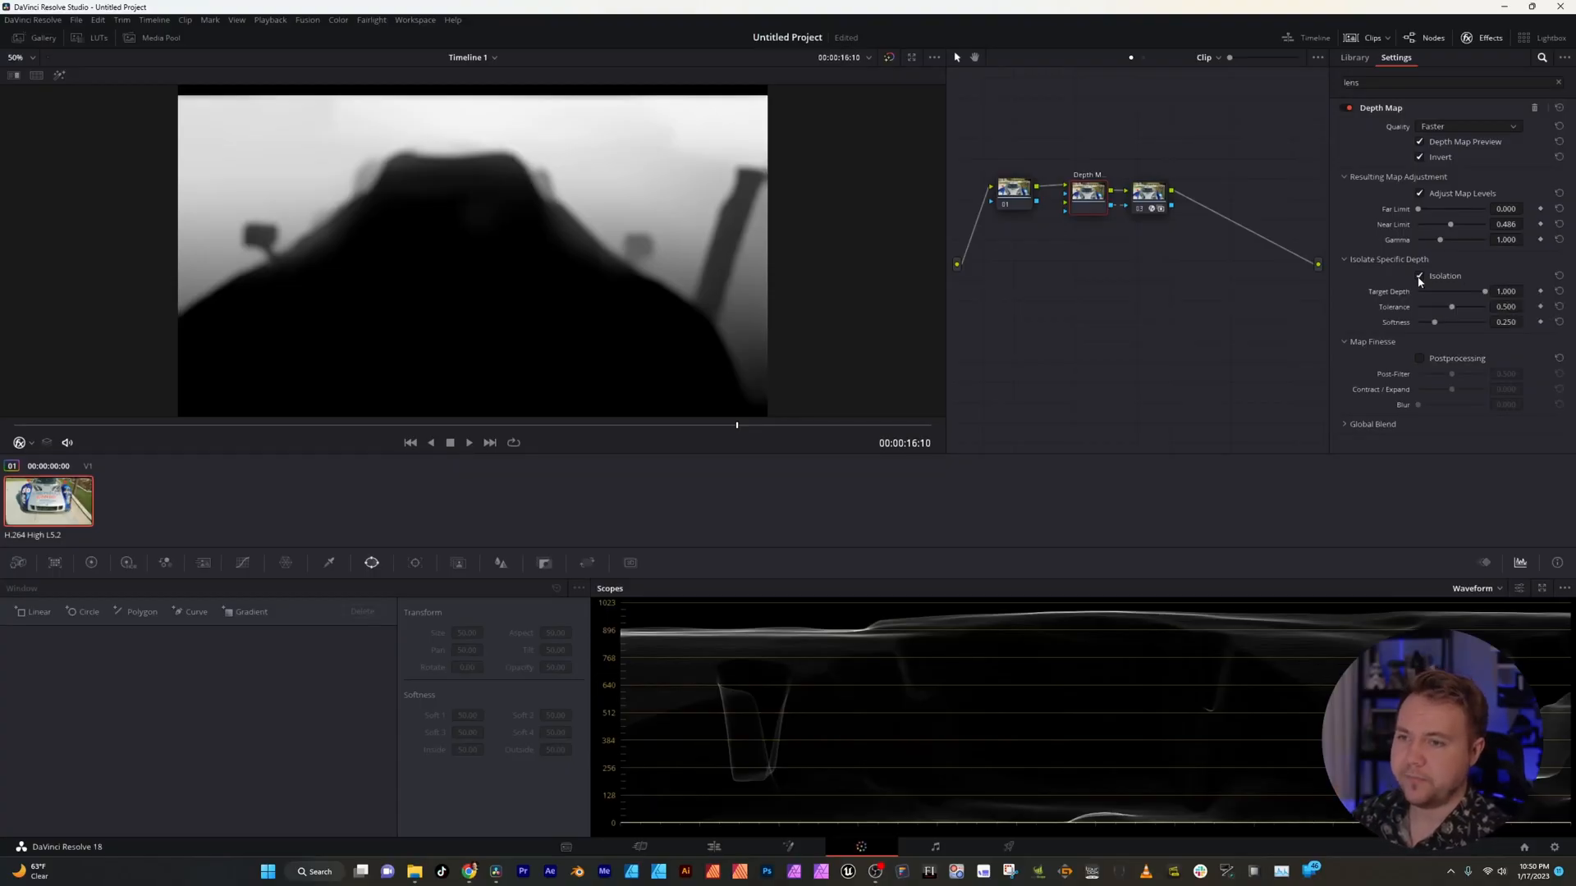
left_click(1420, 275)
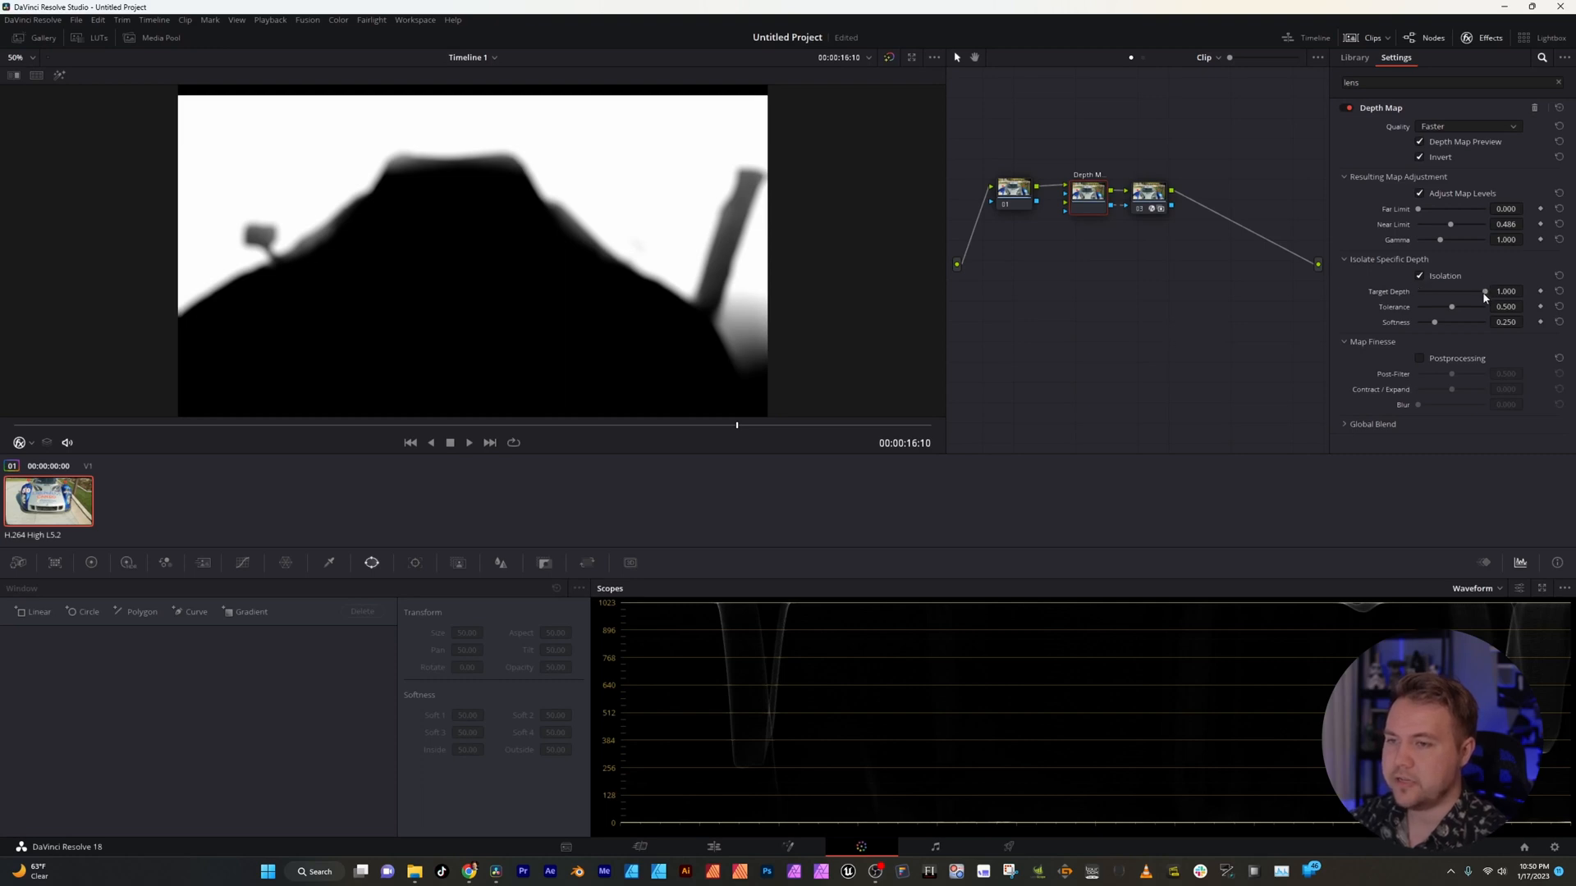
left_click_drag(1484, 292, 1427, 293)
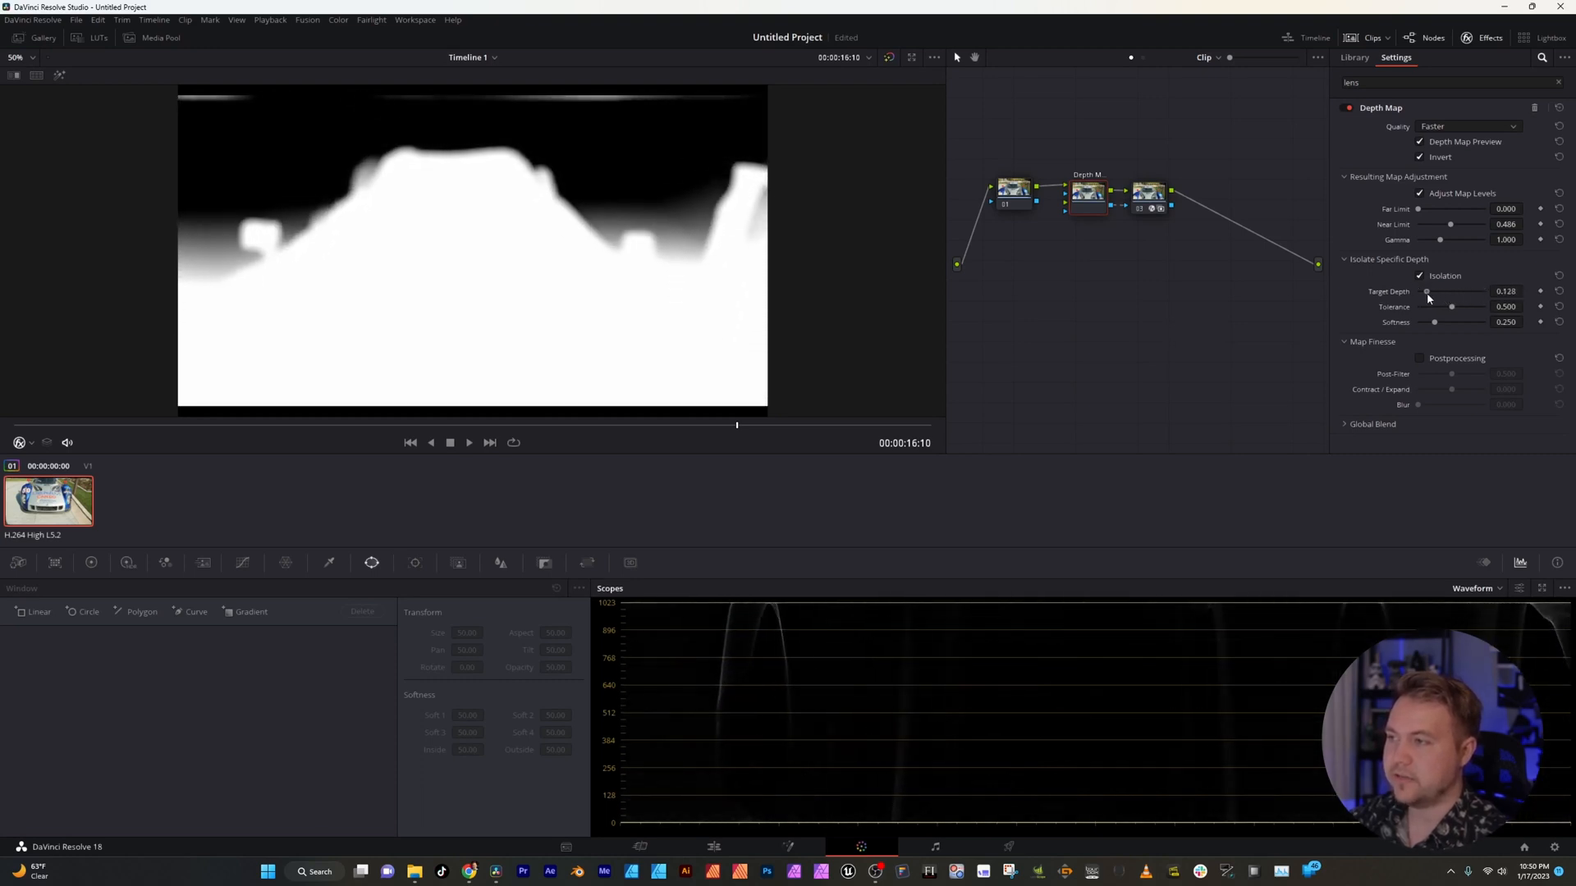
left_click_drag(1426, 292, 1485, 292)
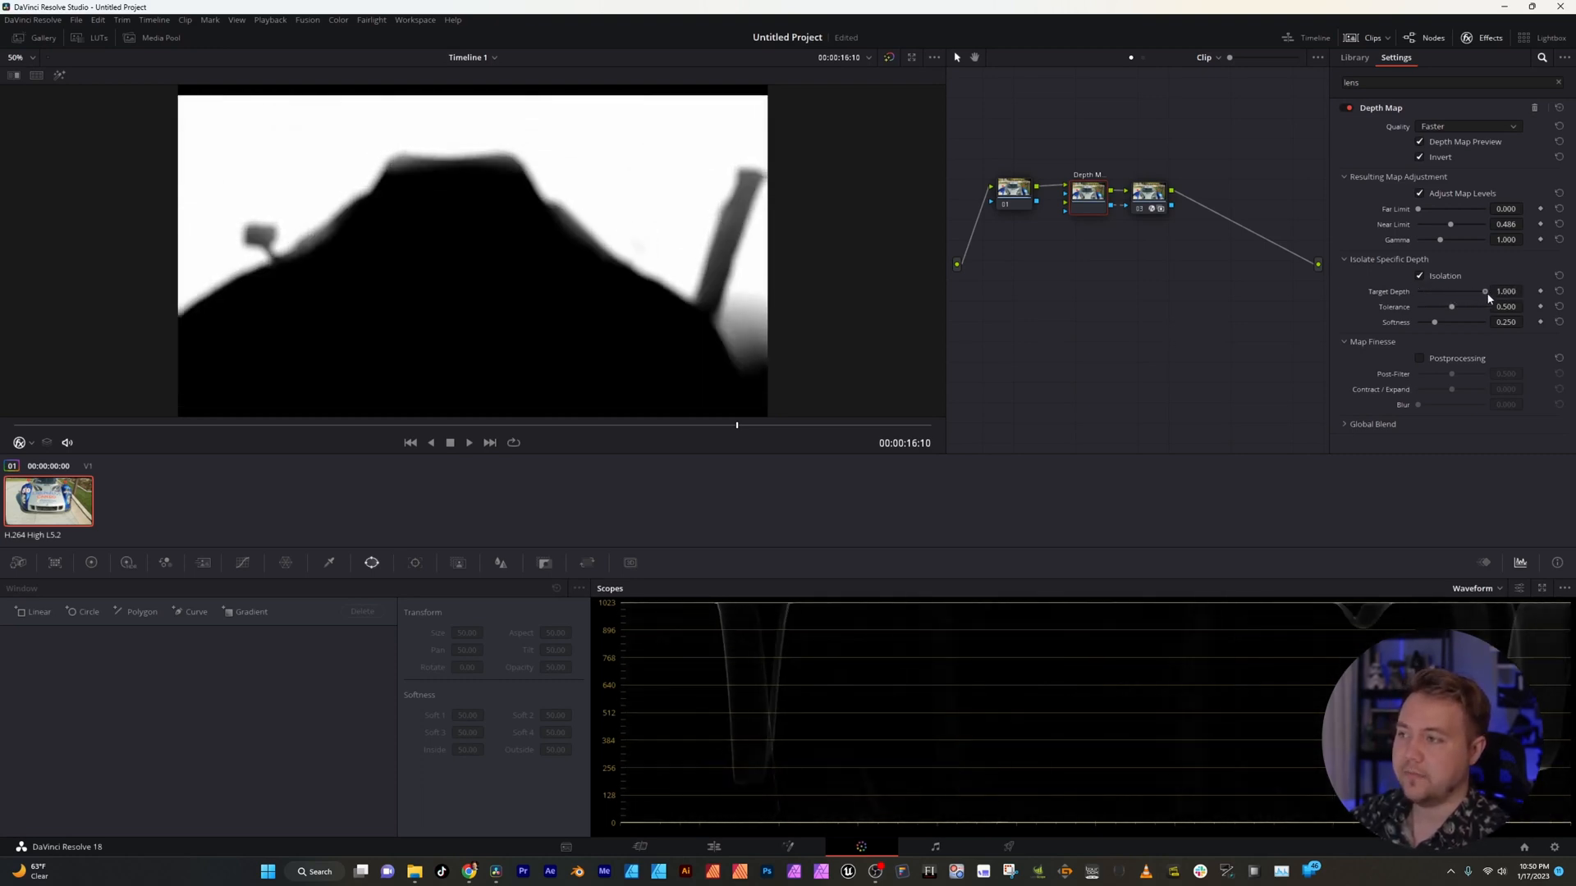
left_click_drag(1484, 292, 1473, 292)
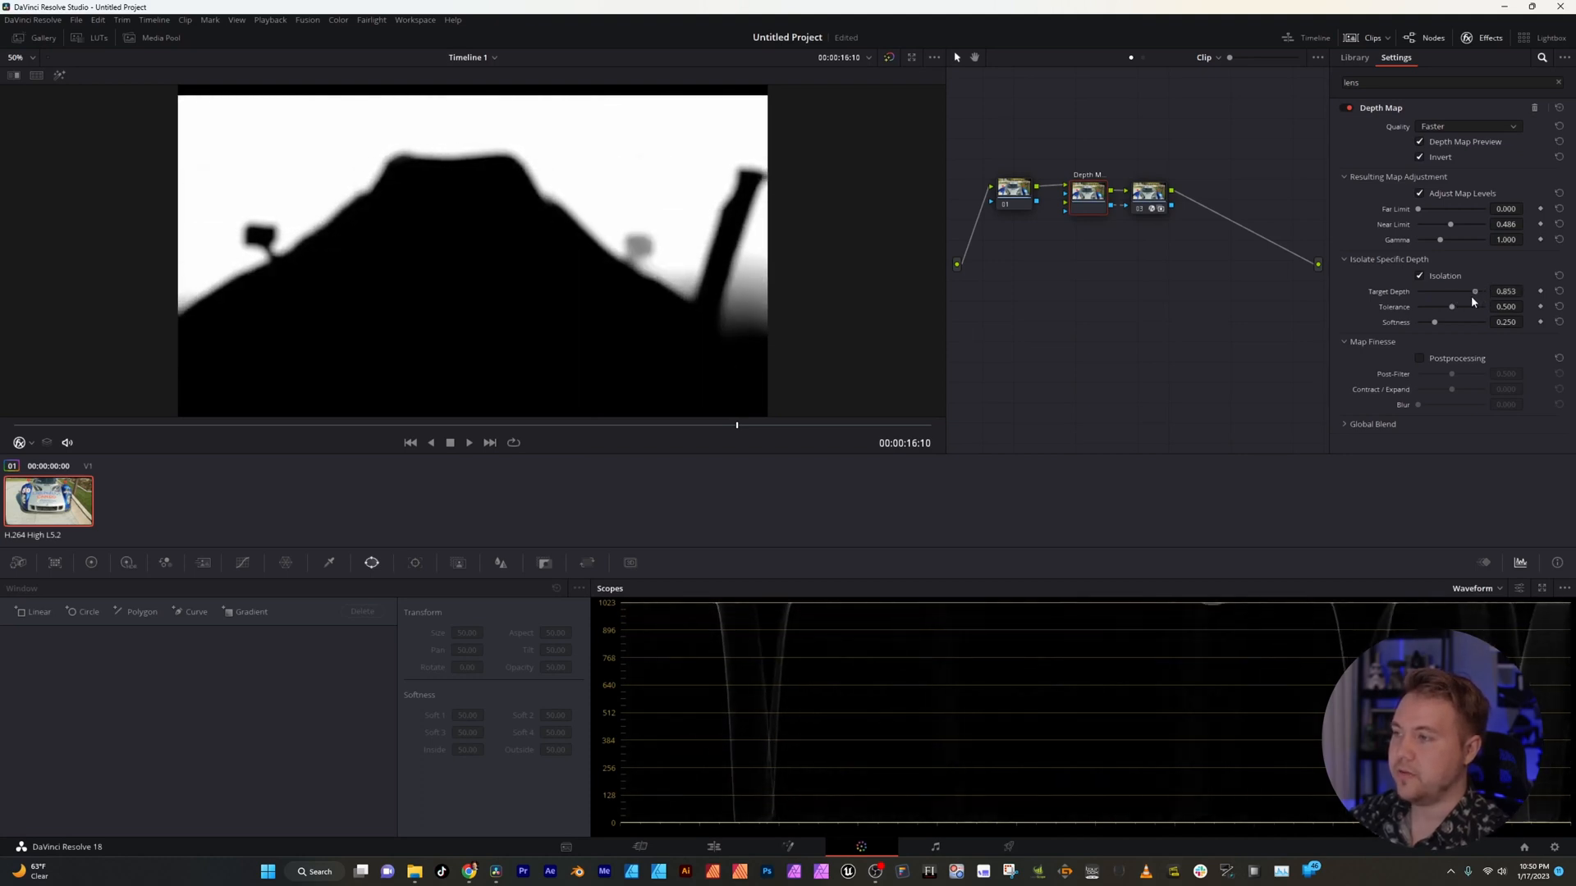
left_click_drag(1474, 293, 1432, 292)
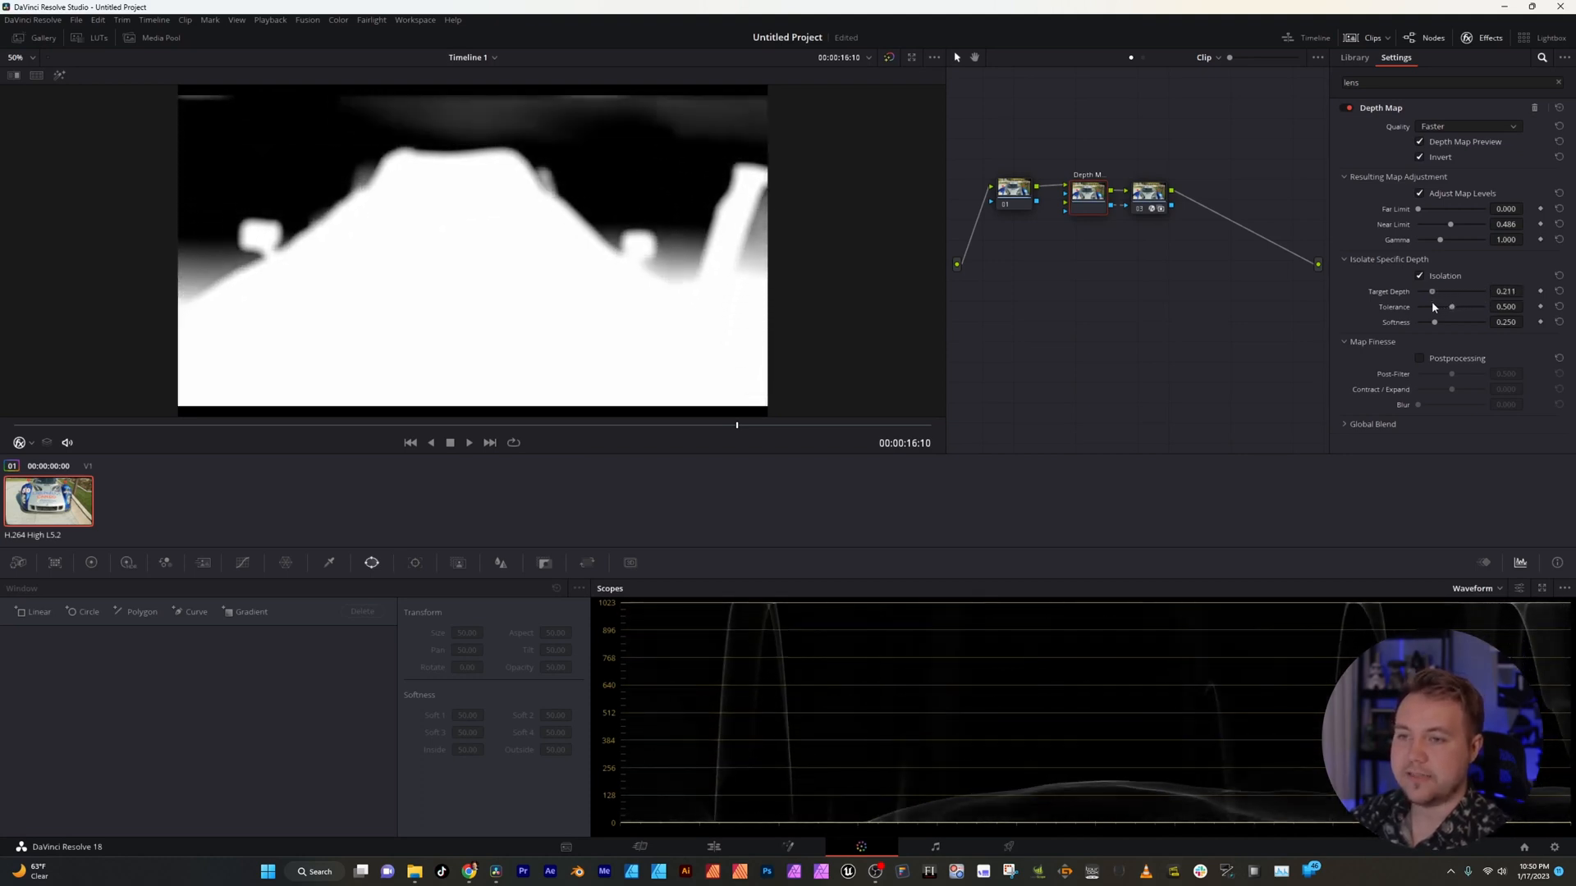
left_click_drag(1440, 292, 1467, 293)
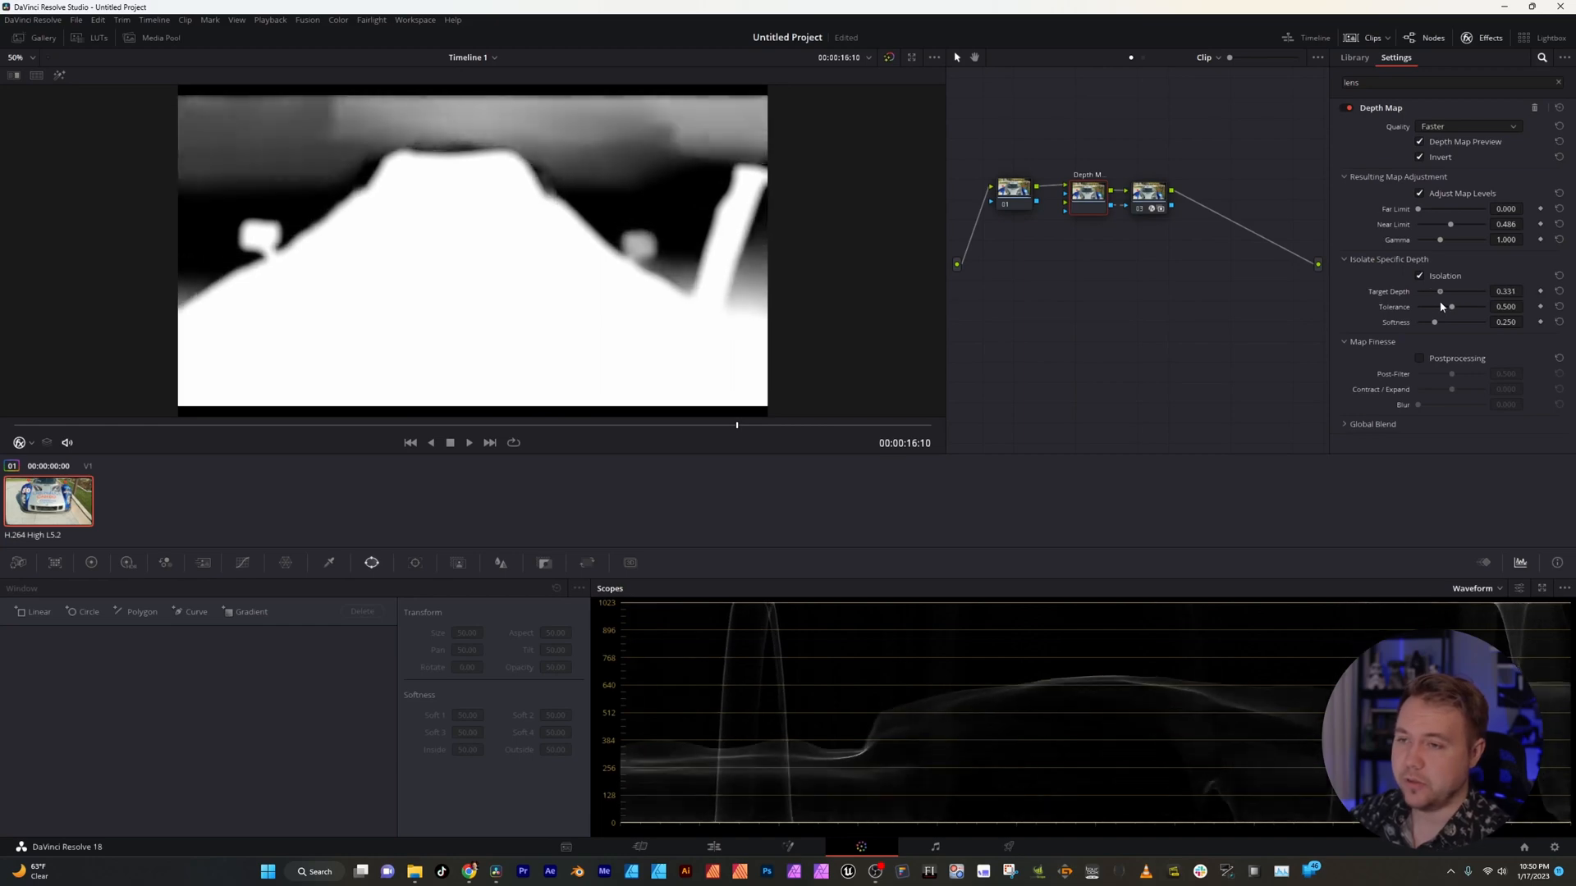
left_click(1419, 276)
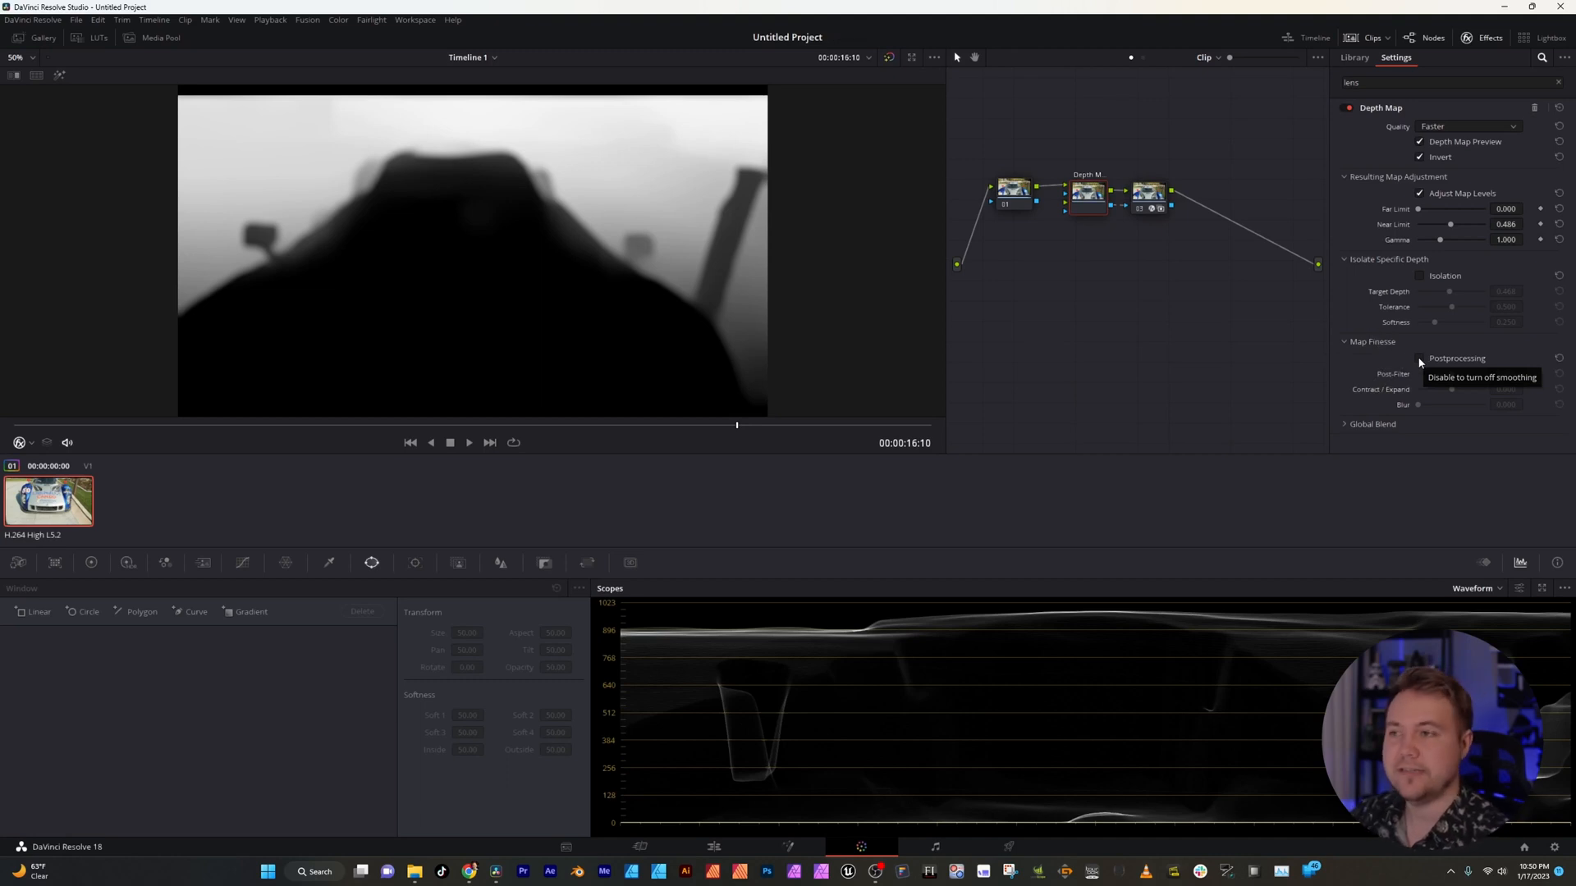
- Enable postprocessing with Post-Filter about 0.466, trying Contract/Expand and returning it to 0.000
left_click(1418, 358)
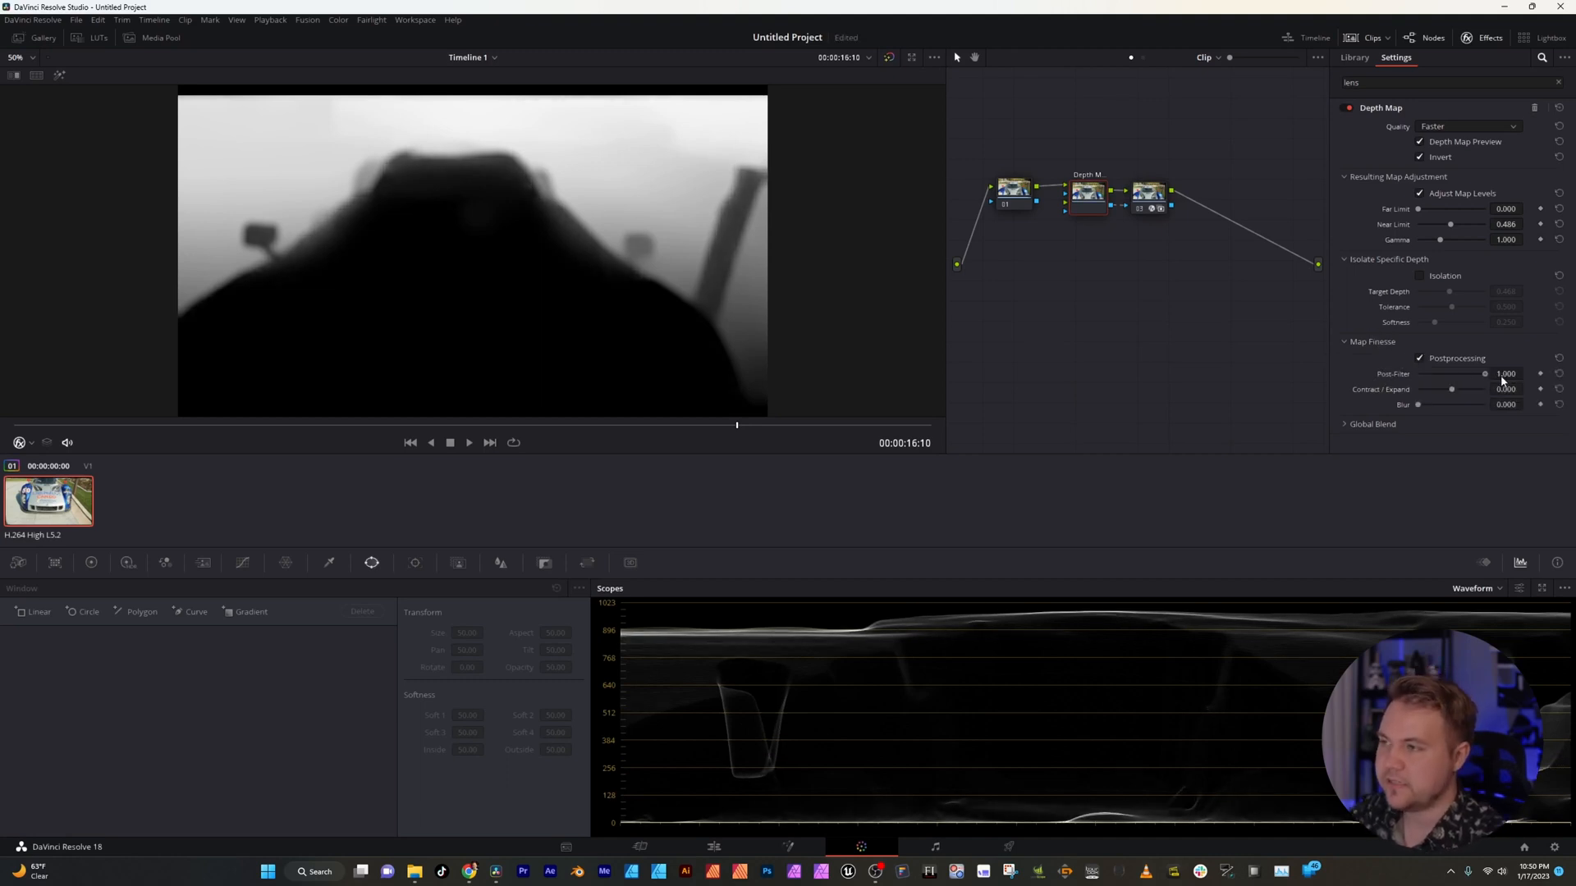
left_click_drag(1485, 375, 1470, 374)
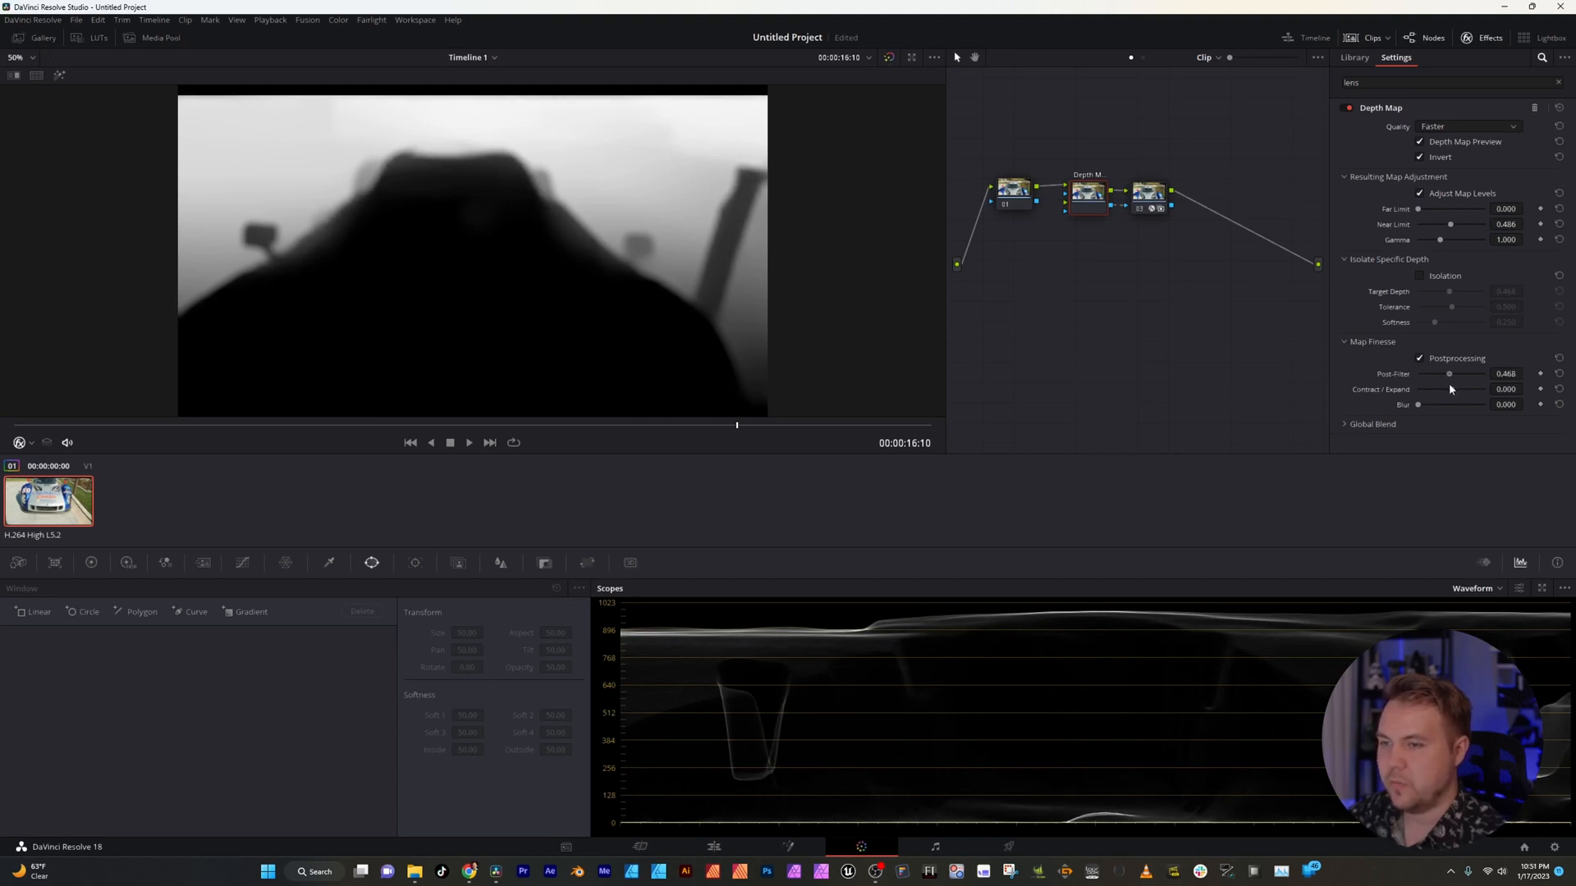
left_click_drag(1417, 389, 1477, 389)
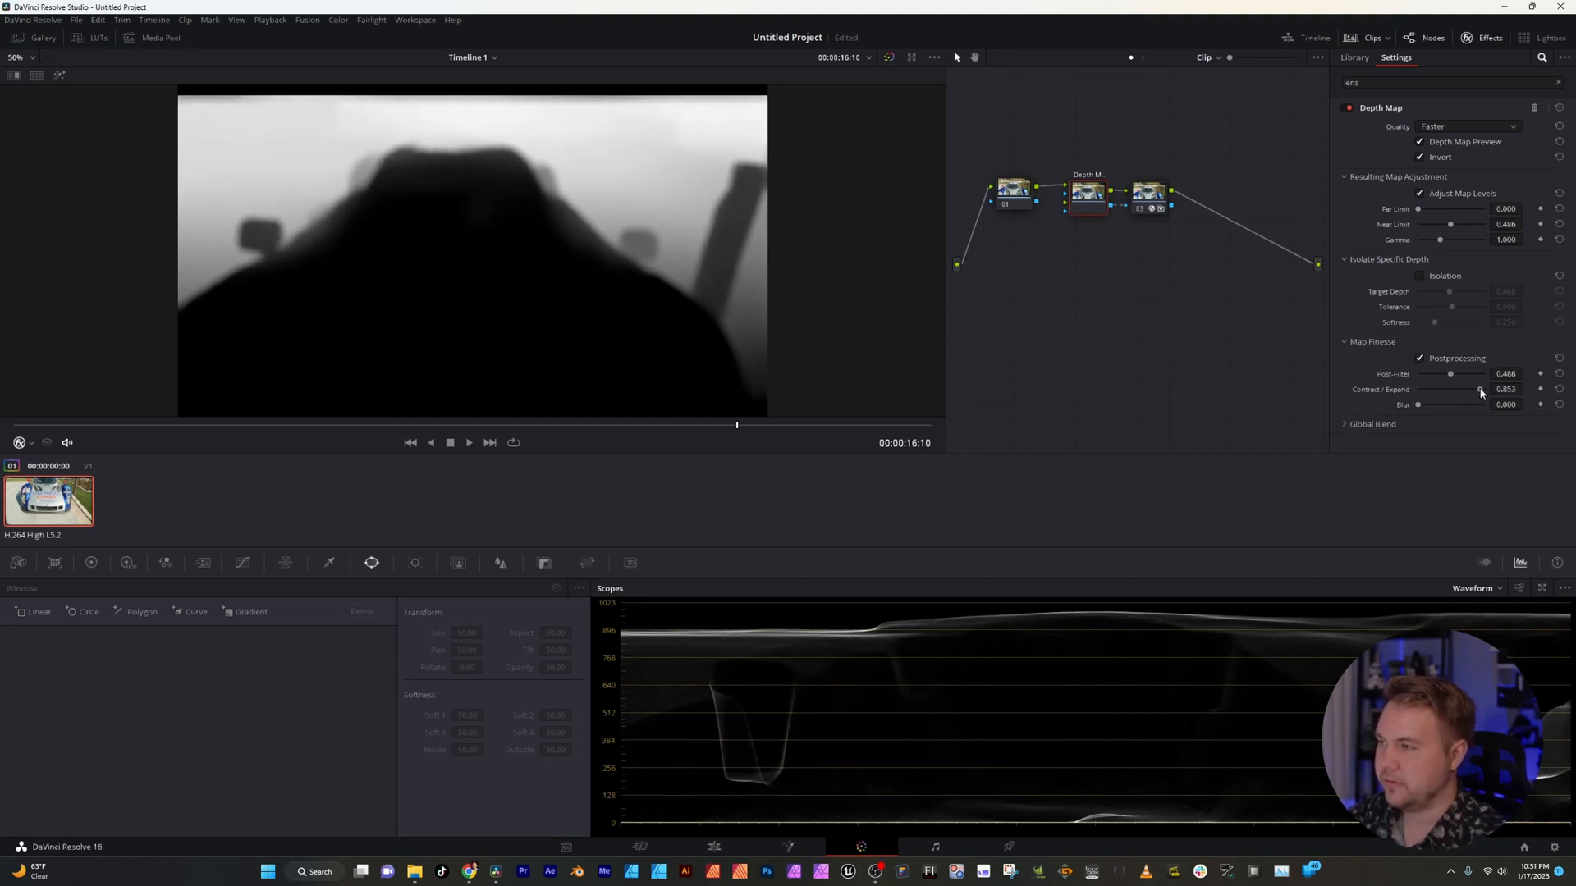
left_click_drag(1478, 389, 1417, 389)
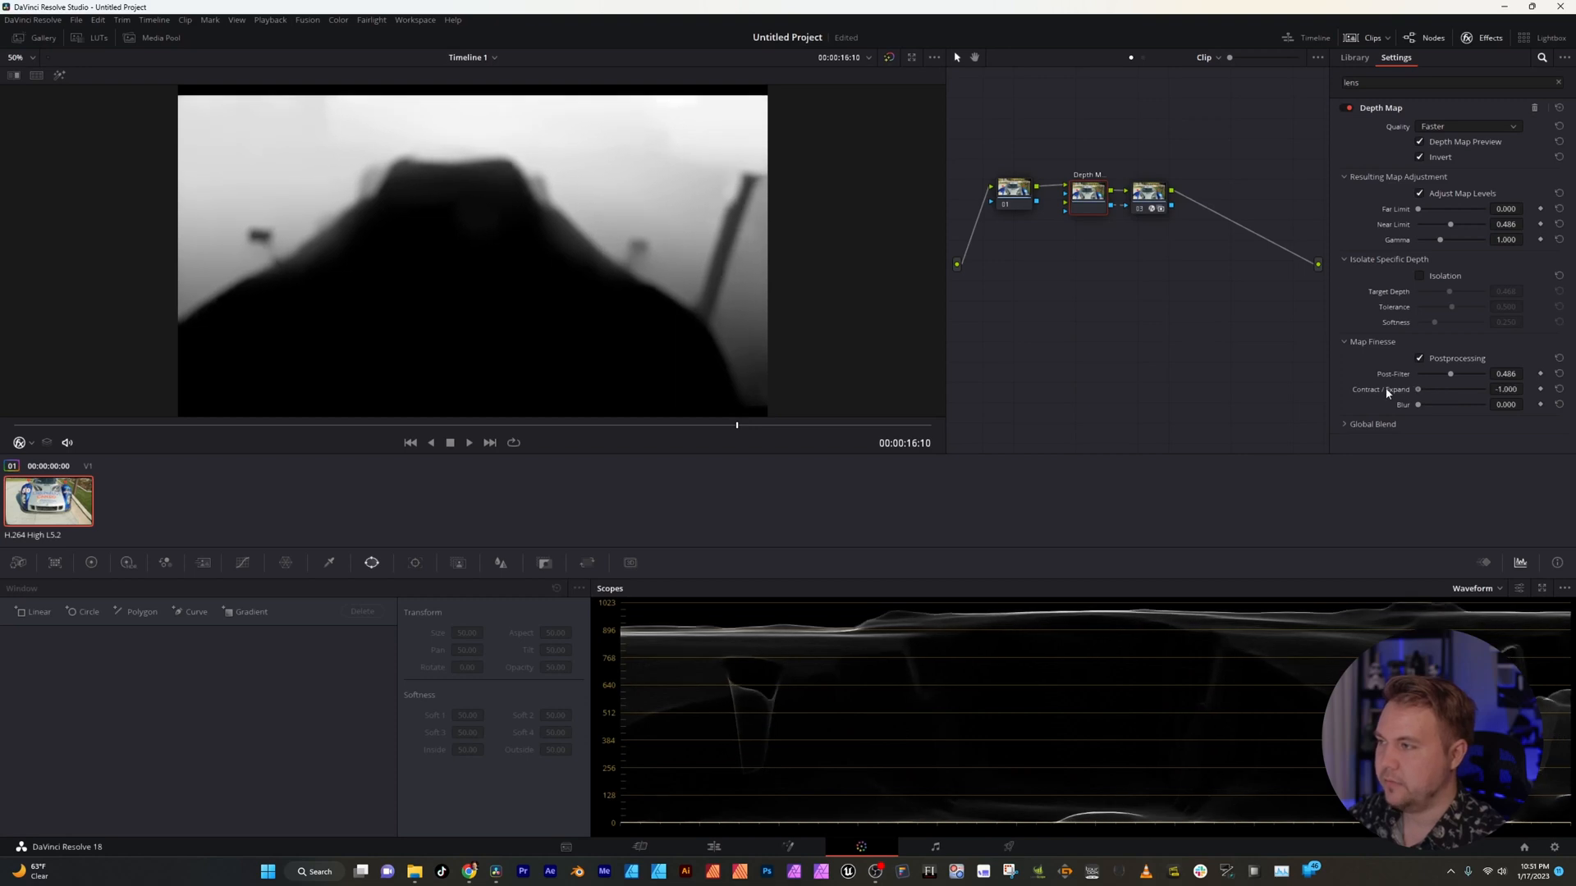
left_click_drag(1418, 389, 1456, 389)
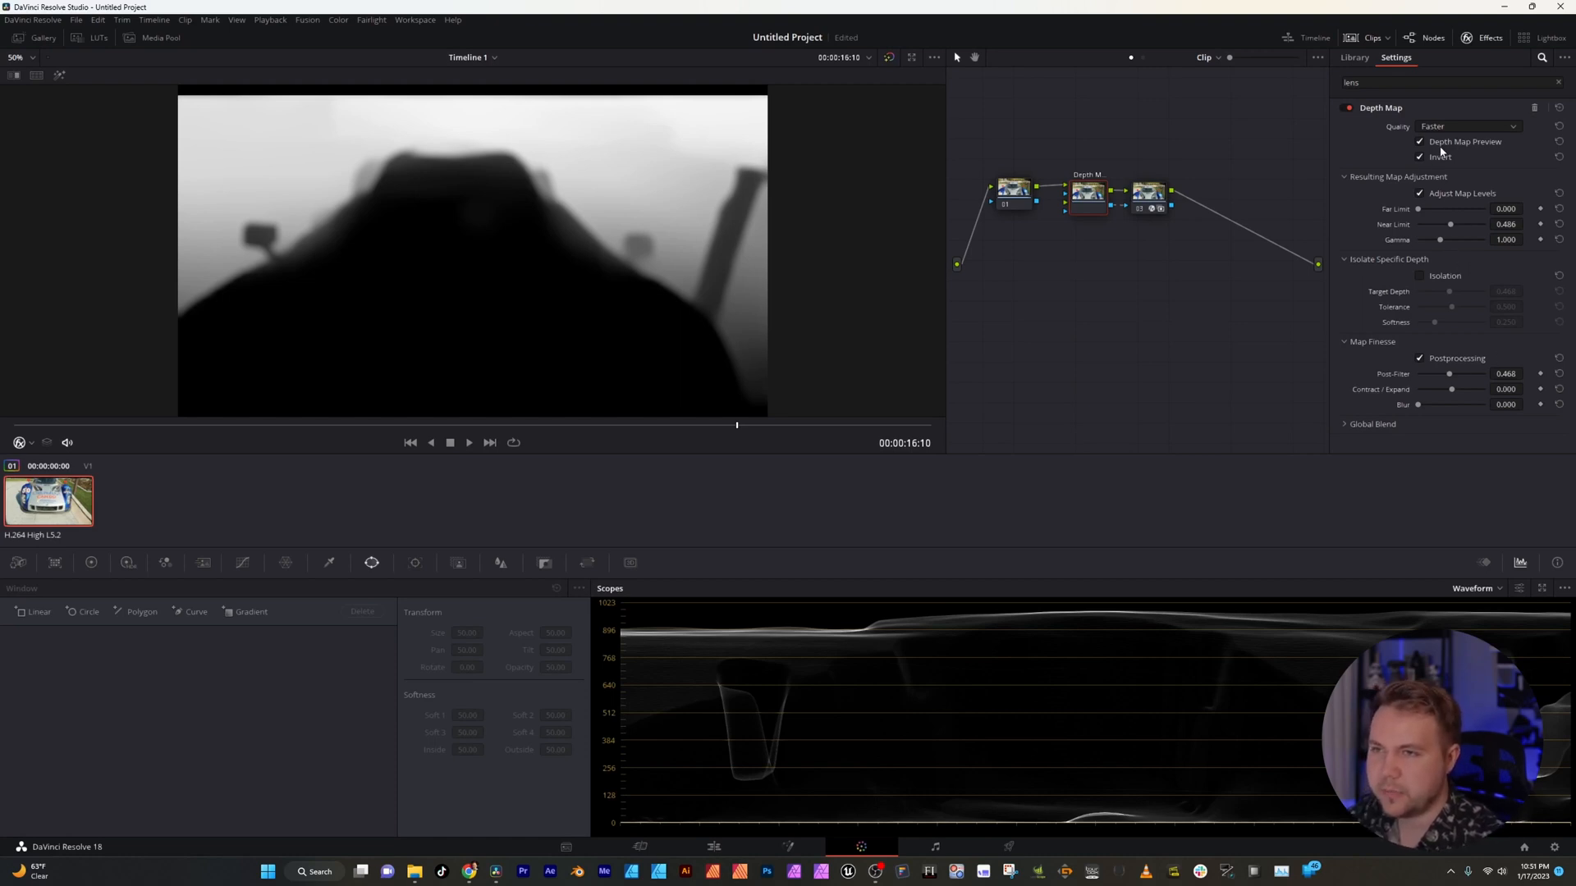
- With preview off, set Post-Filter ~0.59, Contract/Expand ~0.47 and Blur ~0.88 on the depth map
left_click(1419, 141)
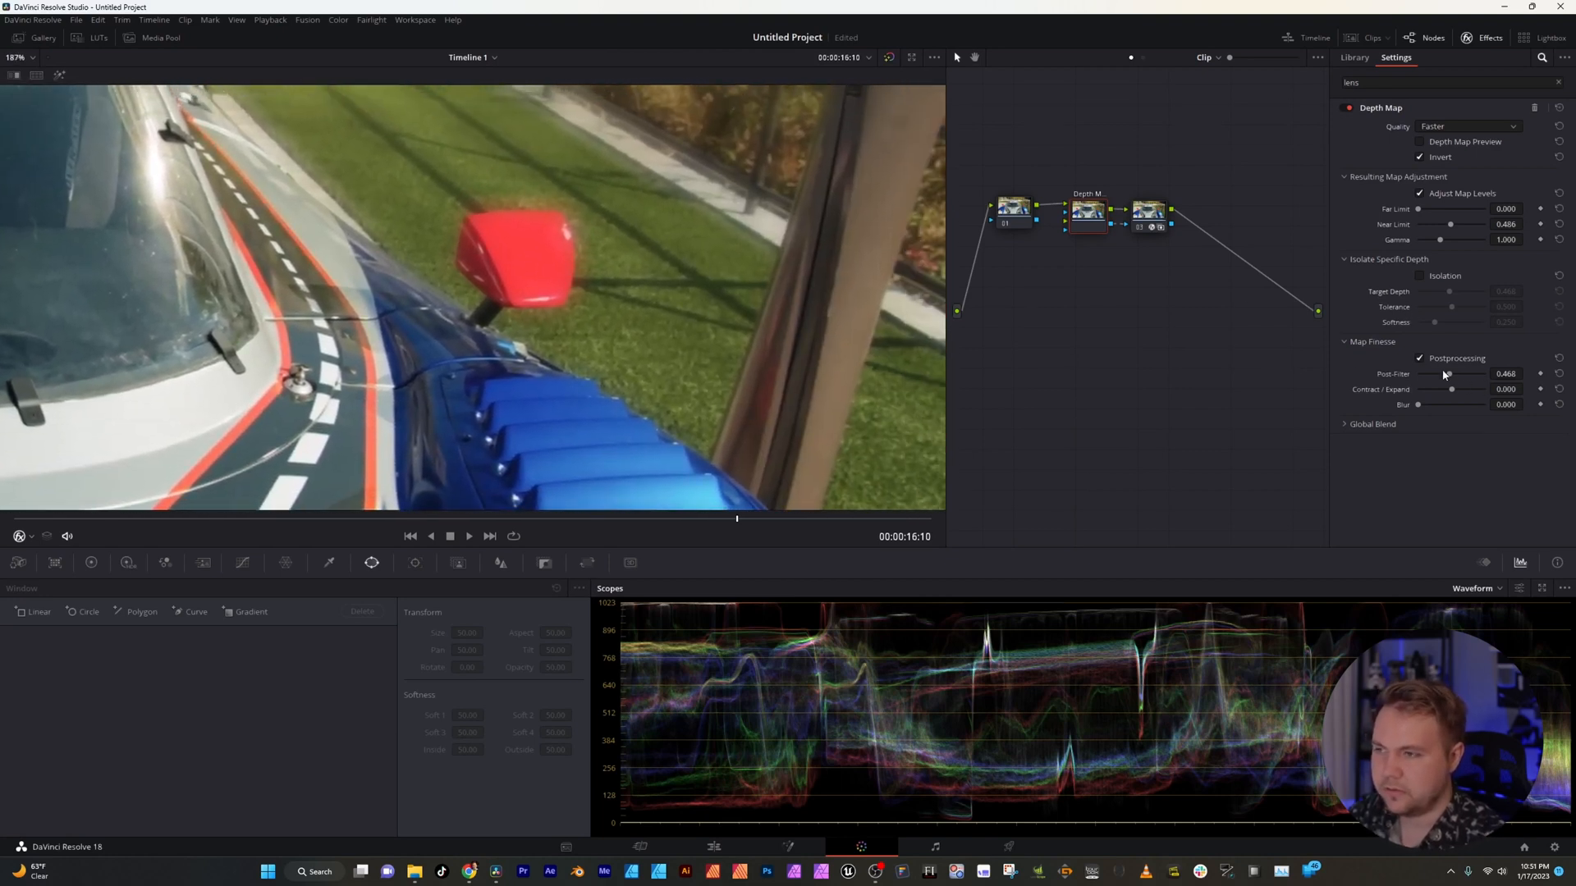
left_click_drag(1444, 375, 1485, 374)
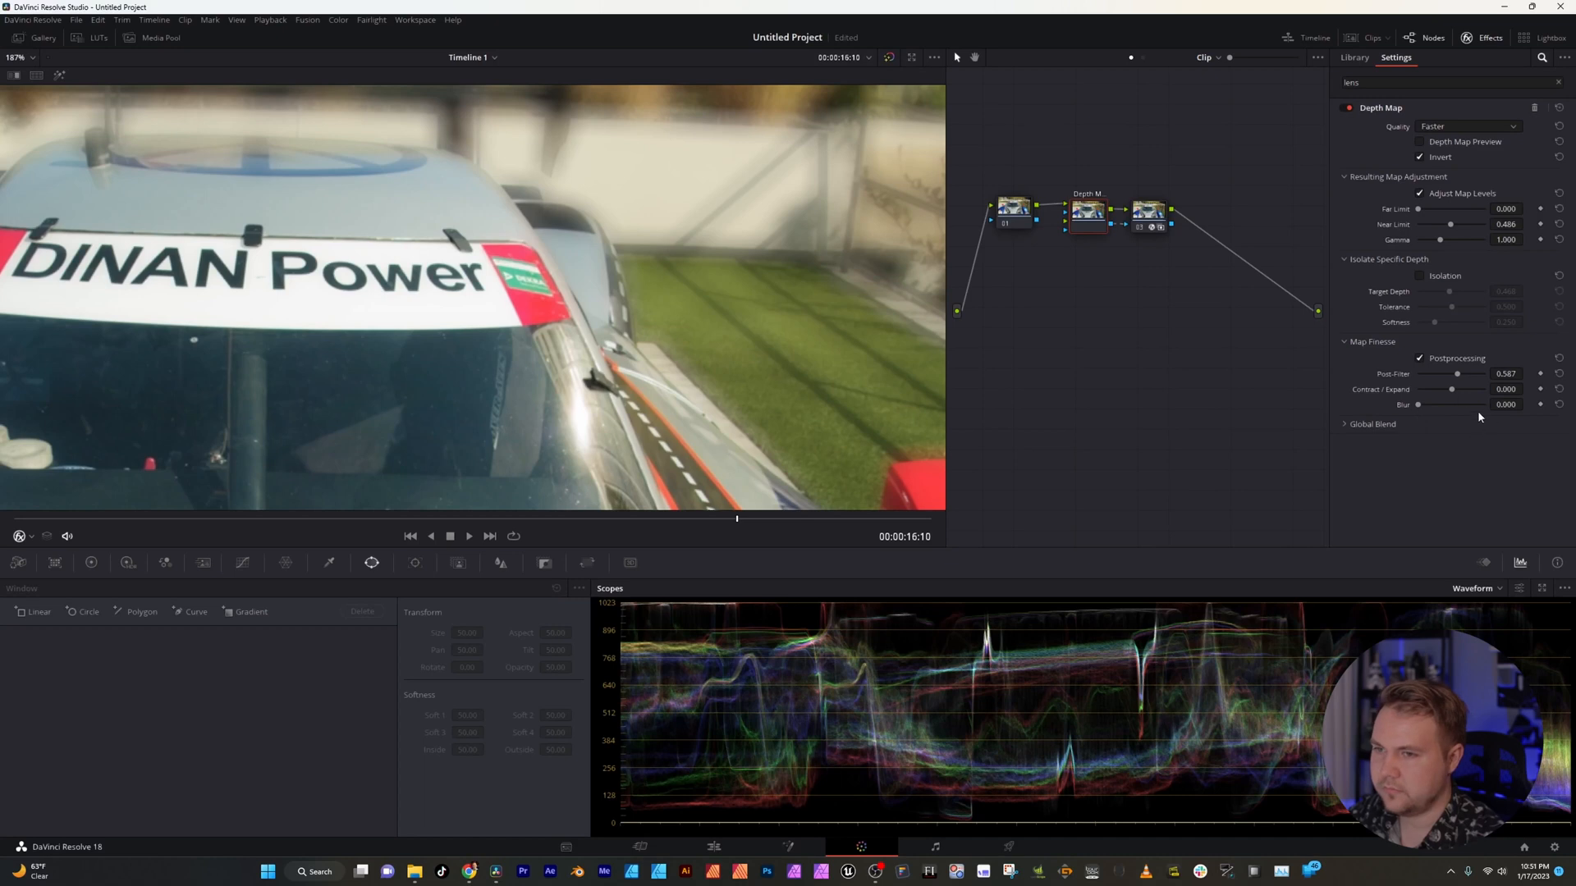
left_click_drag(1417, 389, 1473, 389)
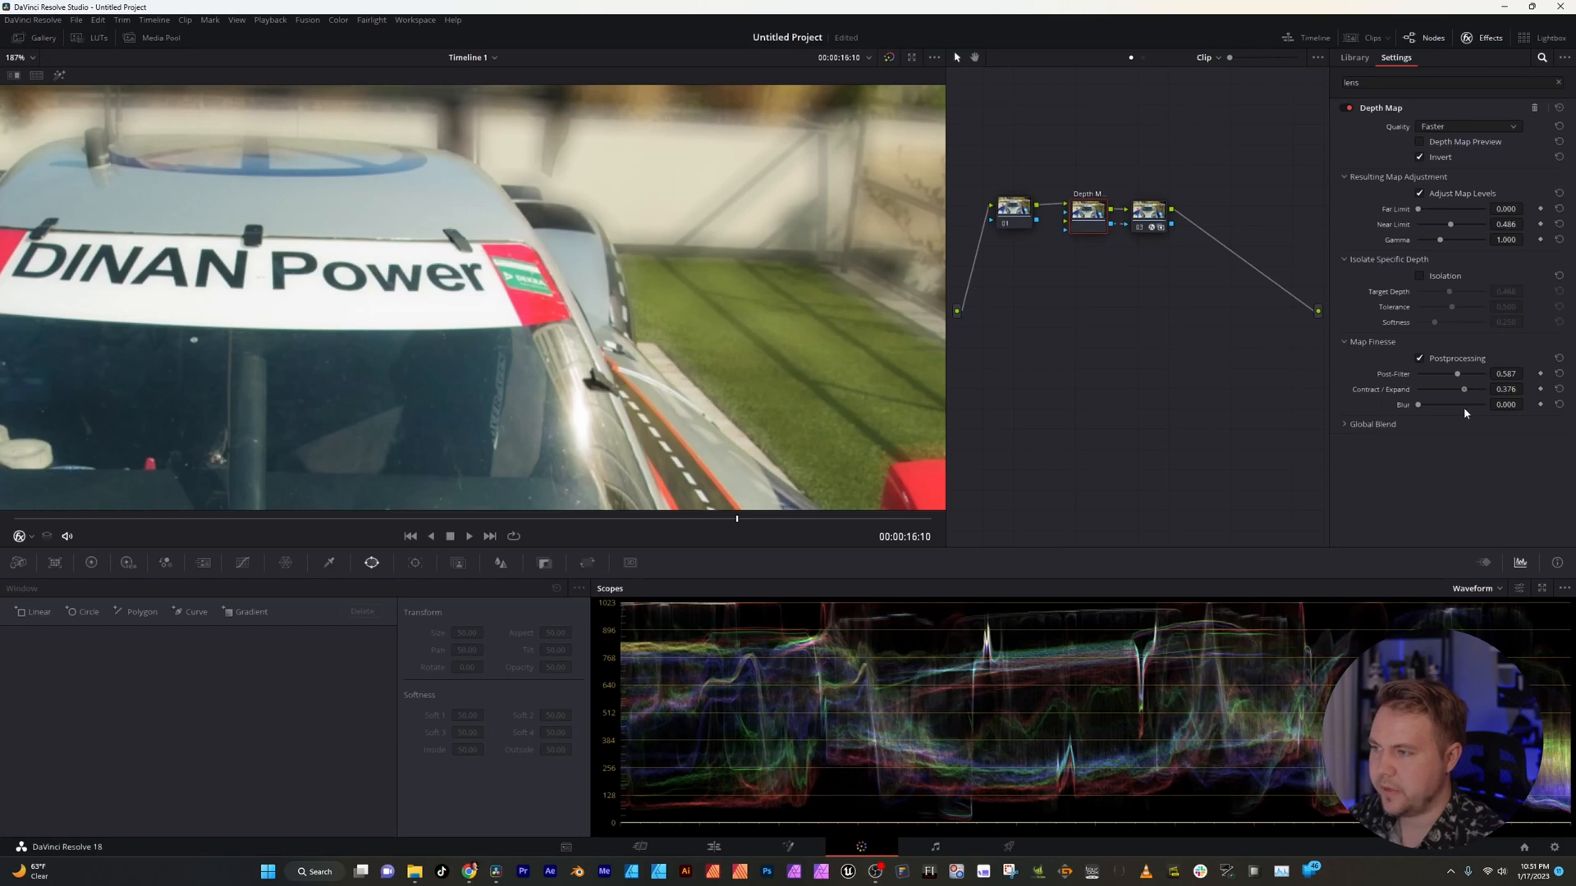
left_click_drag(1418, 403, 1463, 404)
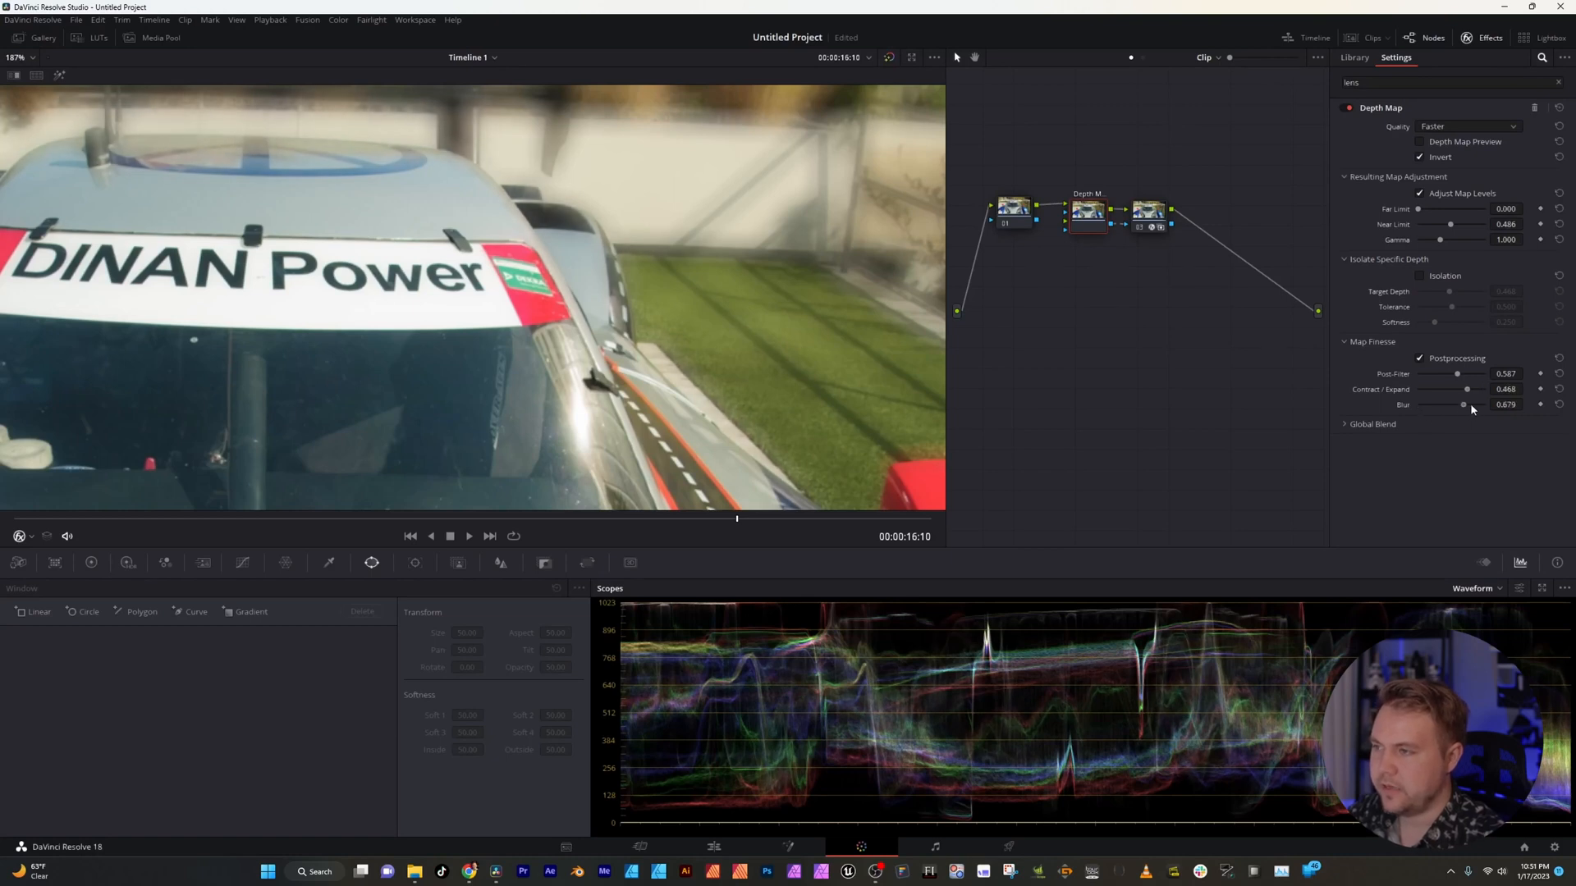
left_click_drag(1463, 403, 1484, 404)
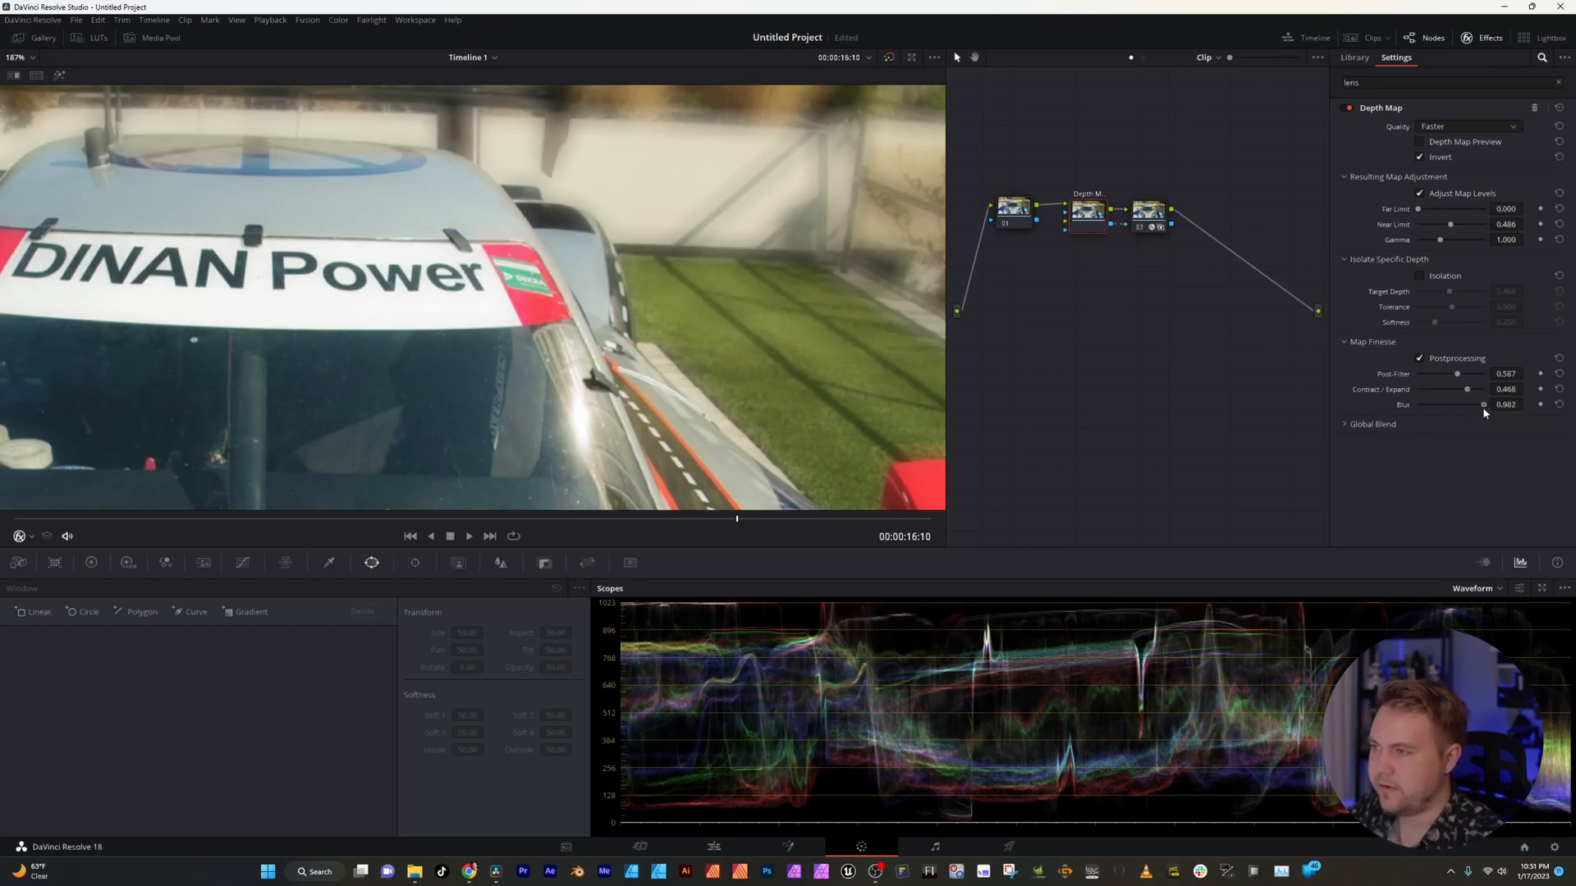
left_click_drag(1482, 404, 1462, 404)
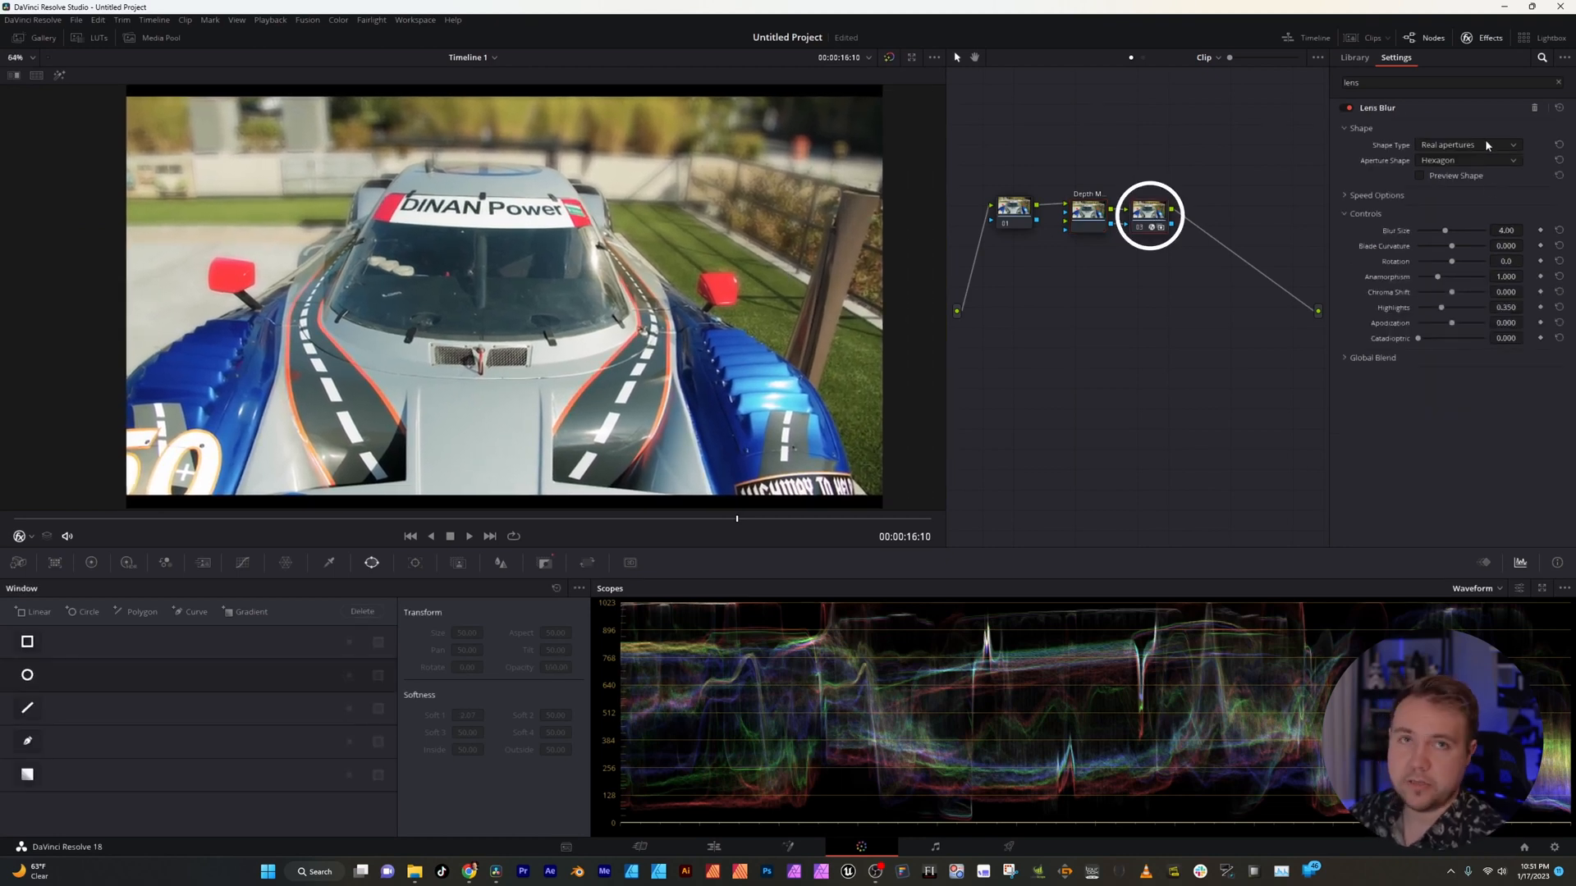
- Keep the Hexagon aperture shape and set Lens Blur size to 3.48
left_click(1467, 161)
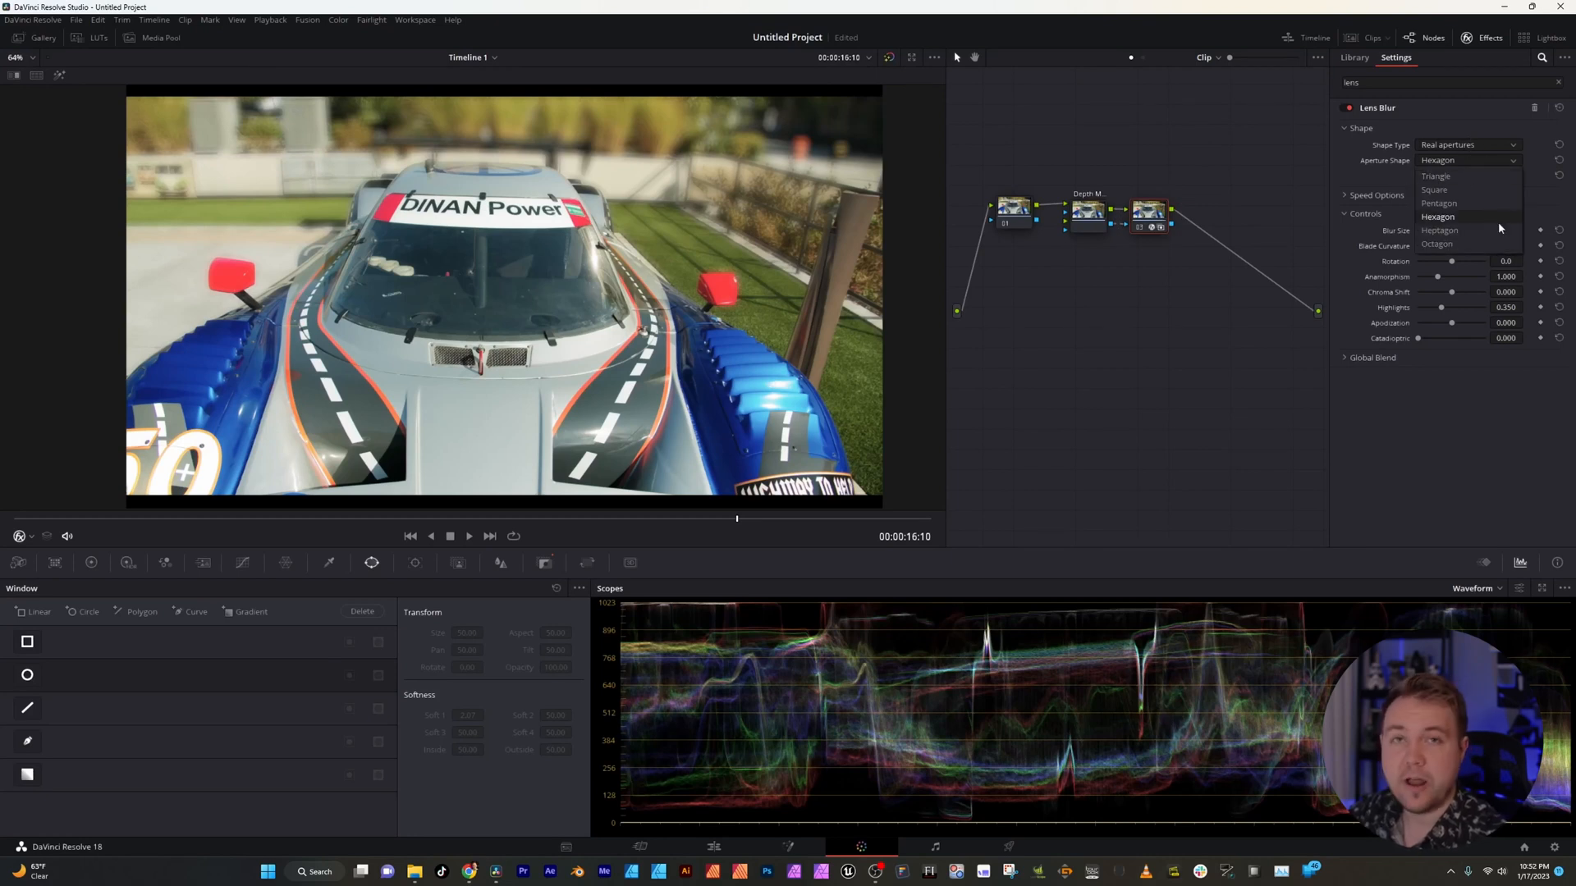
left_click(1438, 216)
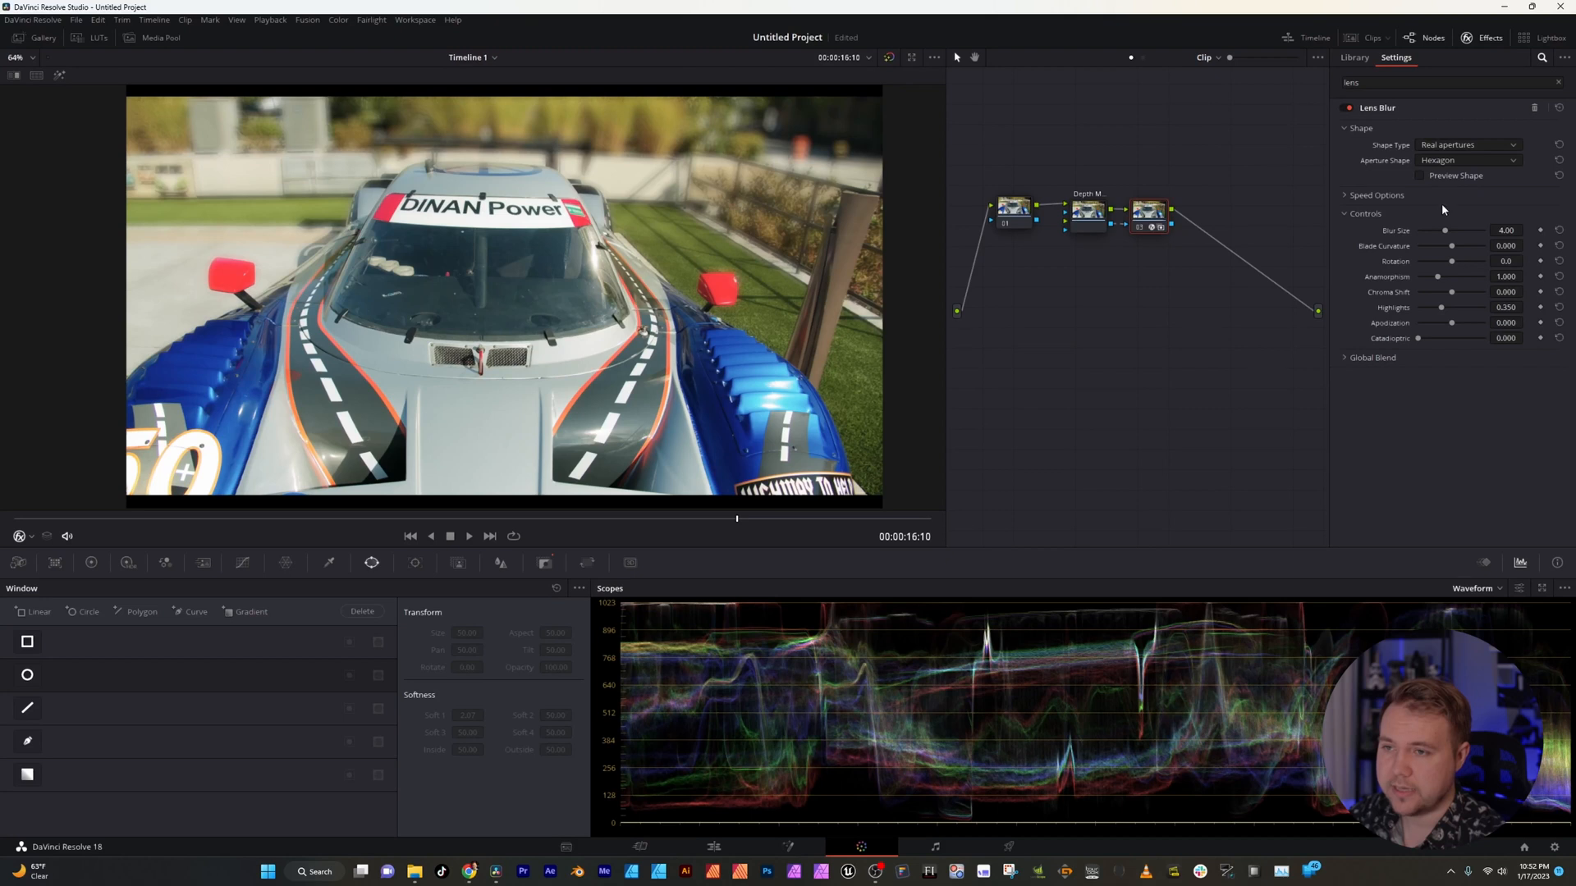
left_click_drag(1445, 230, 1448, 230)
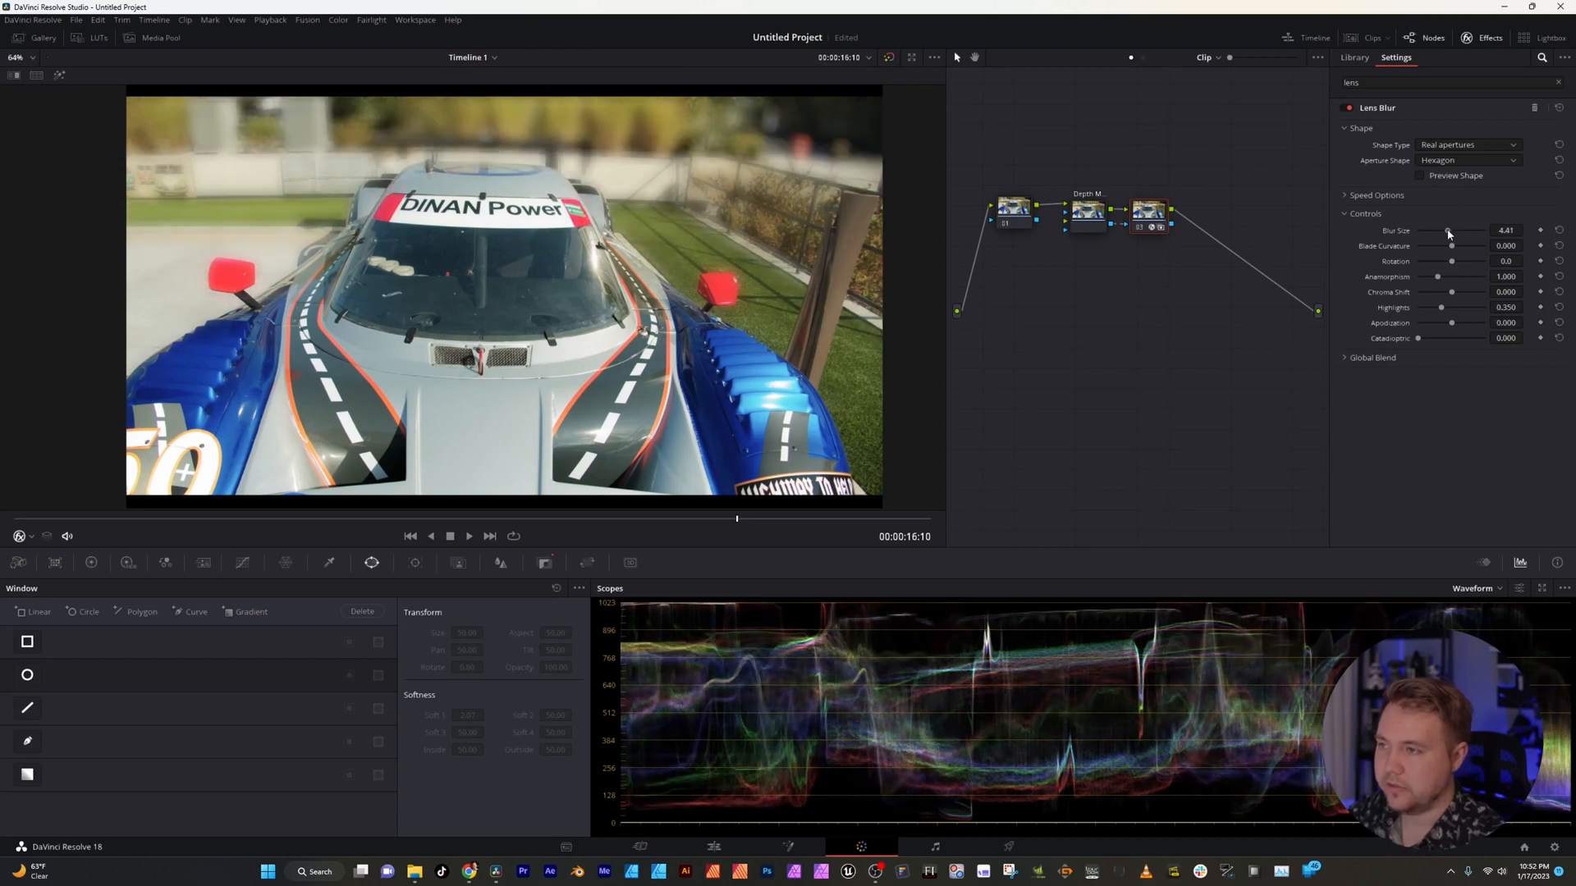
left_click_drag(1448, 229, 1453, 229)
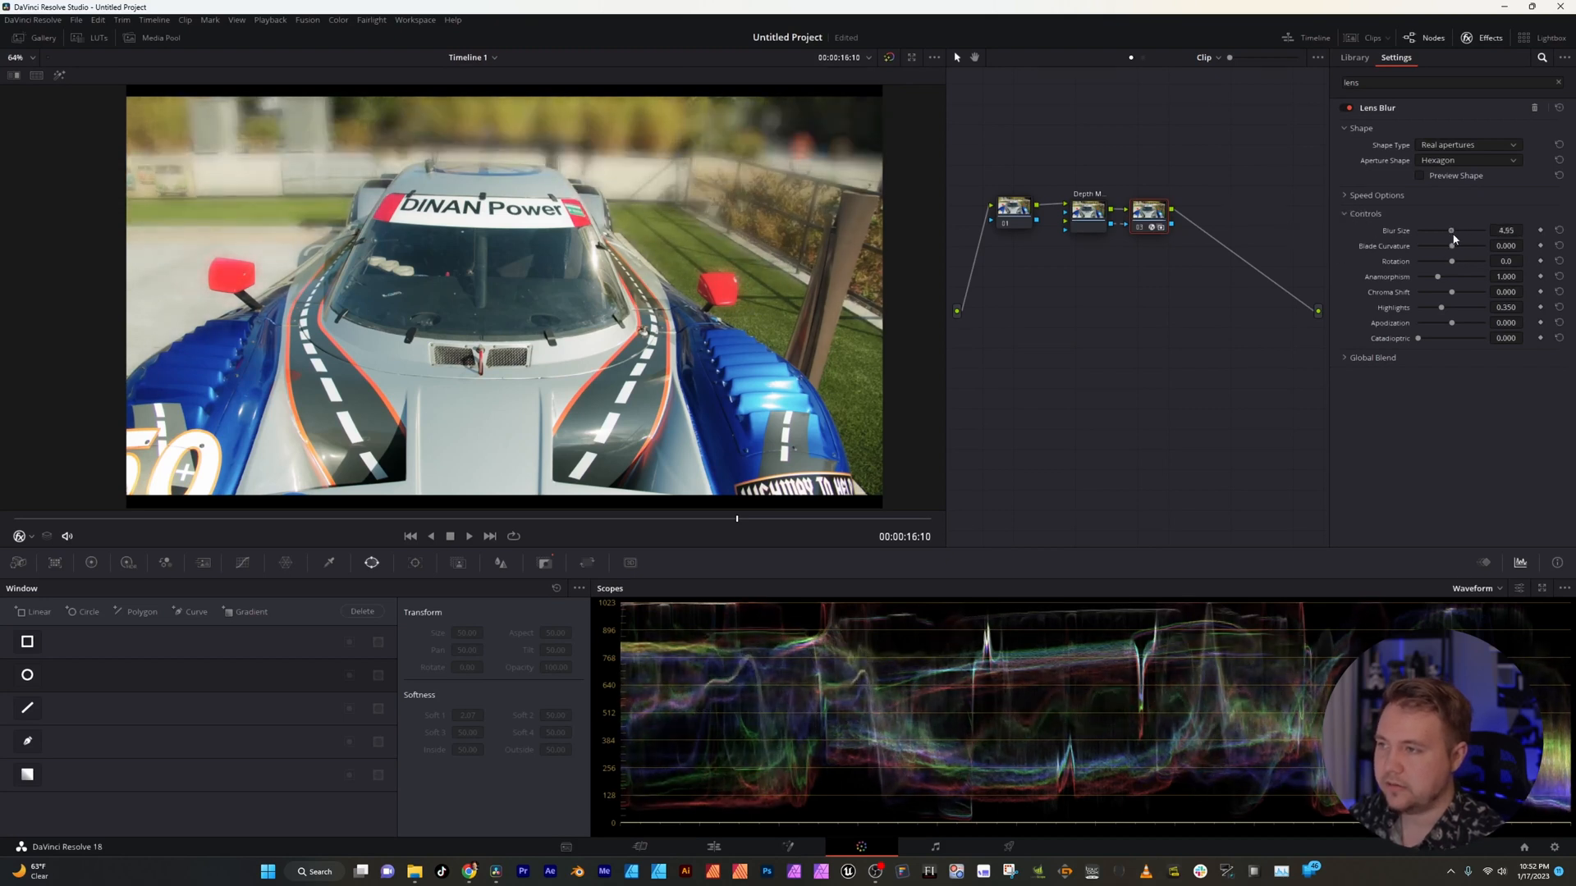
left_click_drag(1453, 229, 1439, 230)
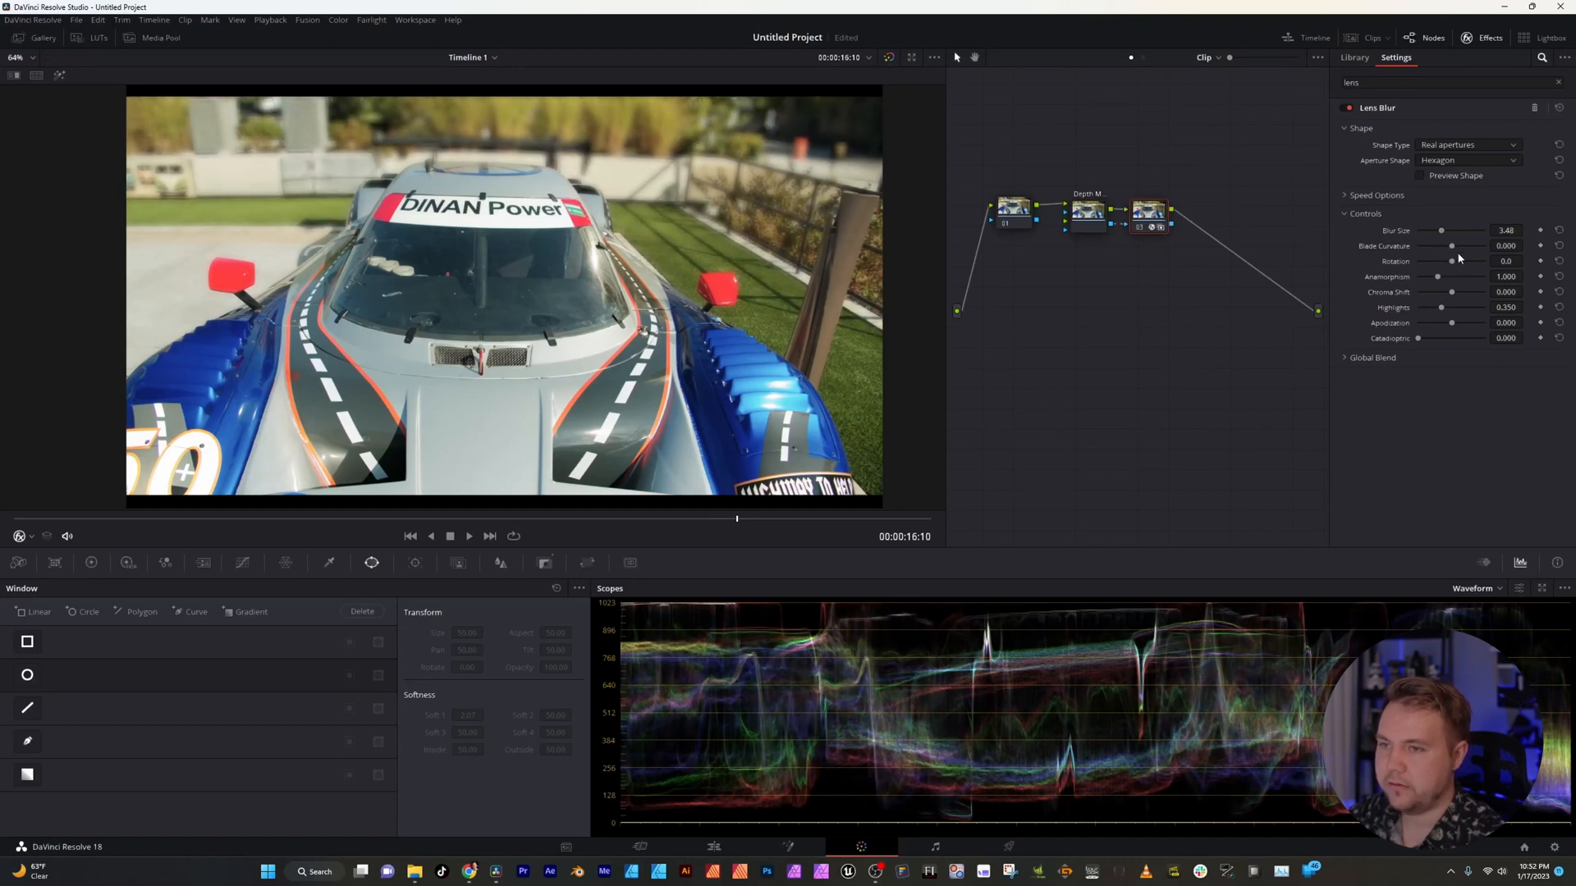
- Set Anamorphism ~1.575, Chroma Shift ~0.172 and Highlights ~0.853
left_click_drag(1449, 276, 1488, 276)
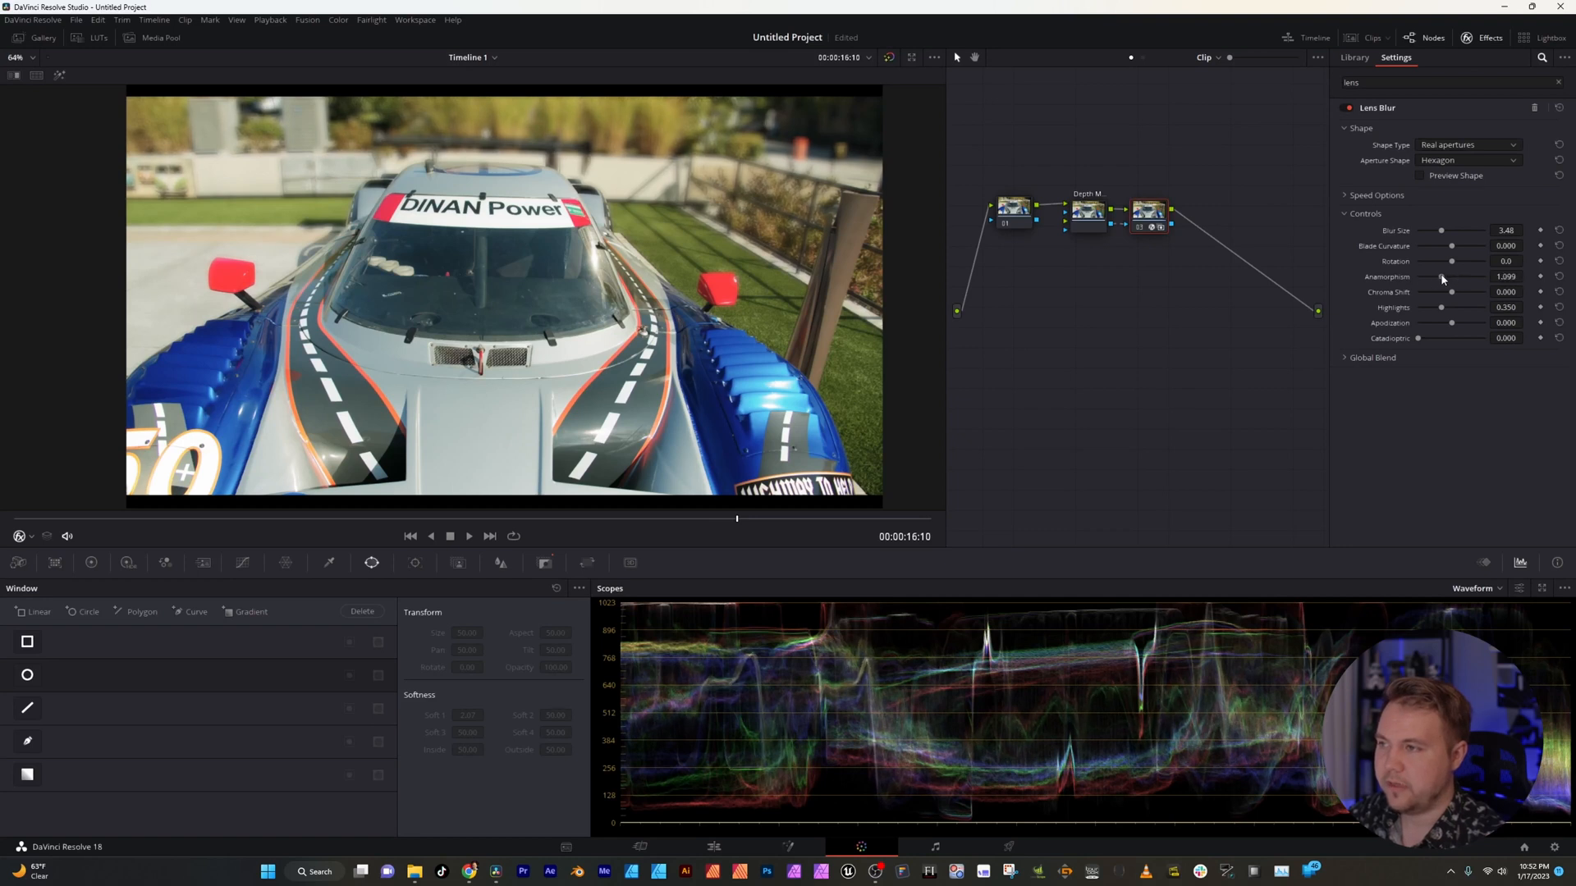
left_click_drag(1453, 276, 1438, 276)
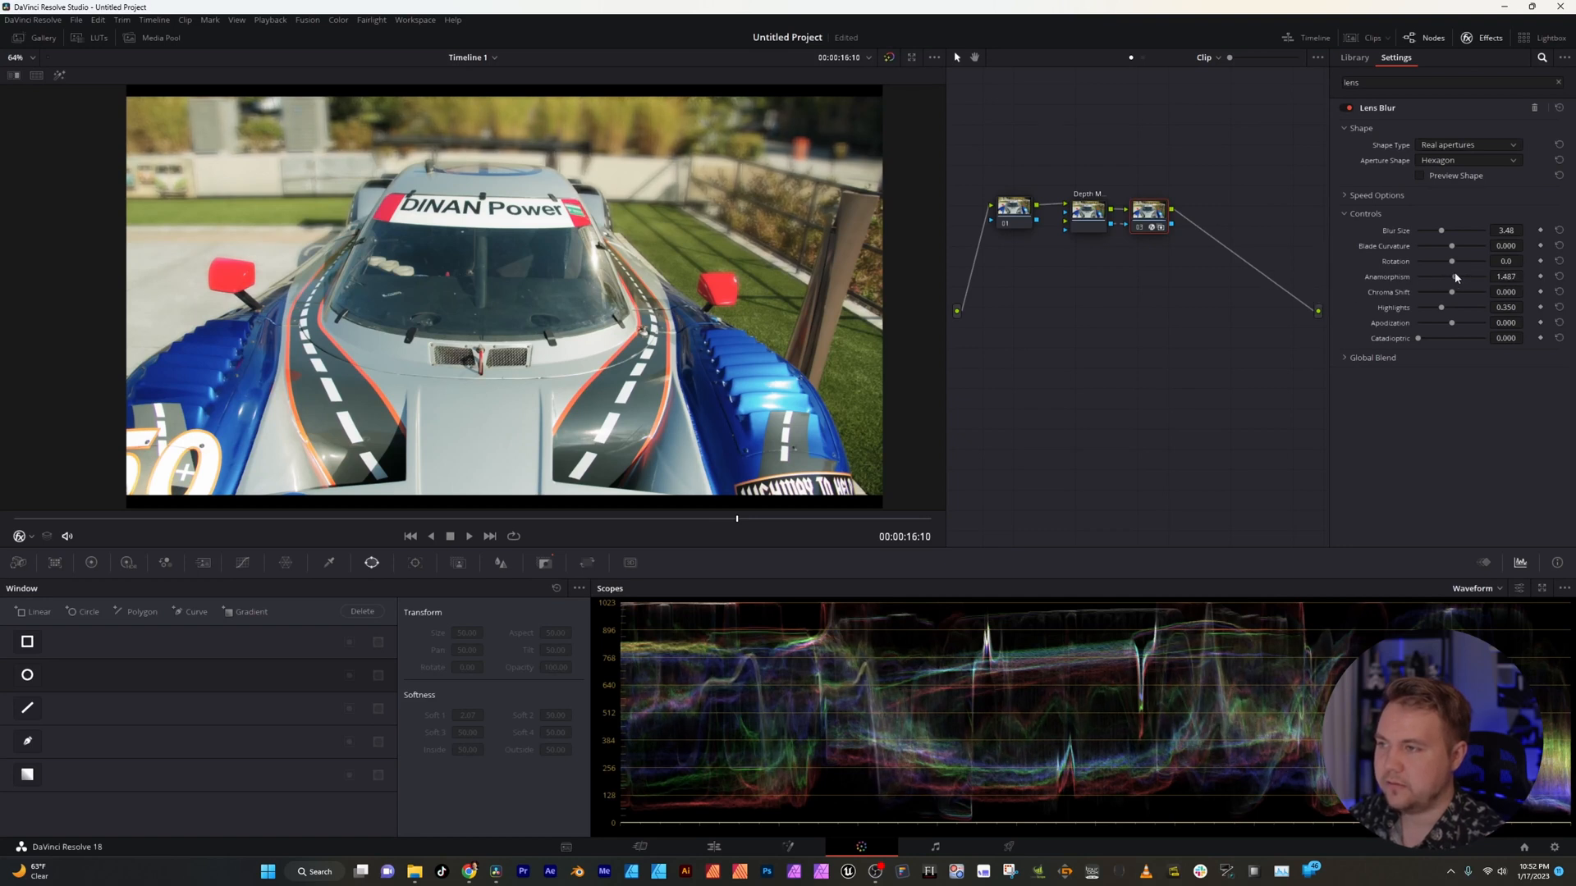
left_click_drag(1458, 276, 1455, 276)
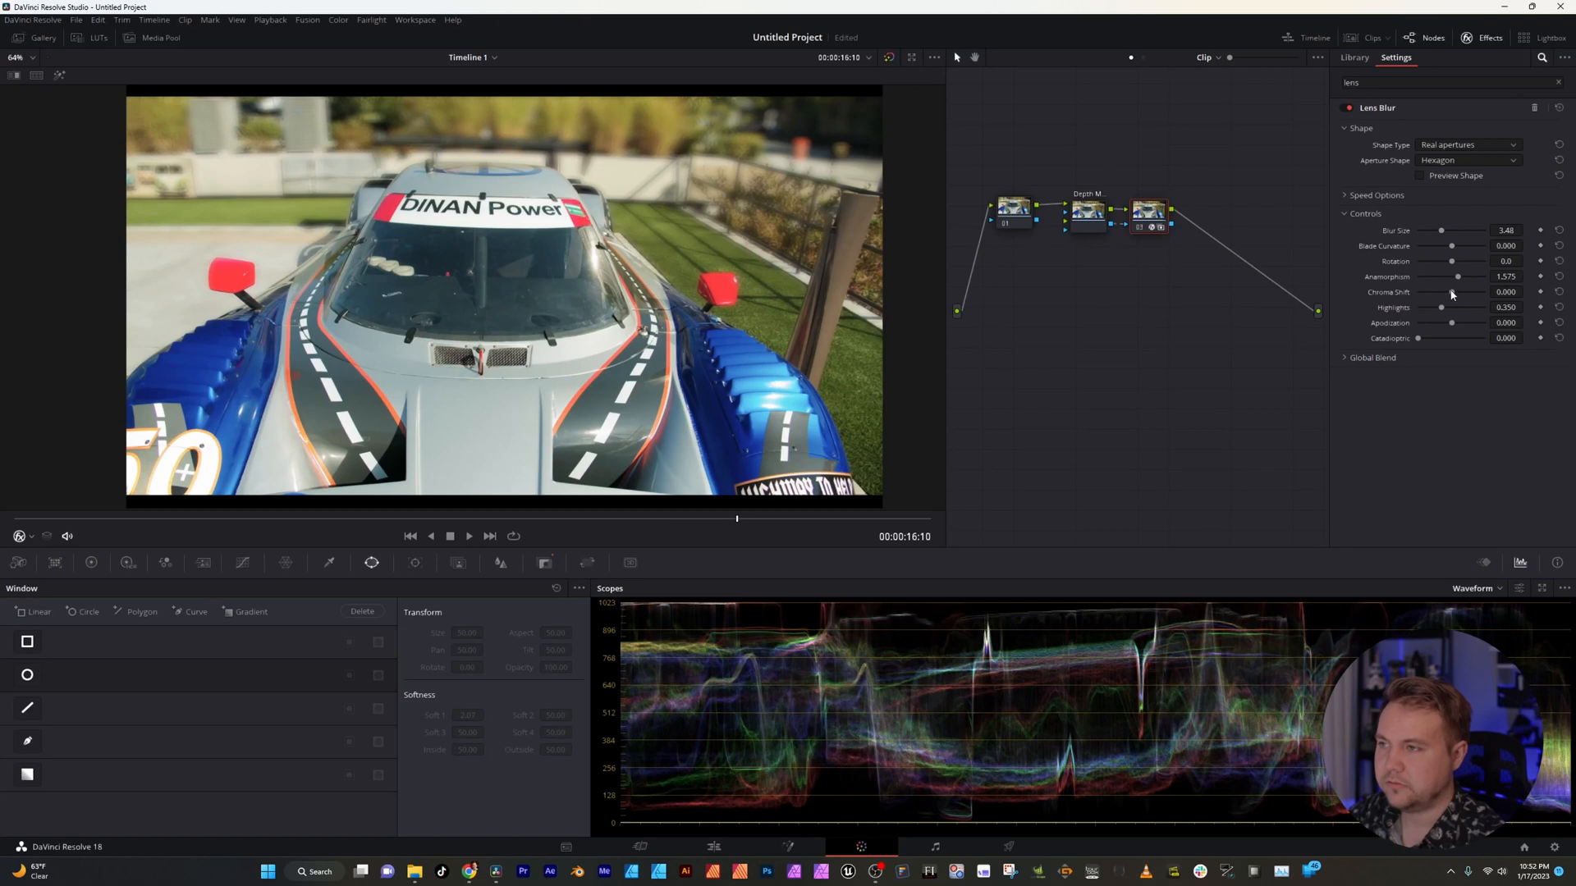
left_click_drag(1443, 292, 1474, 292)
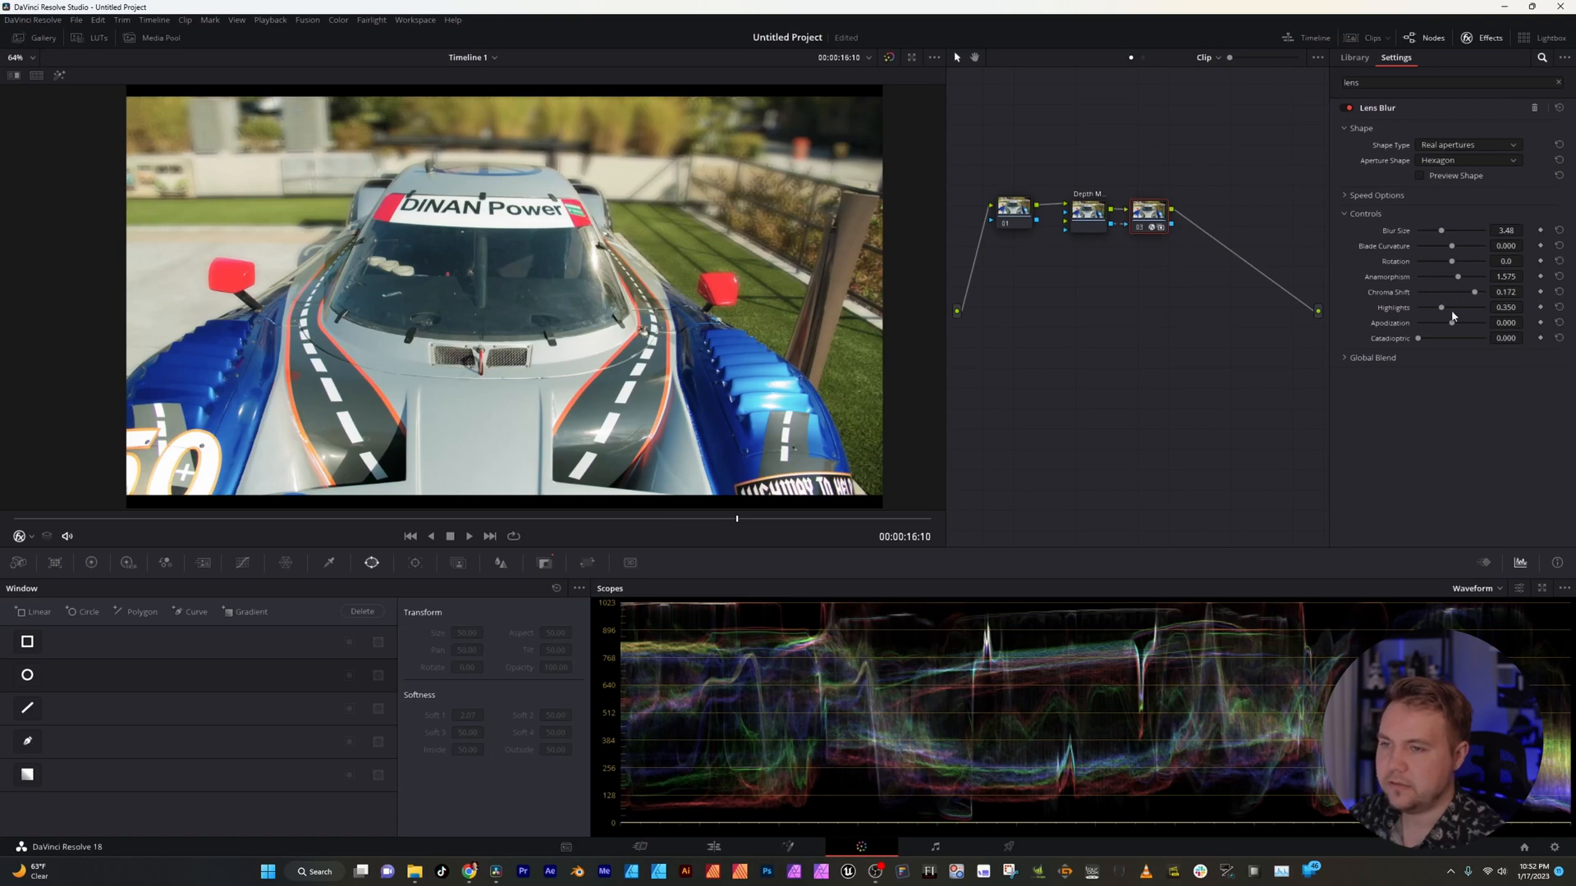
left_click_drag(1440, 307, 1456, 307)
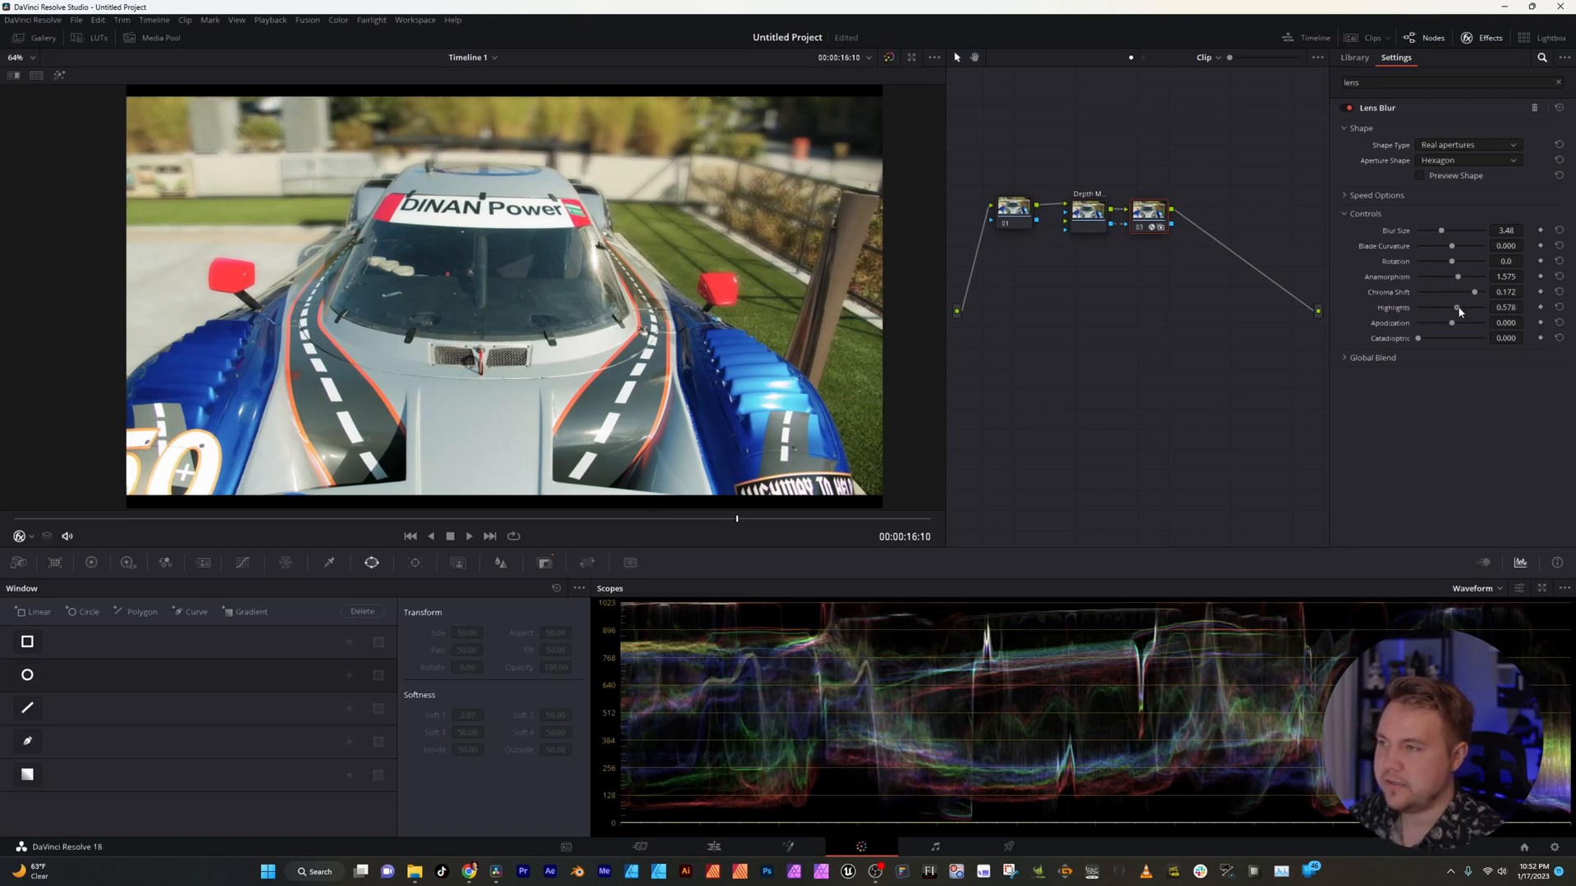
left_click_drag(1458, 307, 1474, 307)
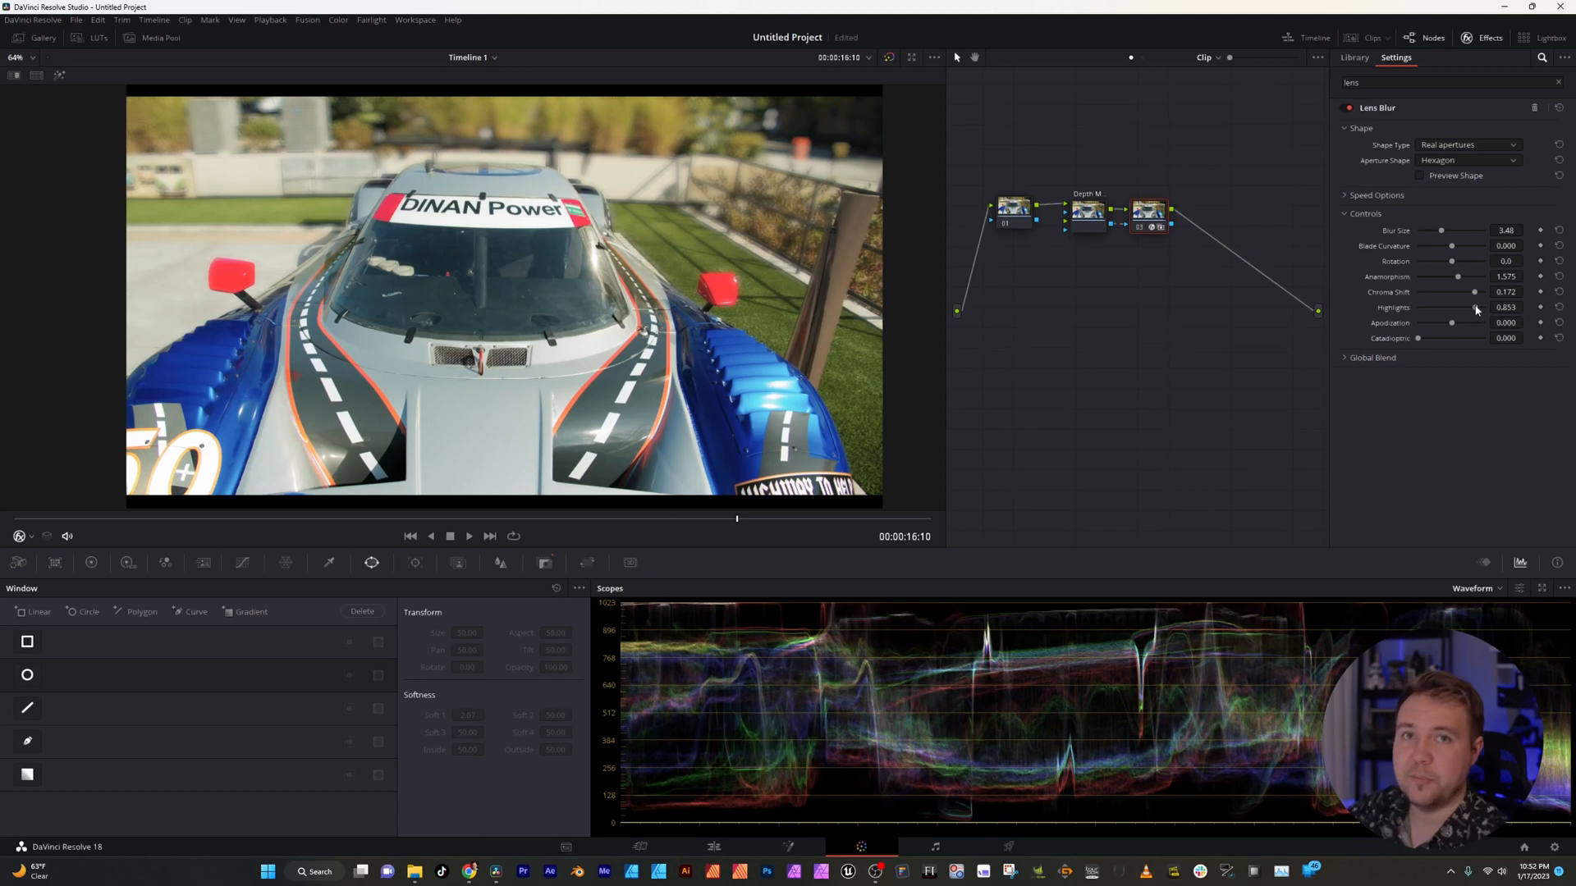